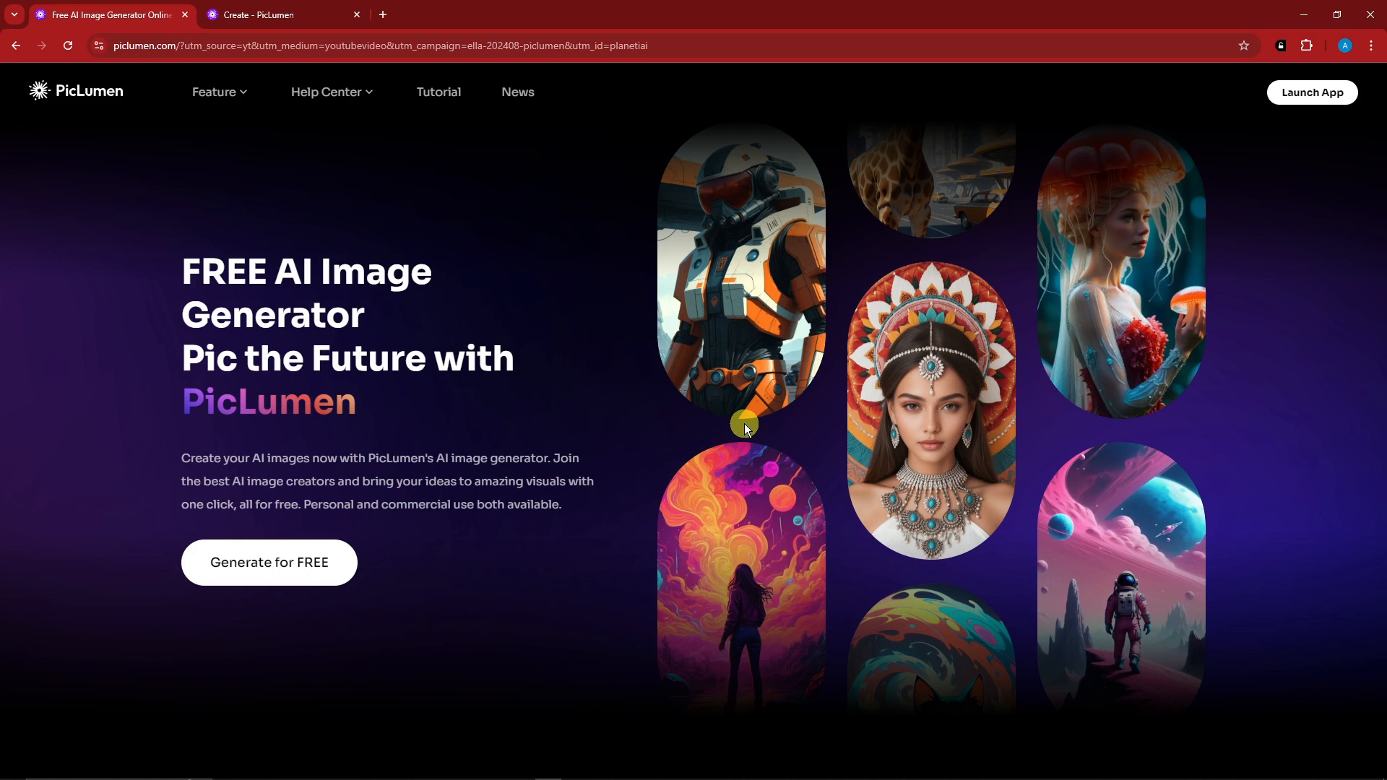
Launch the free image generator app from the PicLumen site, landing on the Explore gallery.
scroll(down, 3)
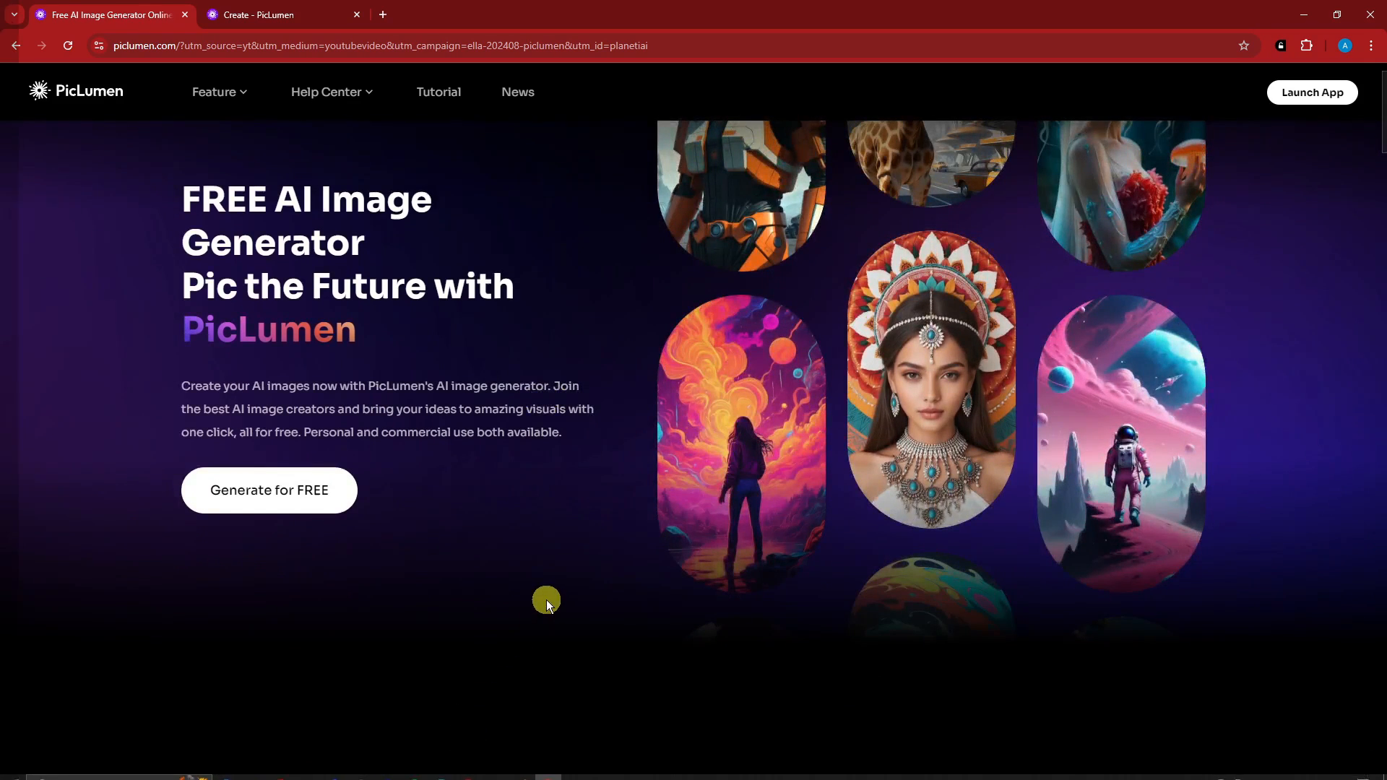
scroll(down, 3)
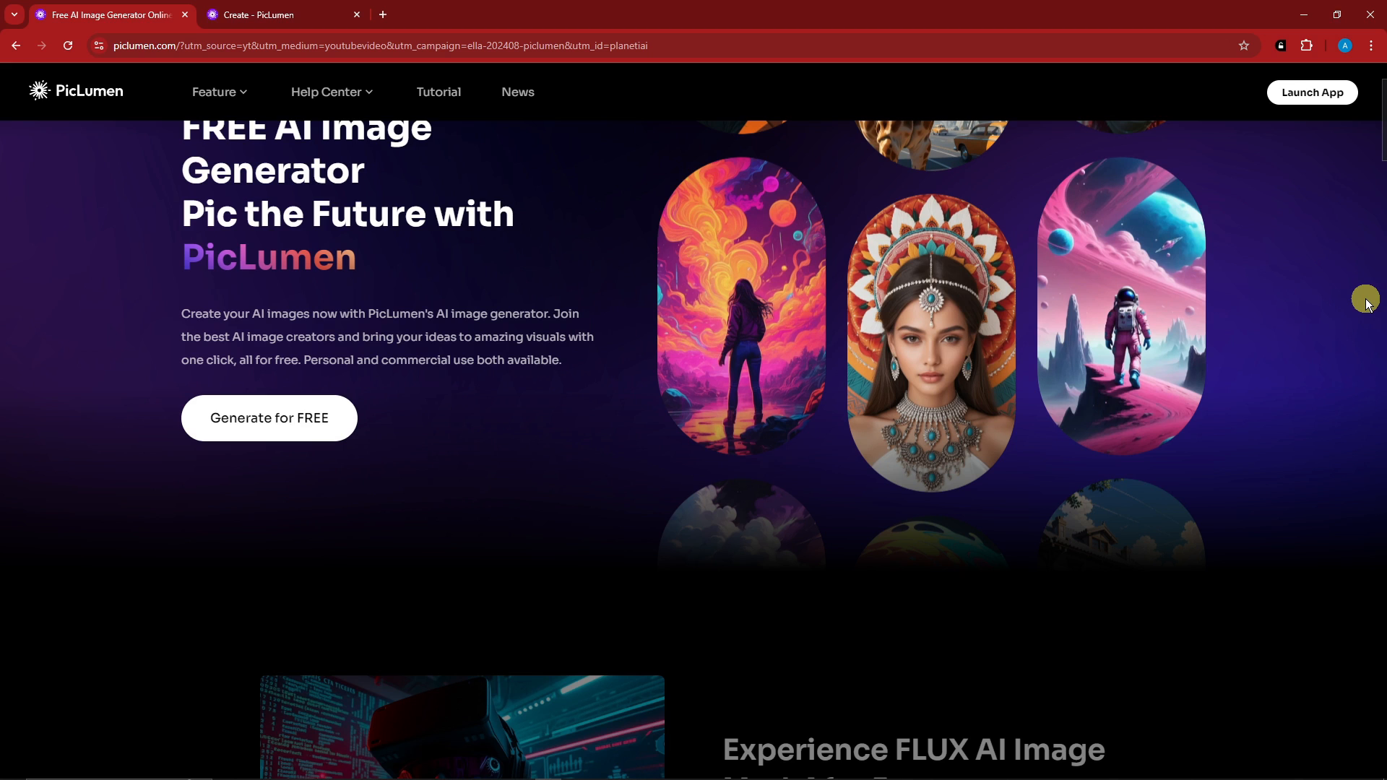
scroll(down, 3)
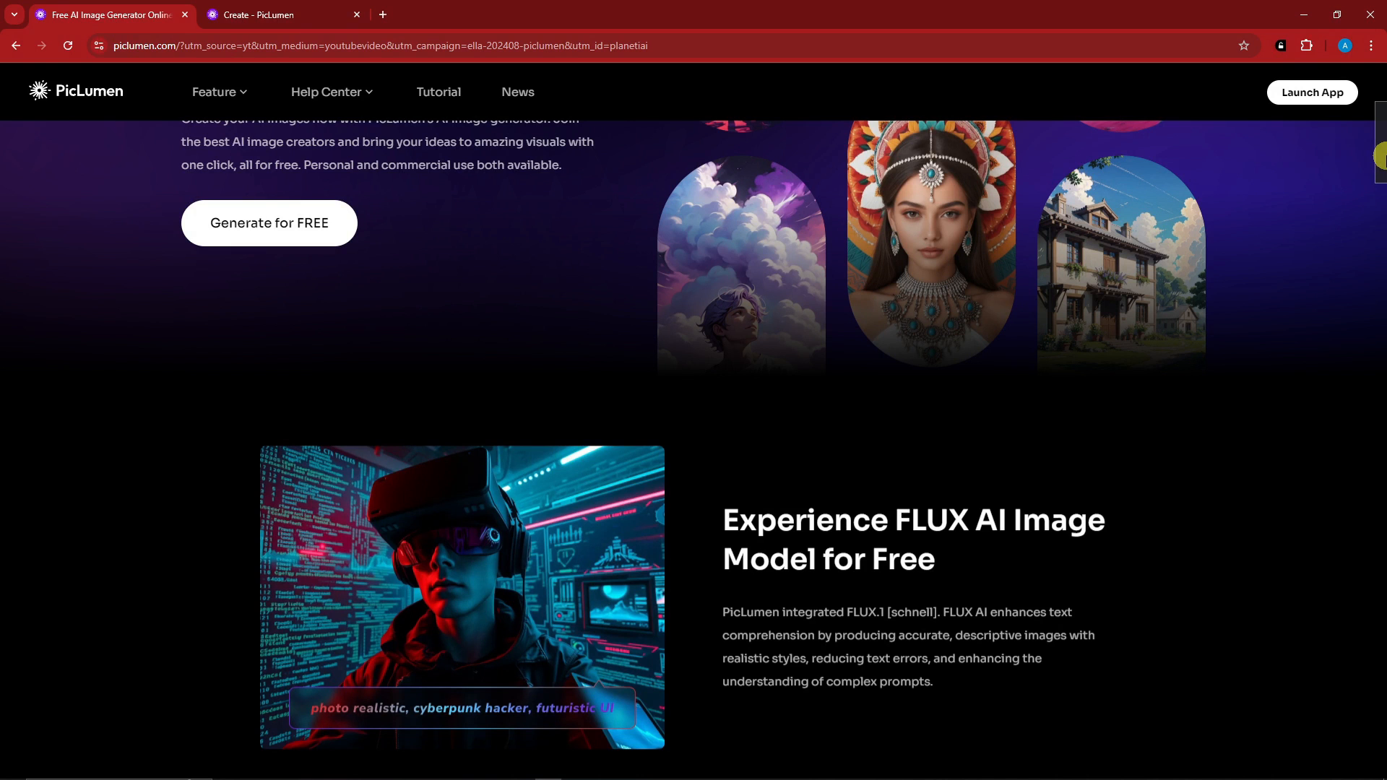
scroll(up, 3)
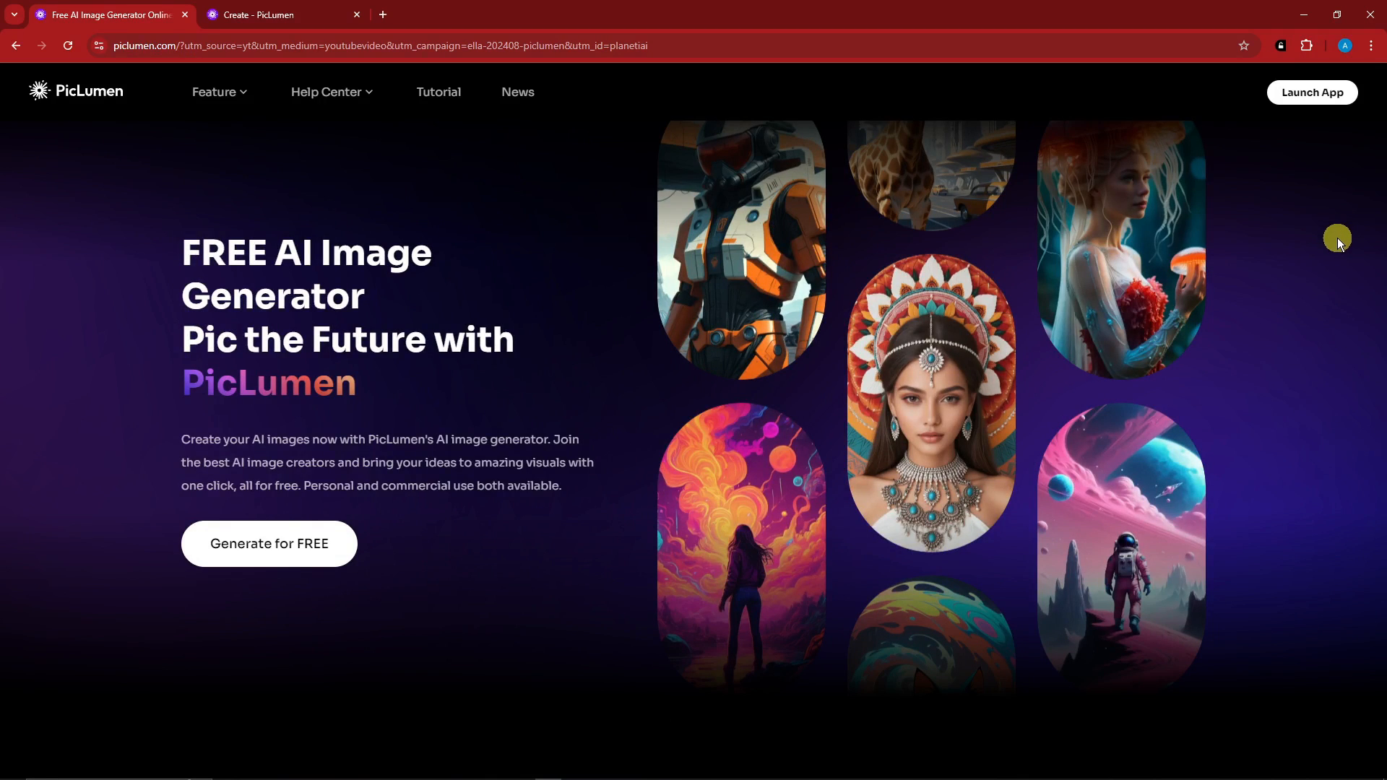
mouse_move(560, 328)
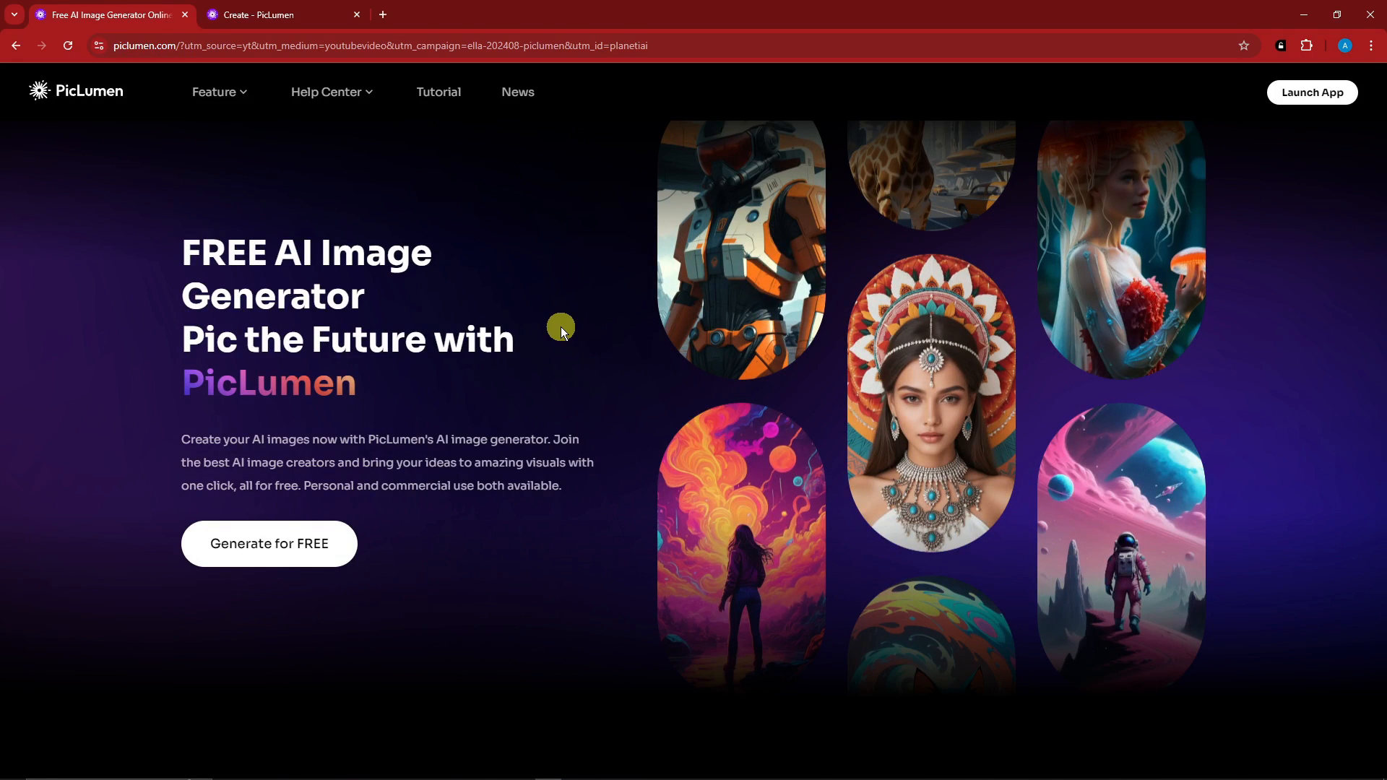
mouse_move(567, 346)
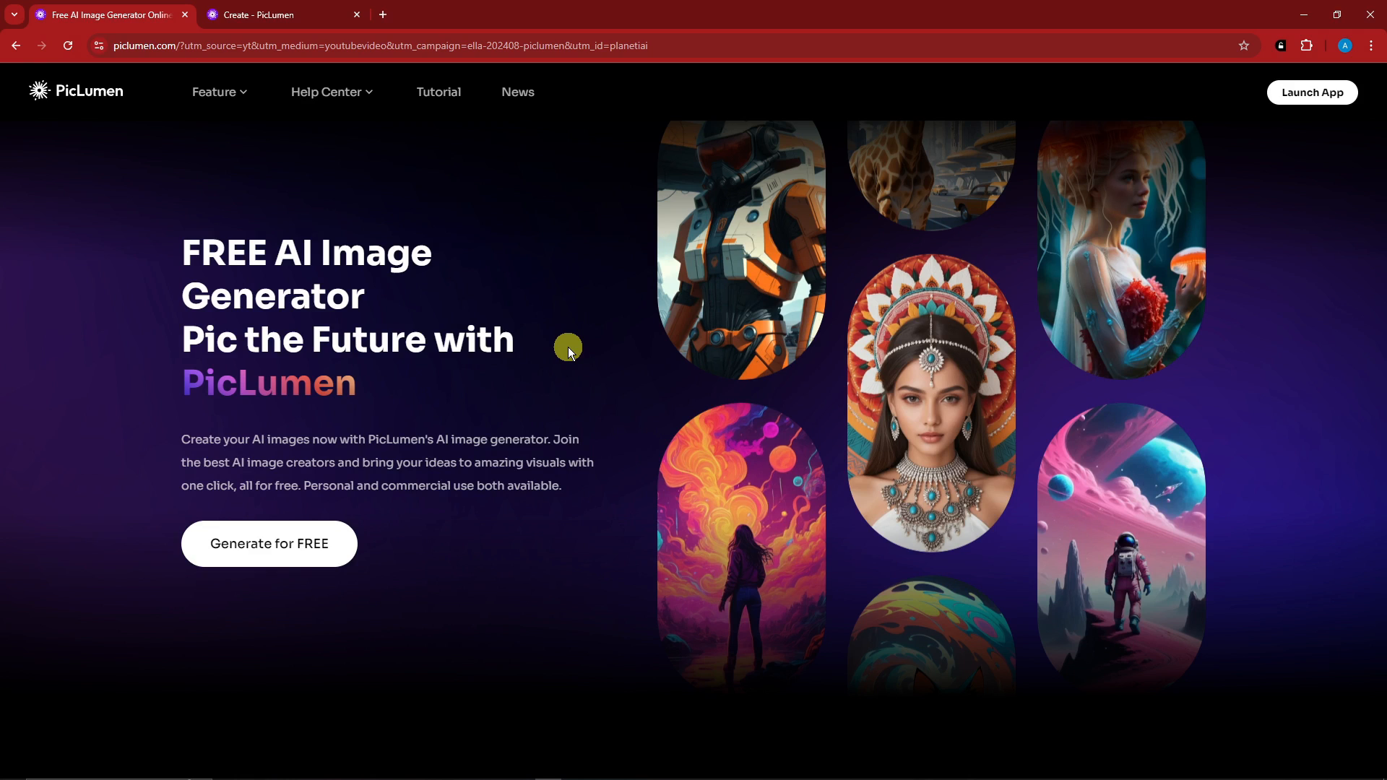
mouse_move(1134, 169)
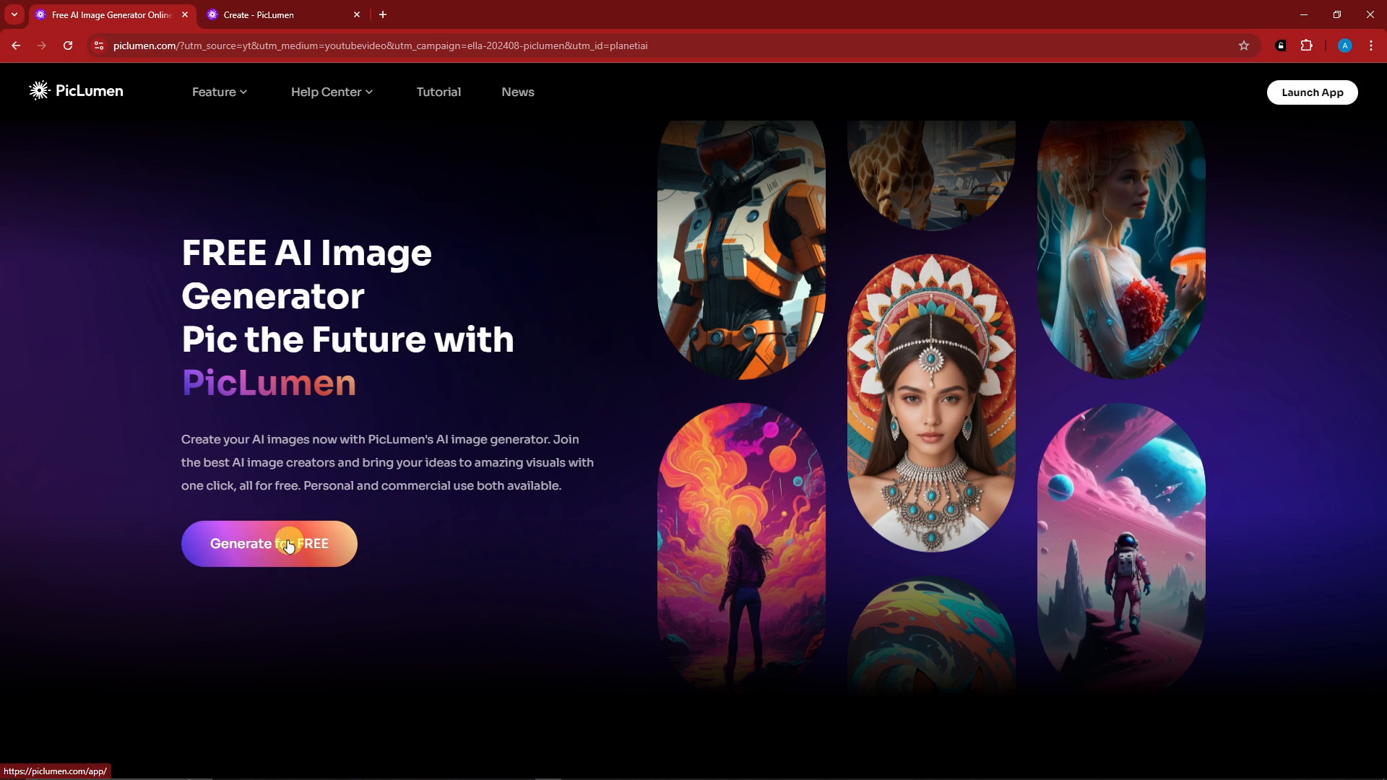
click(269, 543)
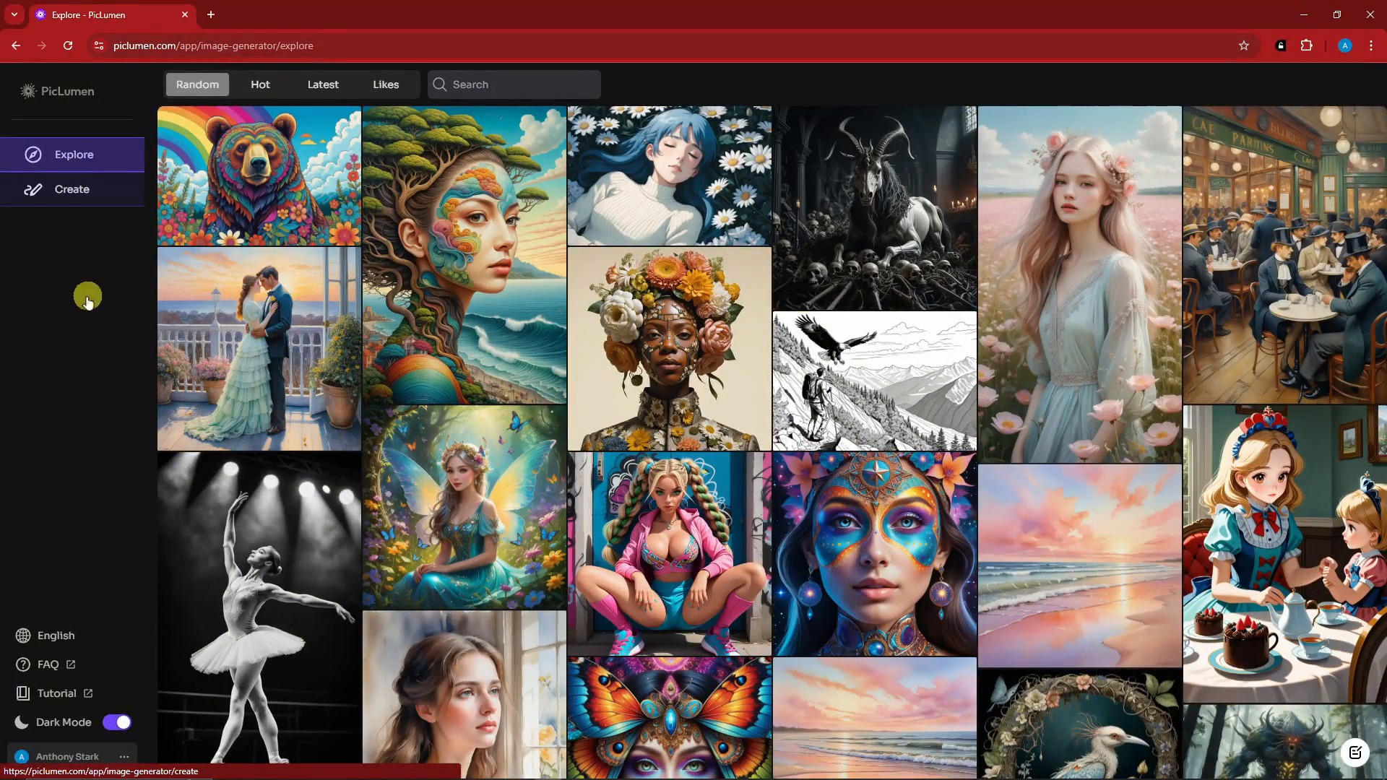
mouse_move(95, 351)
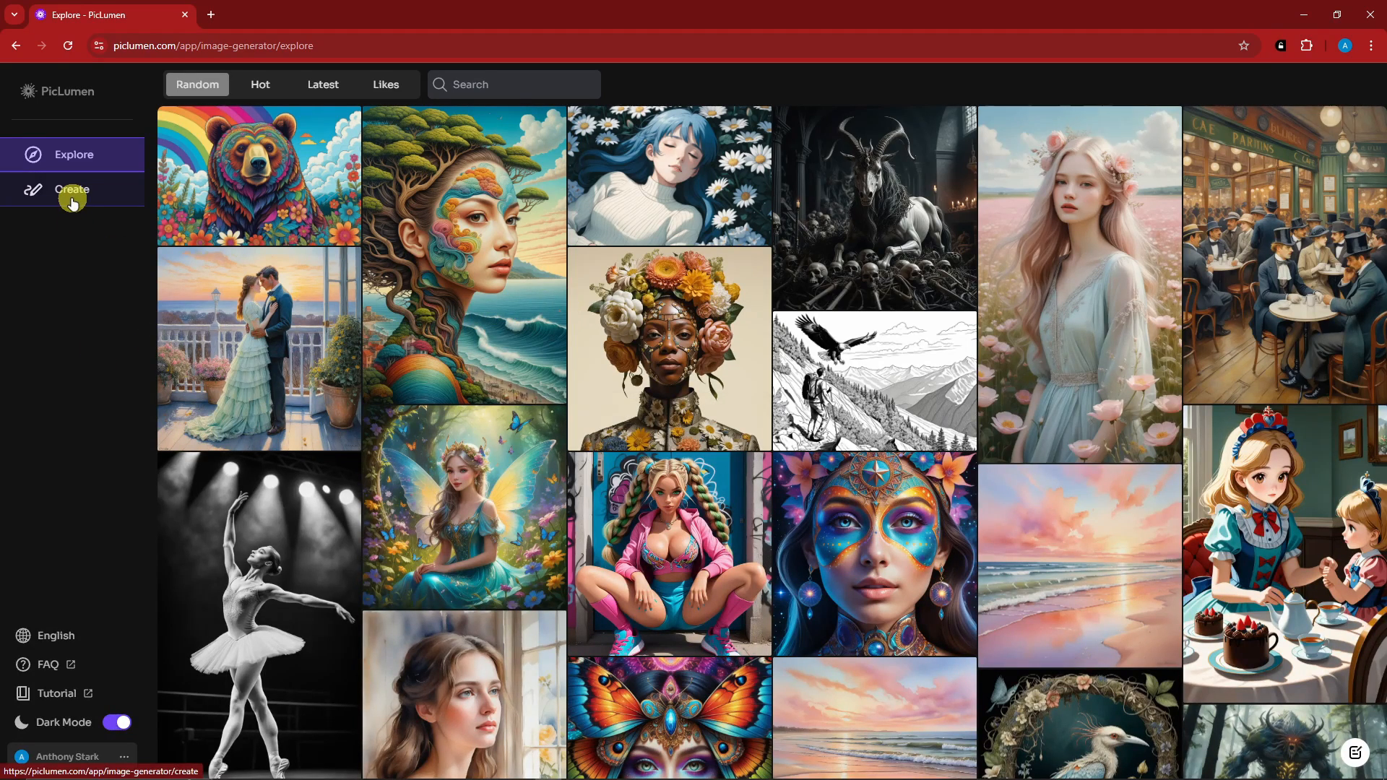
Go to the Create workspace, select the karate image and list the available image models.
click(72, 189)
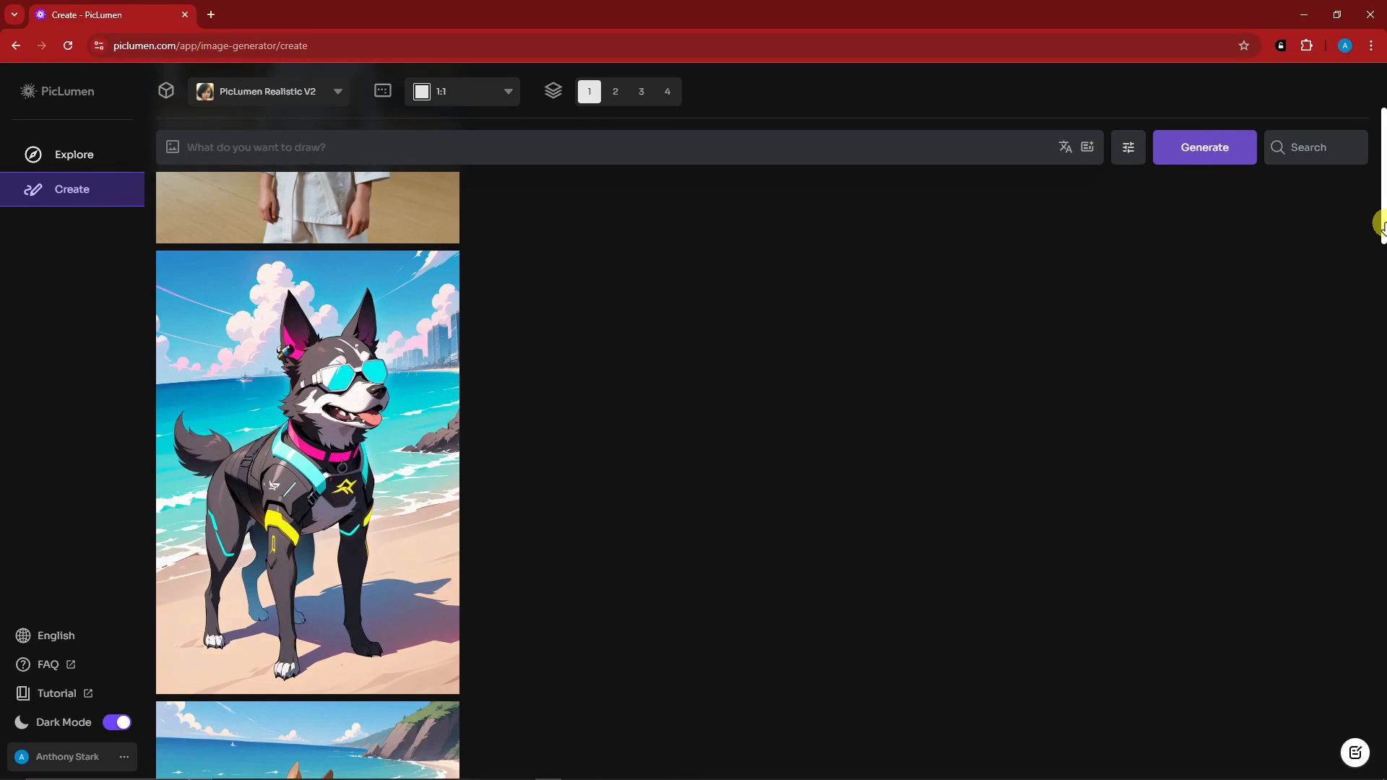
scroll(down, 3)
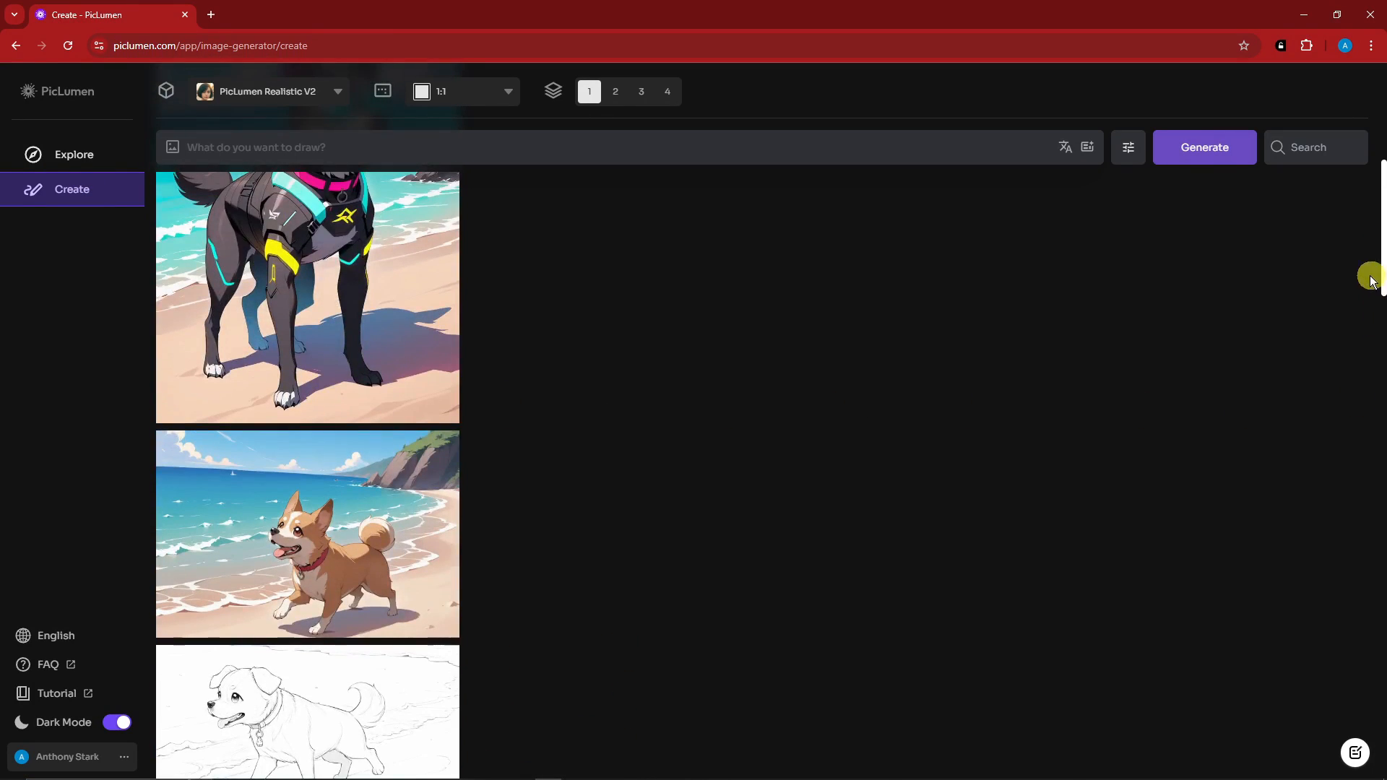
click(306, 298)
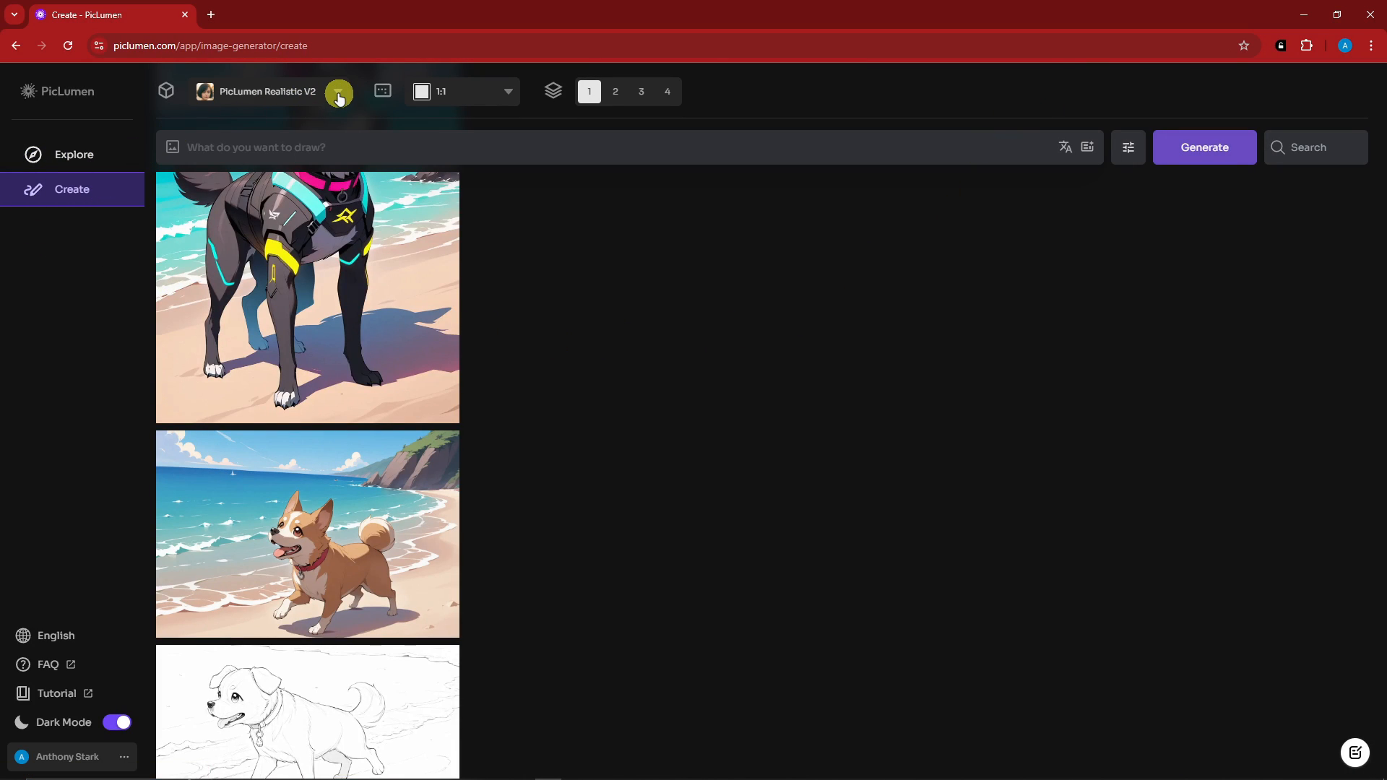
click(269, 91)
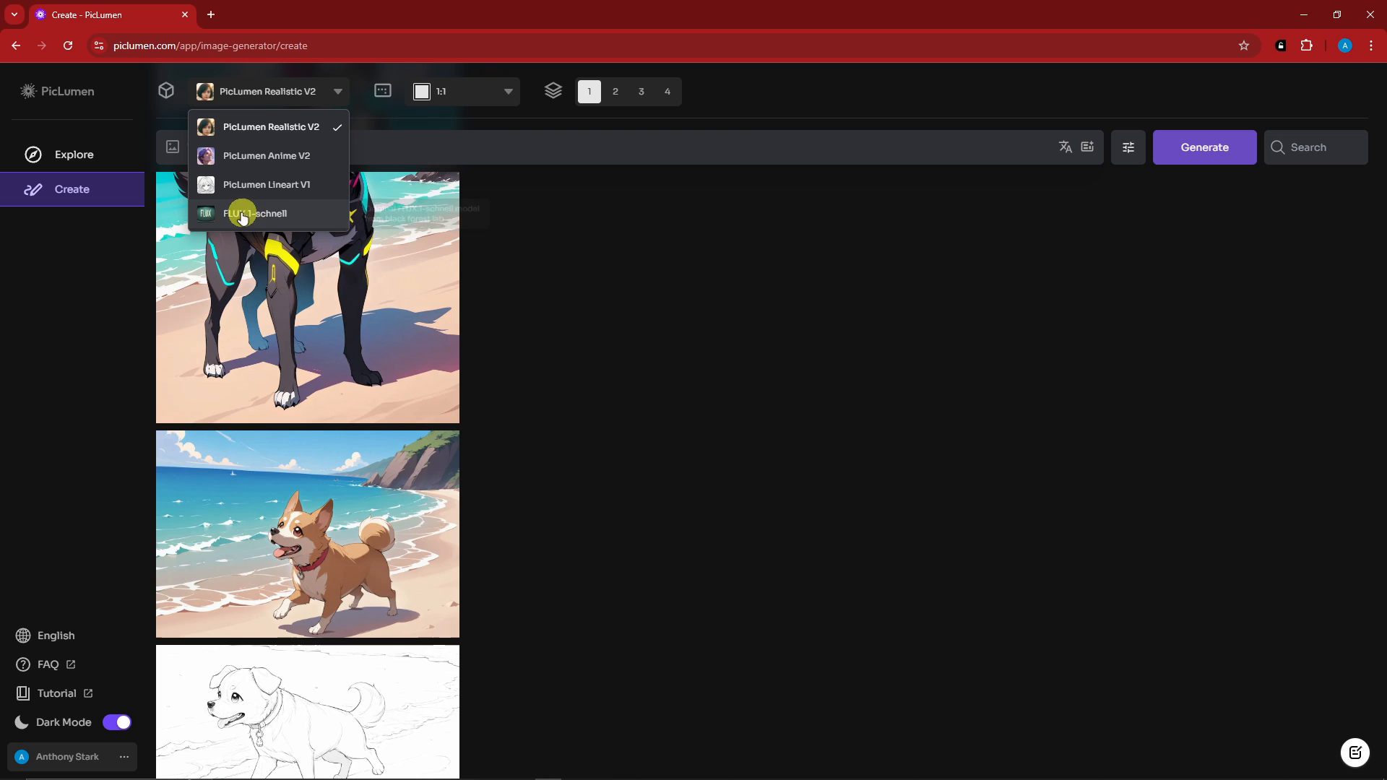
mouse_move(263, 218)
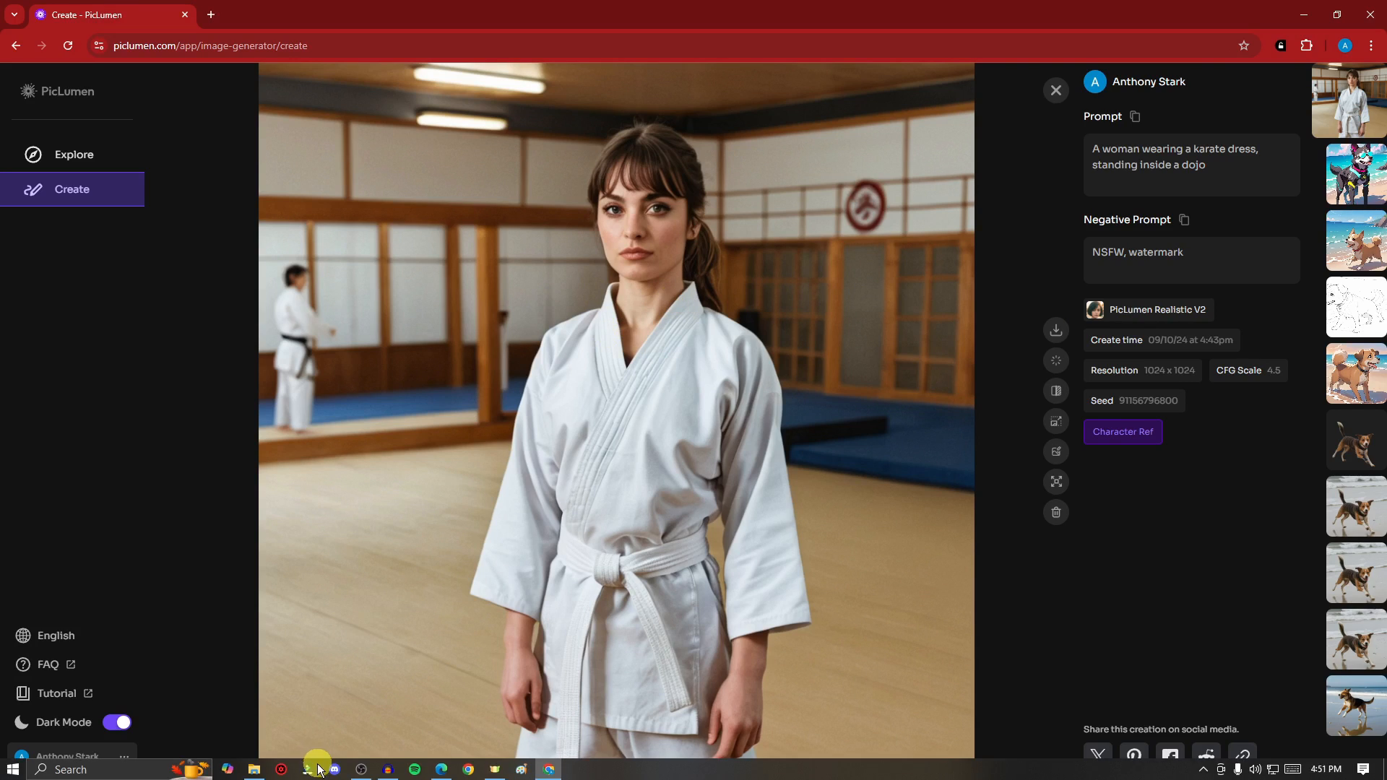
Dismiss the karate image details and return to the Create gallery with Realistic V2 chosen.
click(317, 769)
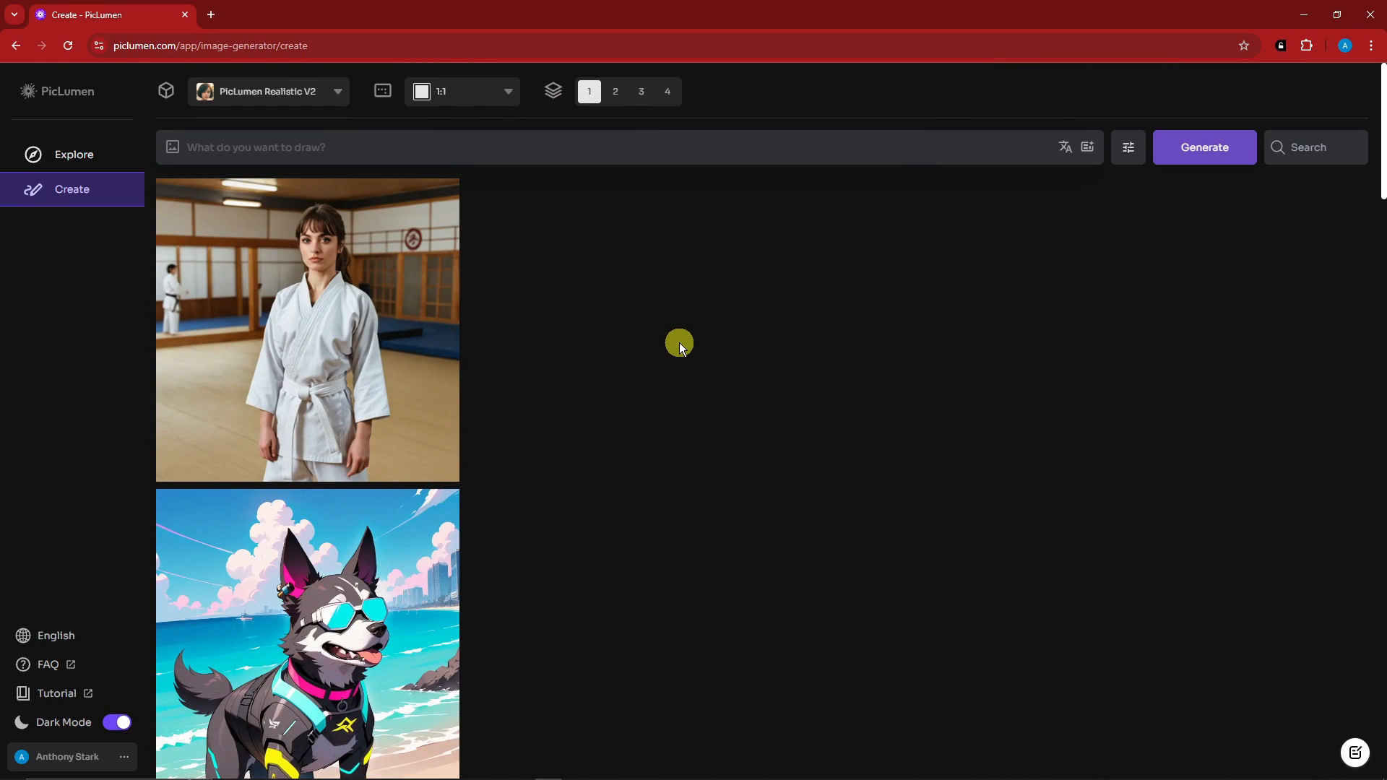
click(269, 91)
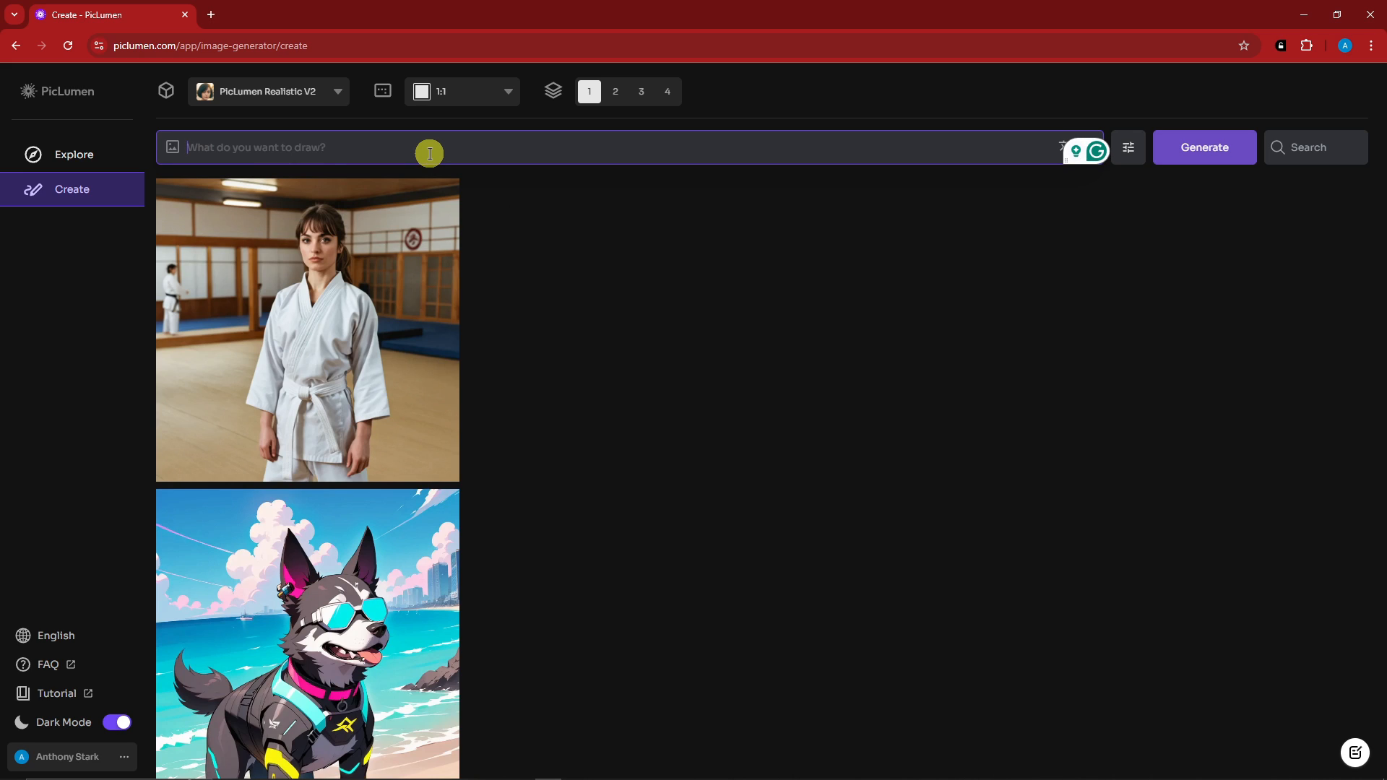
mouse_move(171, 147)
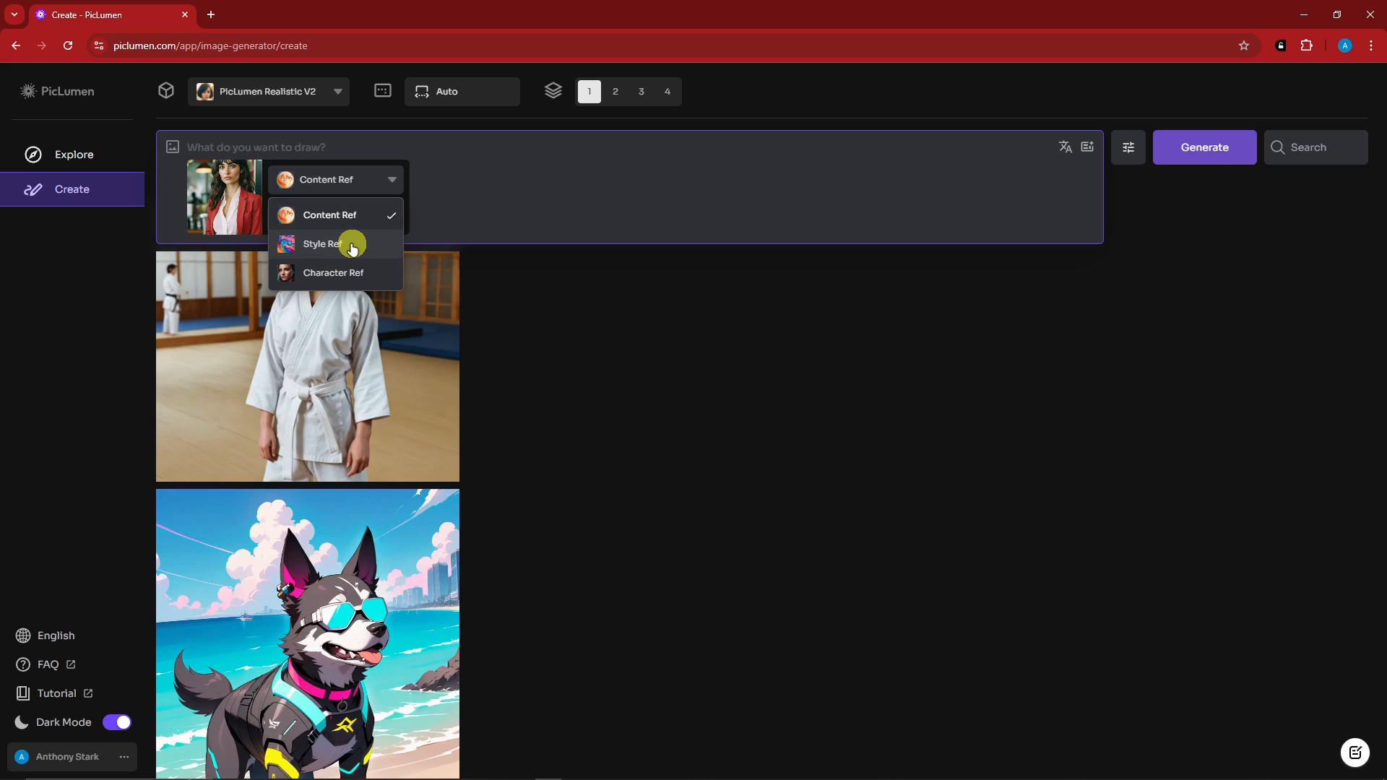
mouse_move(355, 272)
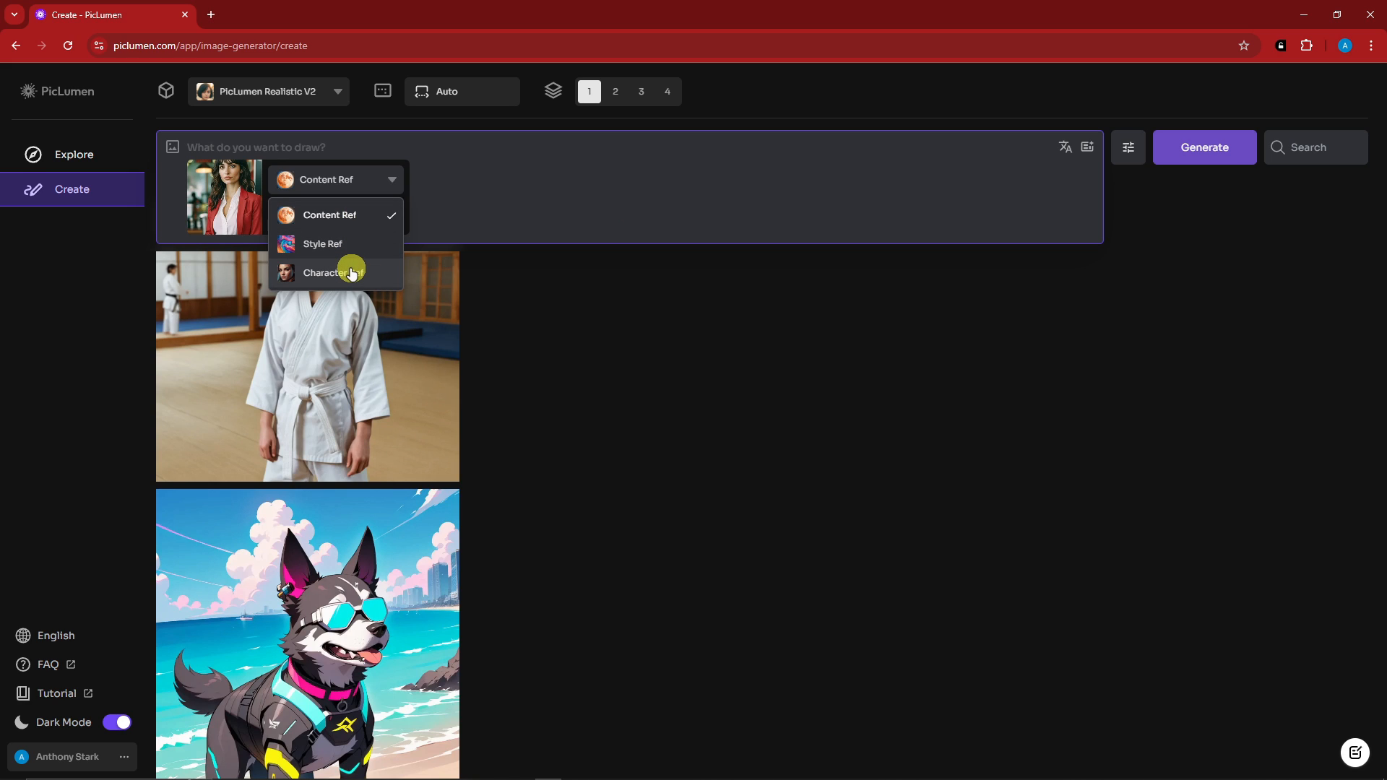
Attach the woman's photo as a Character Ref after briefly trying Style Ref.
click(332, 273)
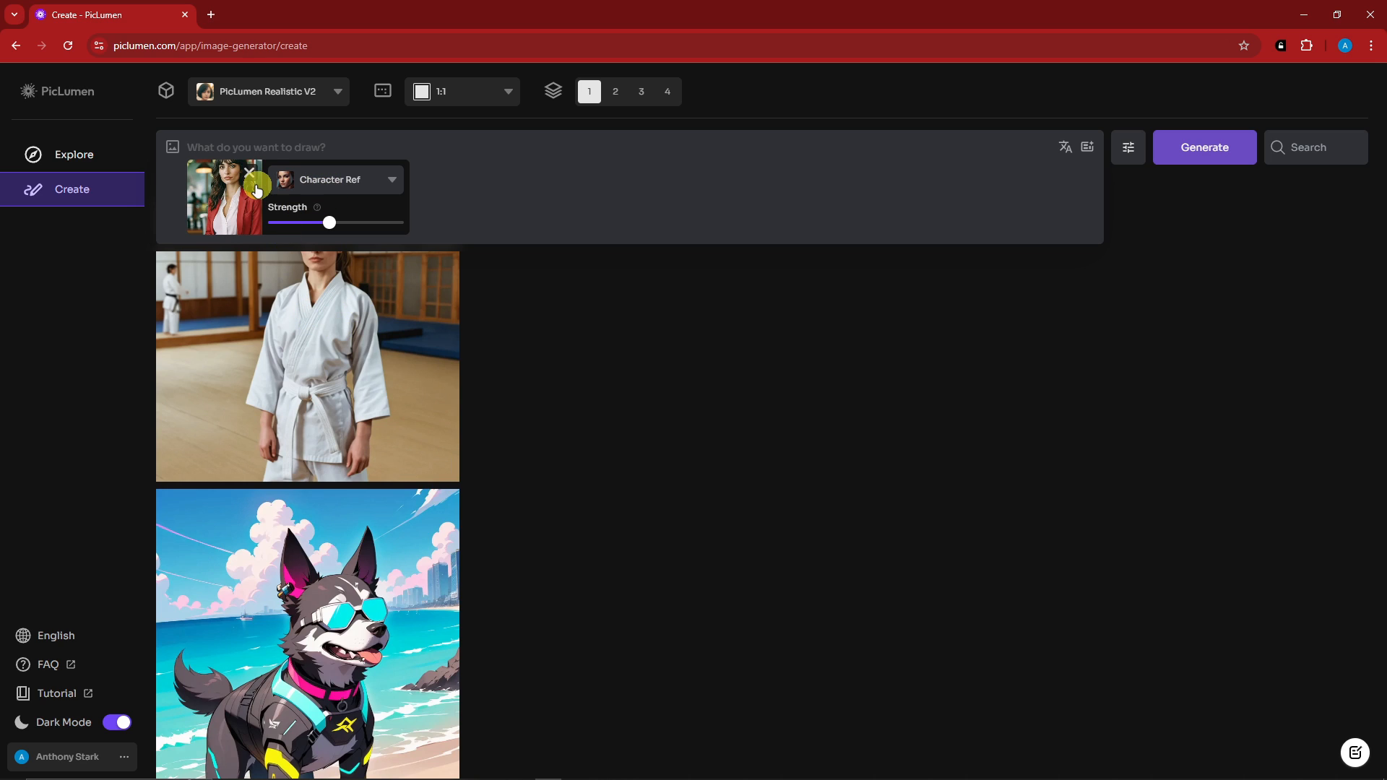
click(334, 180)
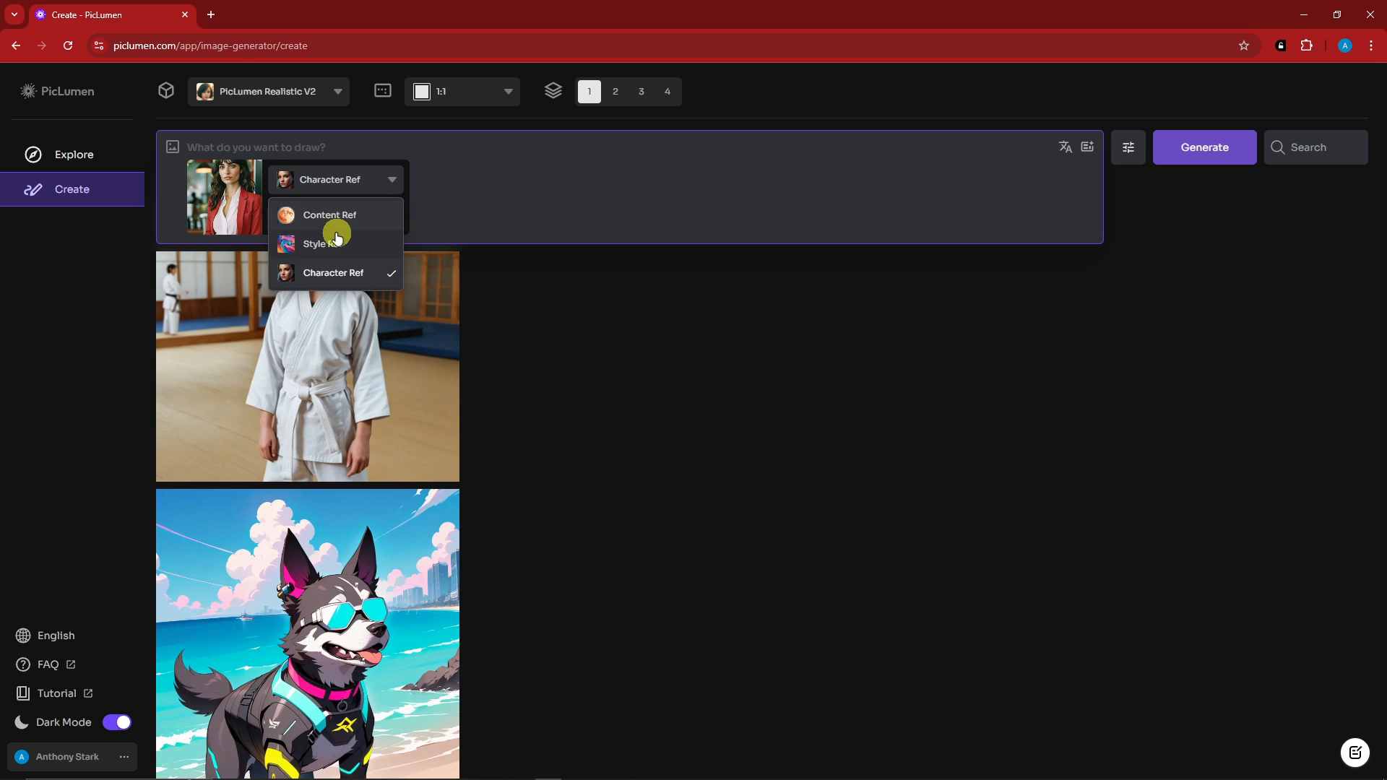
click(322, 243)
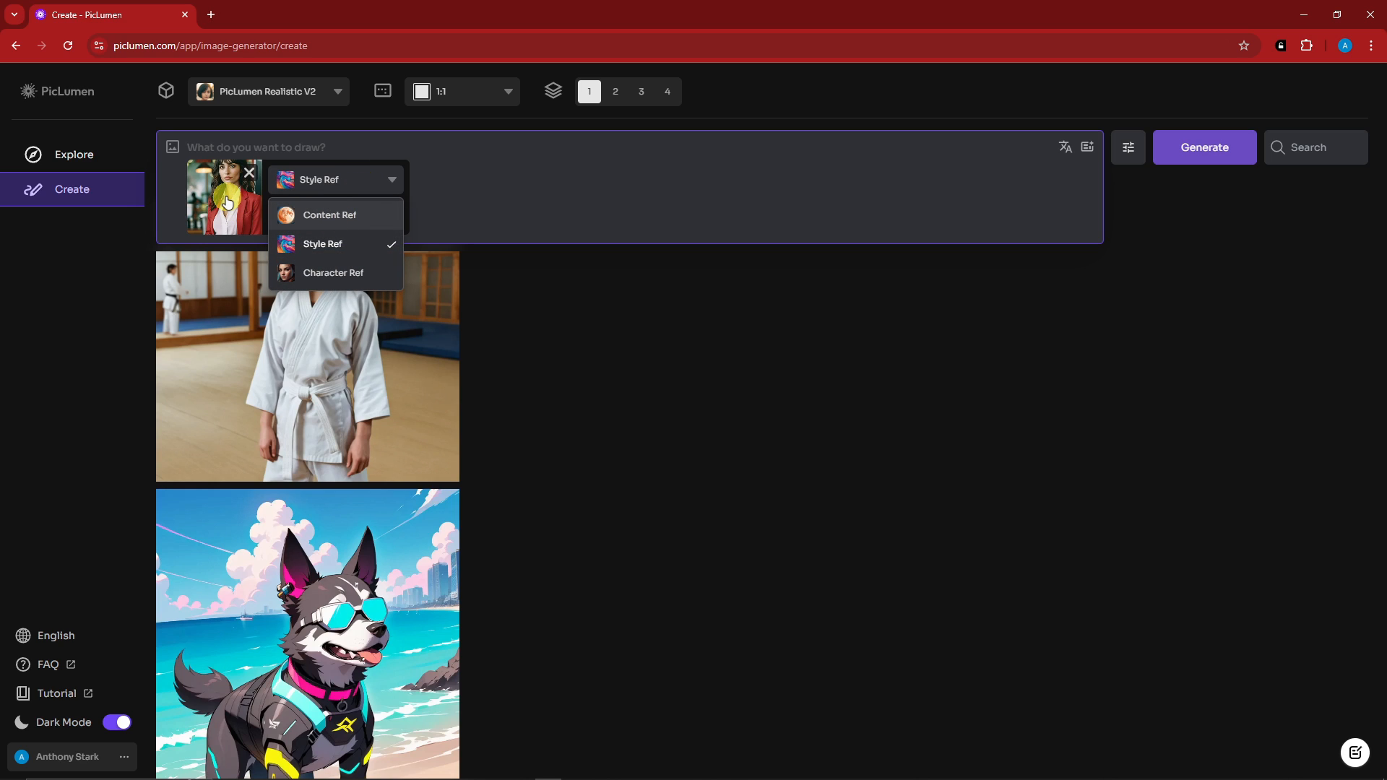
click(334, 273)
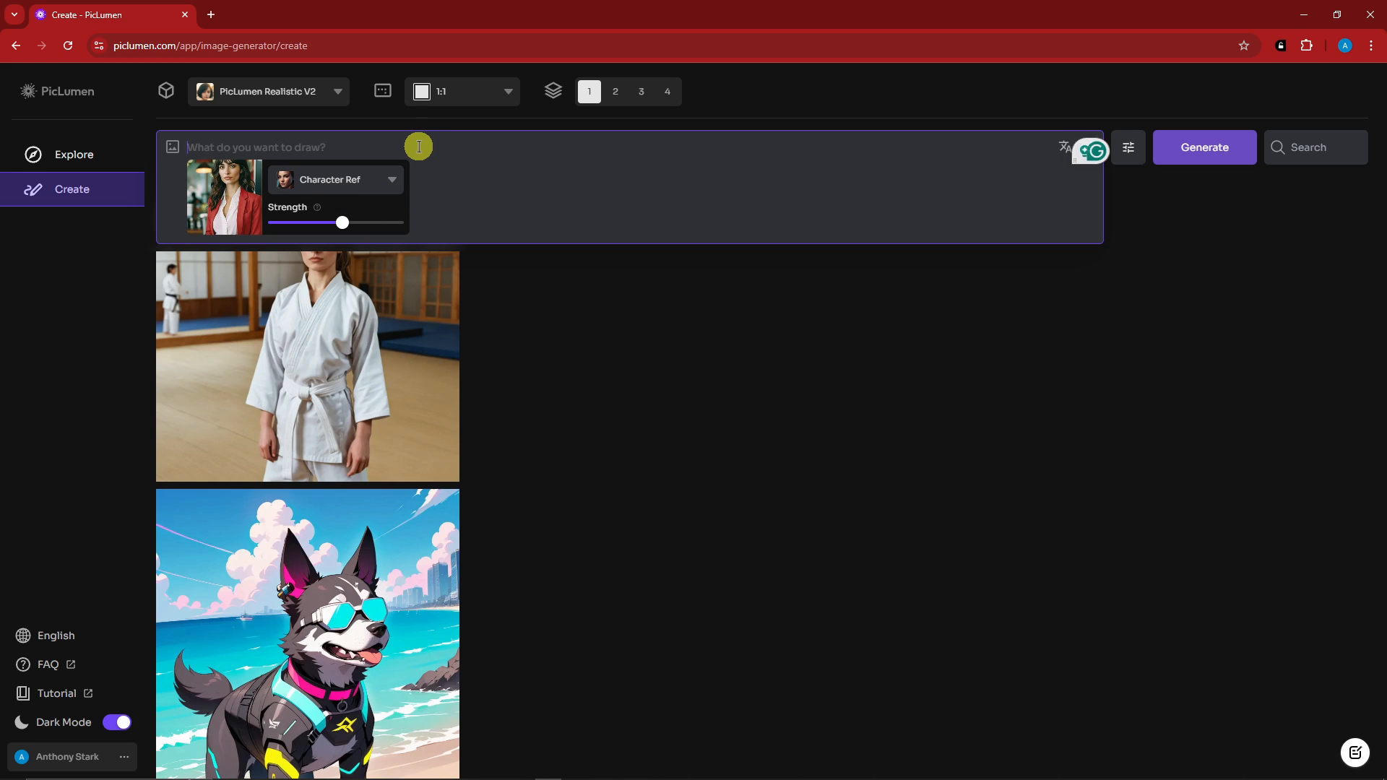
Write 'A woman wearing a black motorcycle jacket, standing in a park' and set the output to 3 images.
text(A woman)
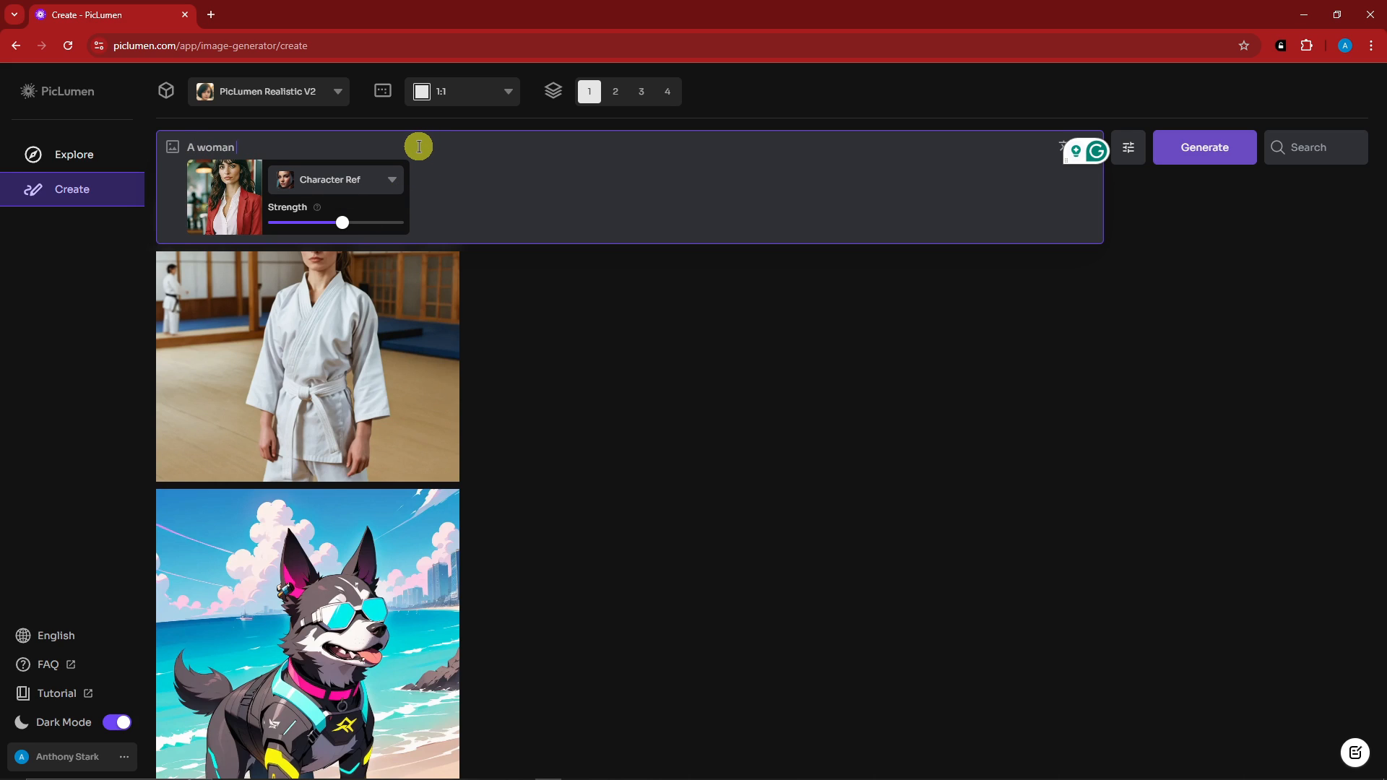
text(wearing a b)
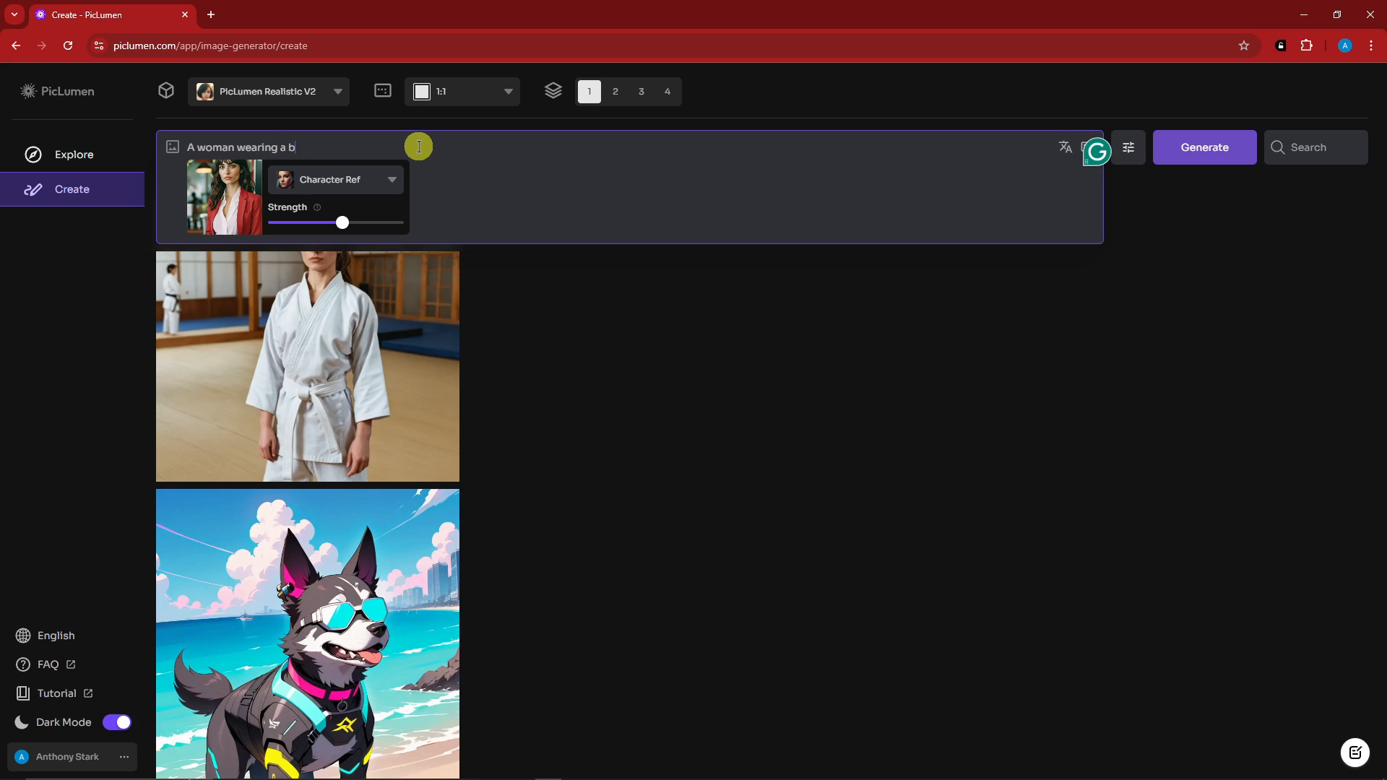
text(lack riding)
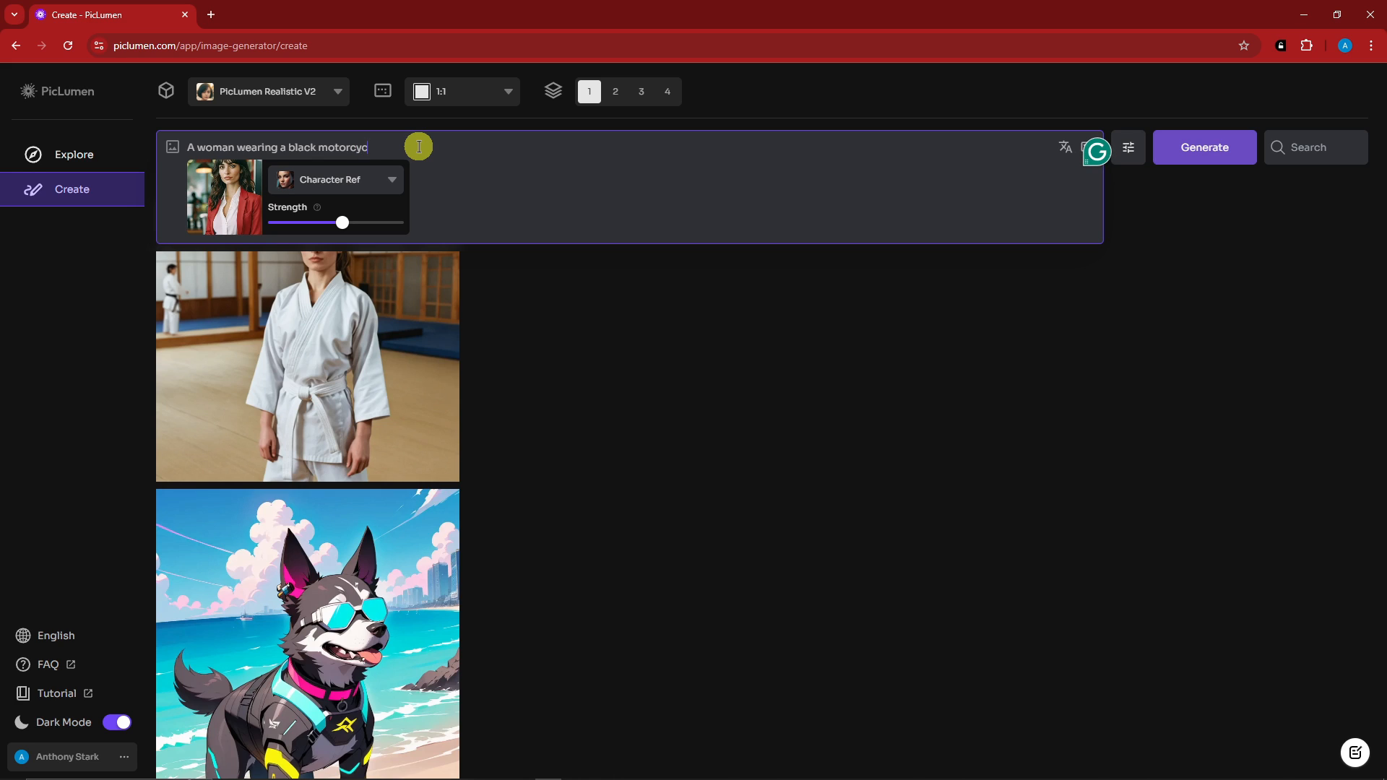
text(le jacket, standing inside a)
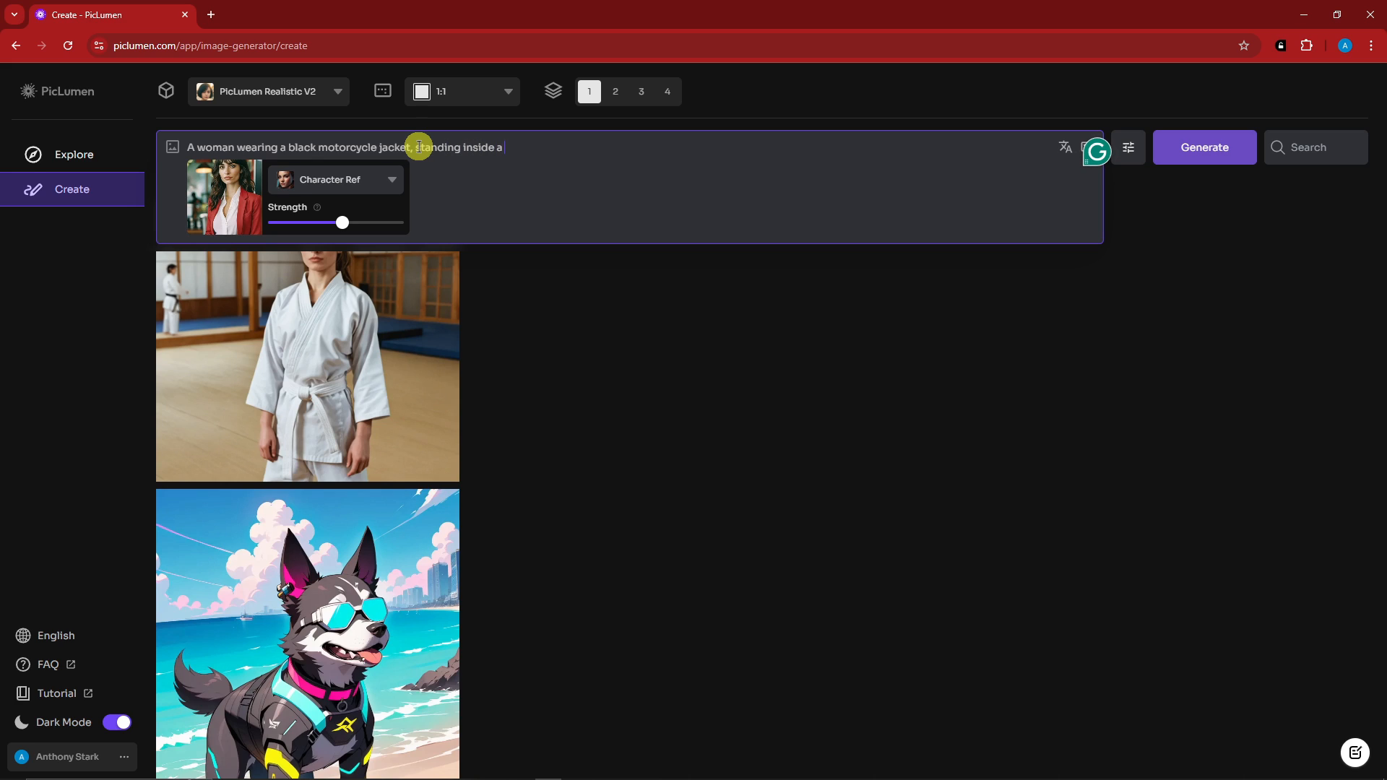
key(BackSpace)
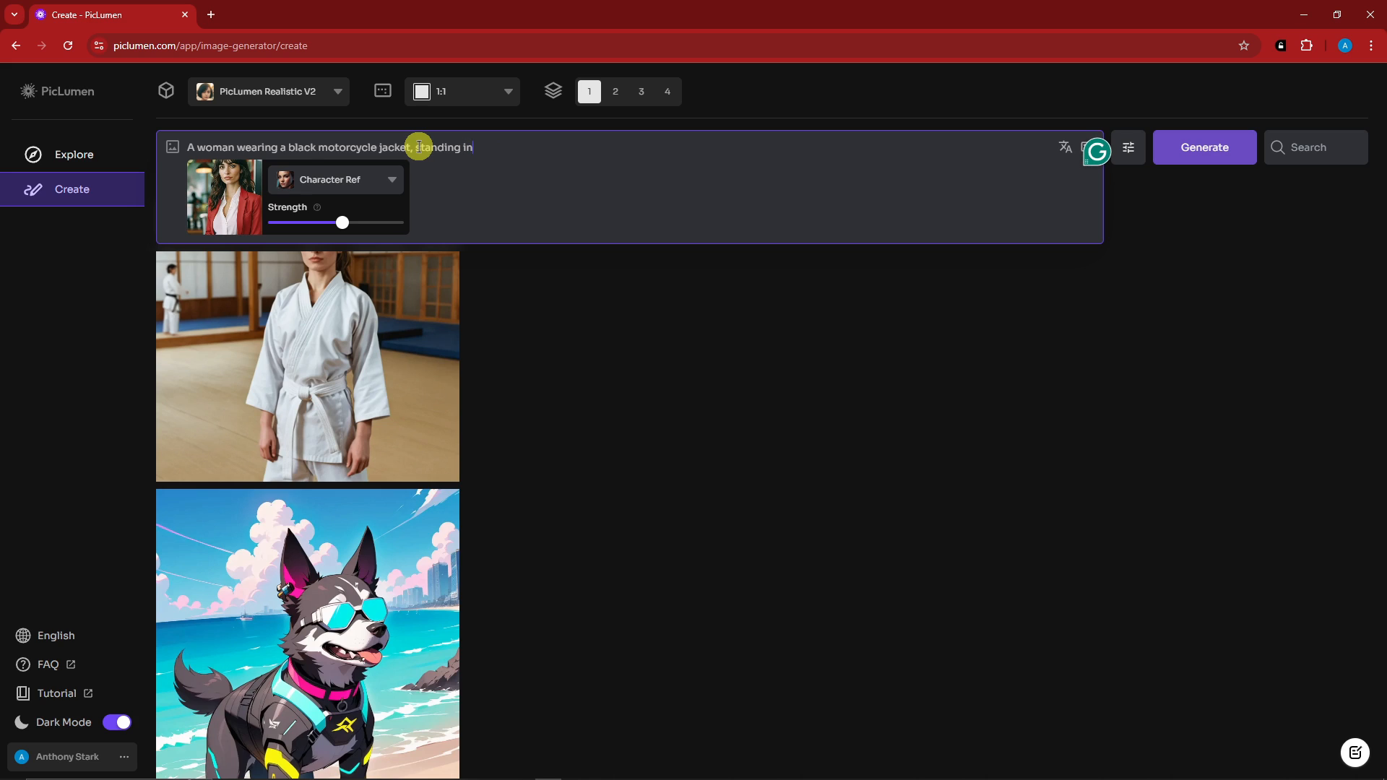
text(a park)
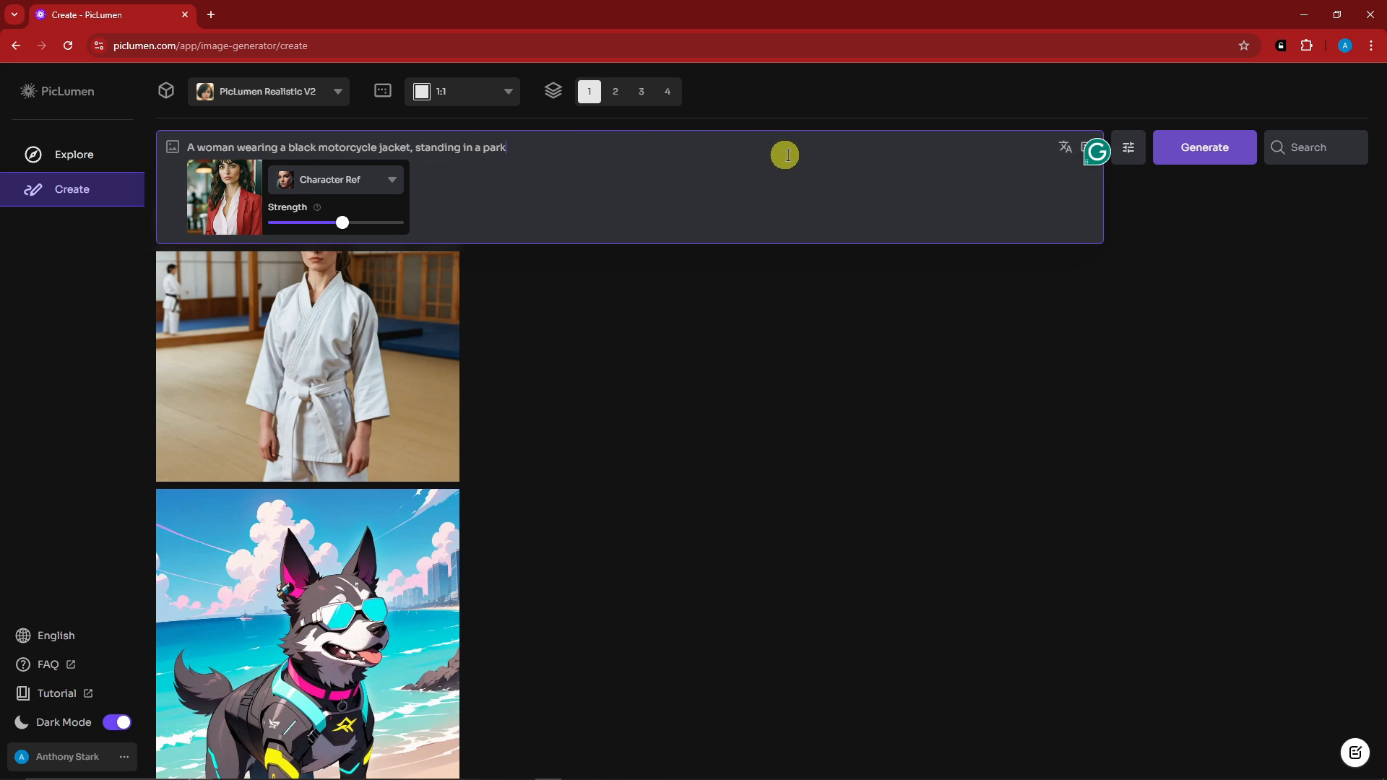
click(615, 91)
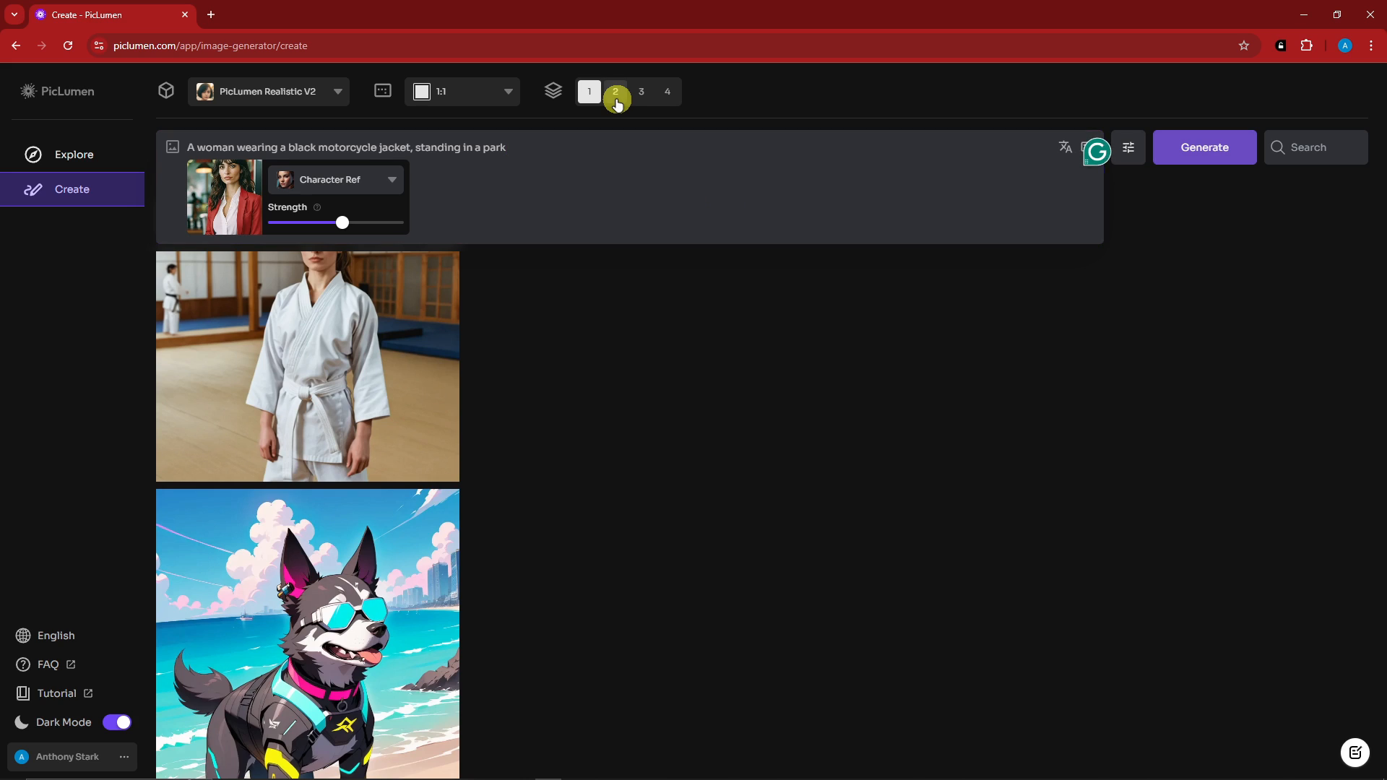
click(640, 91)
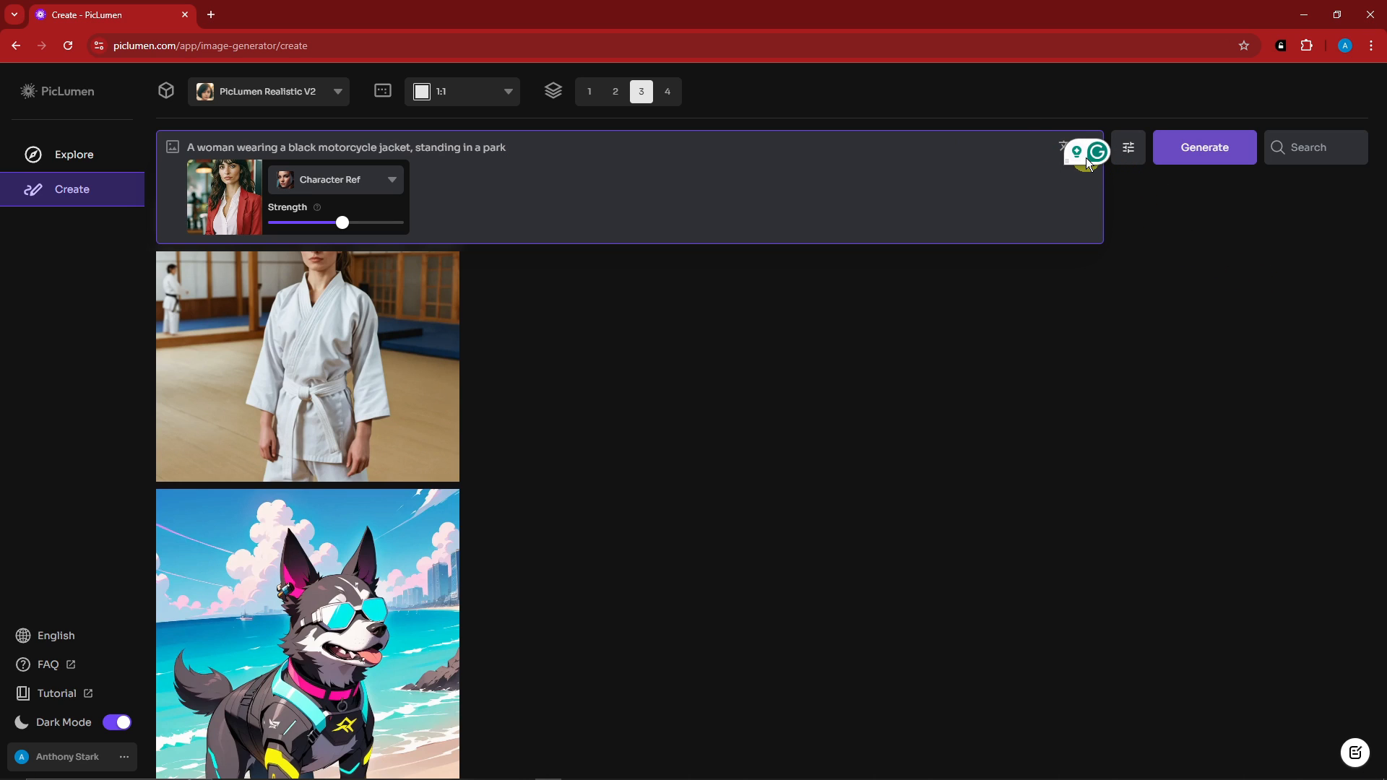
mouse_move(1089, 147)
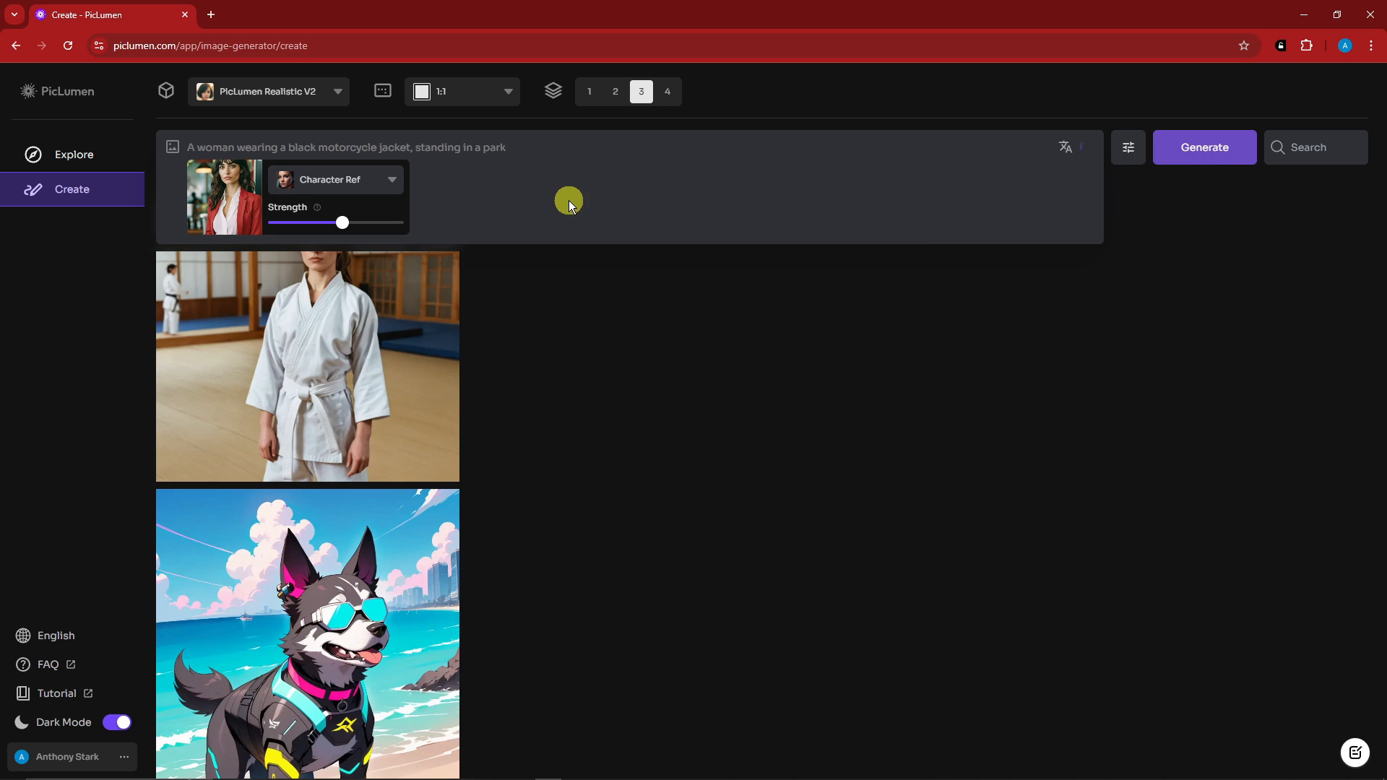
Run the prompt enhancer to rewrite the short jacket prompt into a detailed scene.
click(1087, 147)
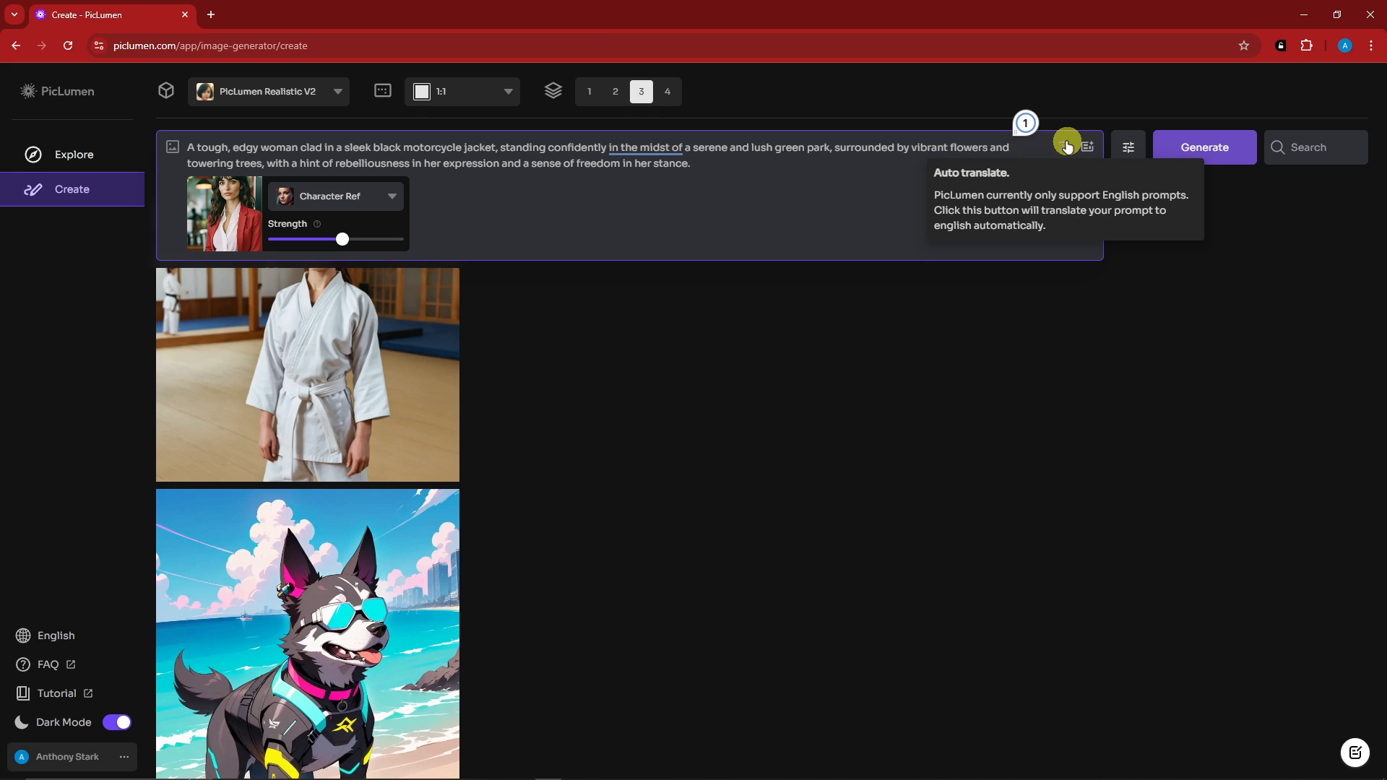
mouse_move(808, 184)
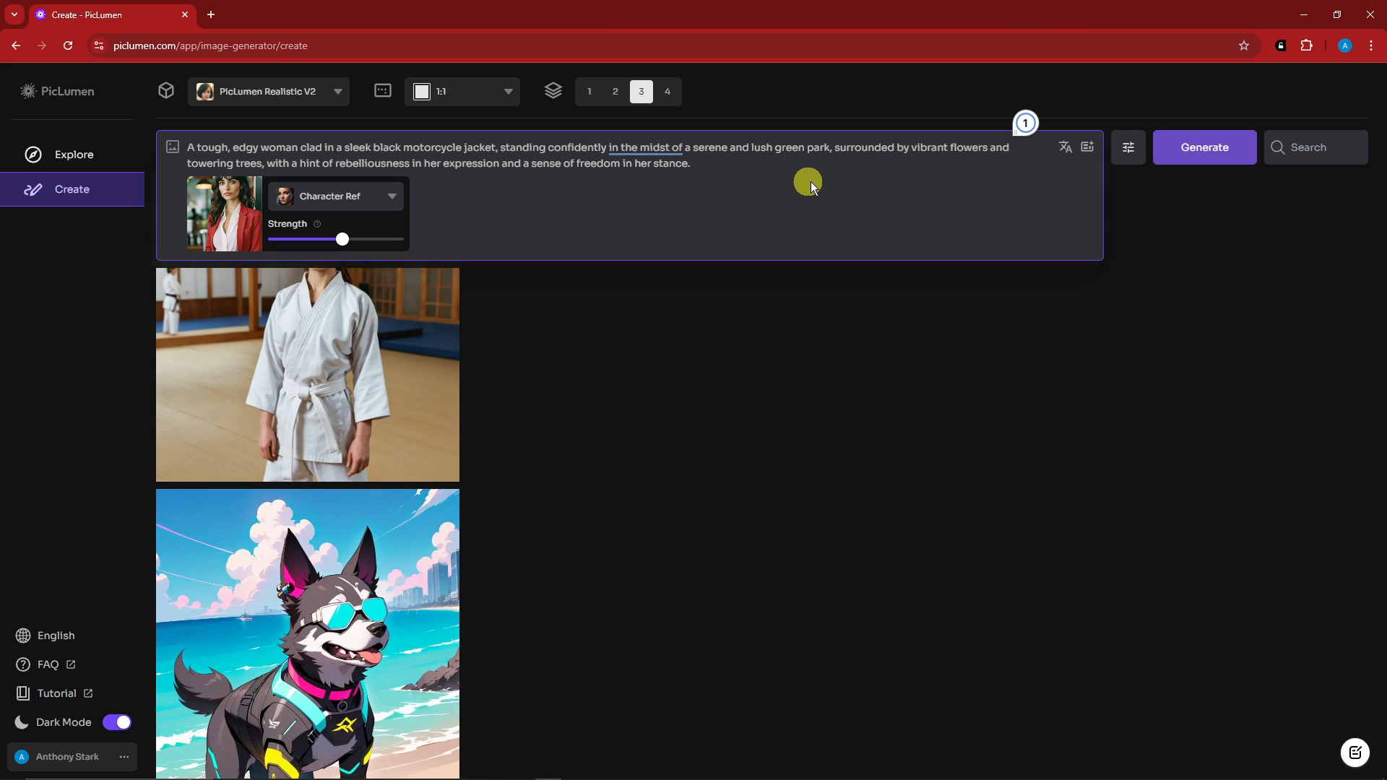
mouse_move(715, 172)
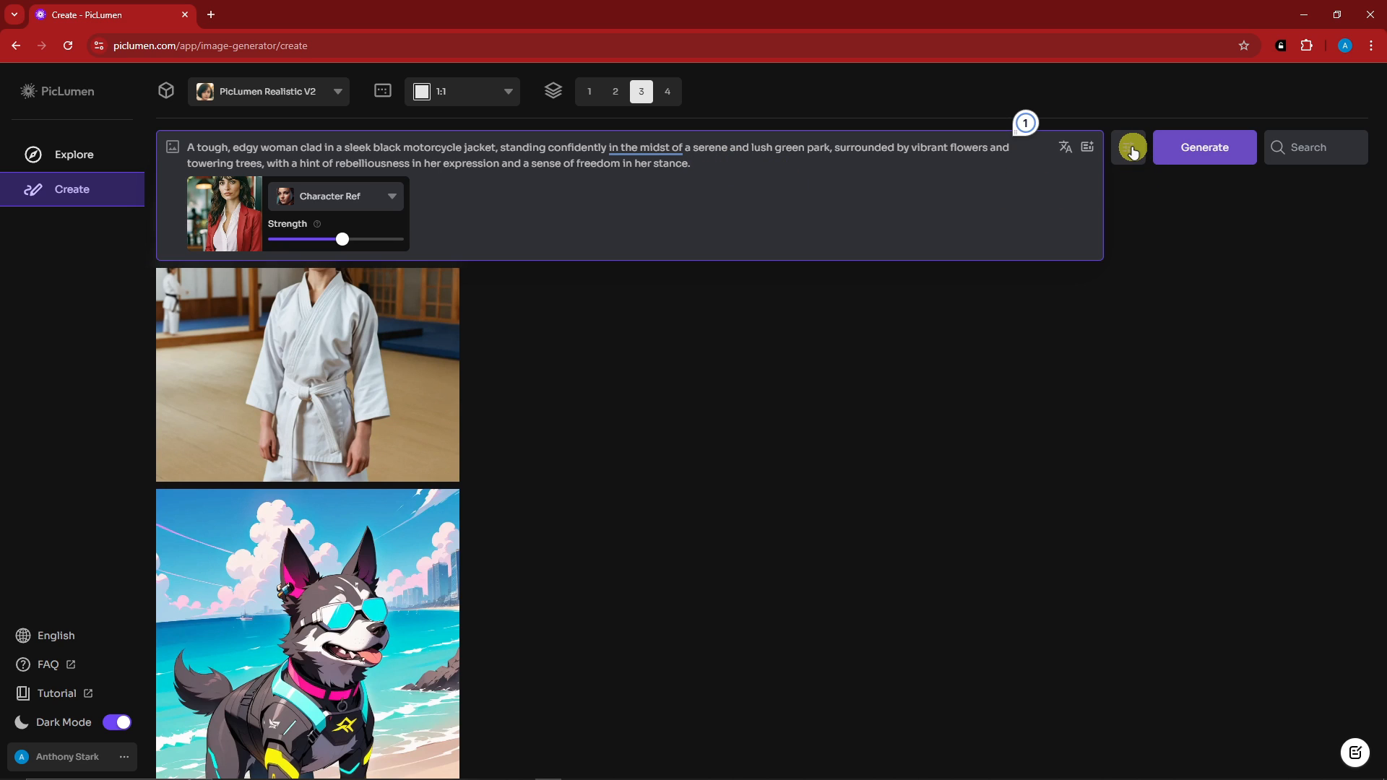
click(1128, 148)
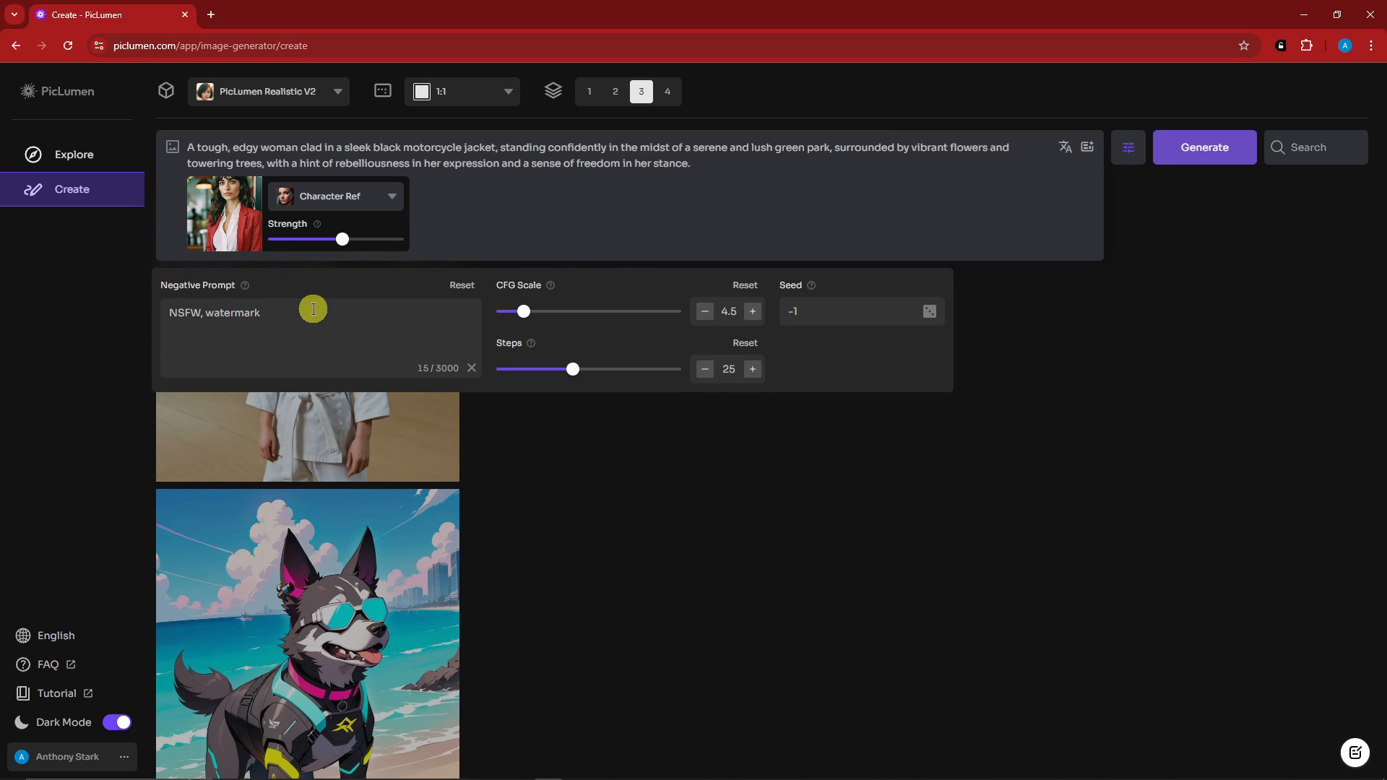
mouse_move(524, 312)
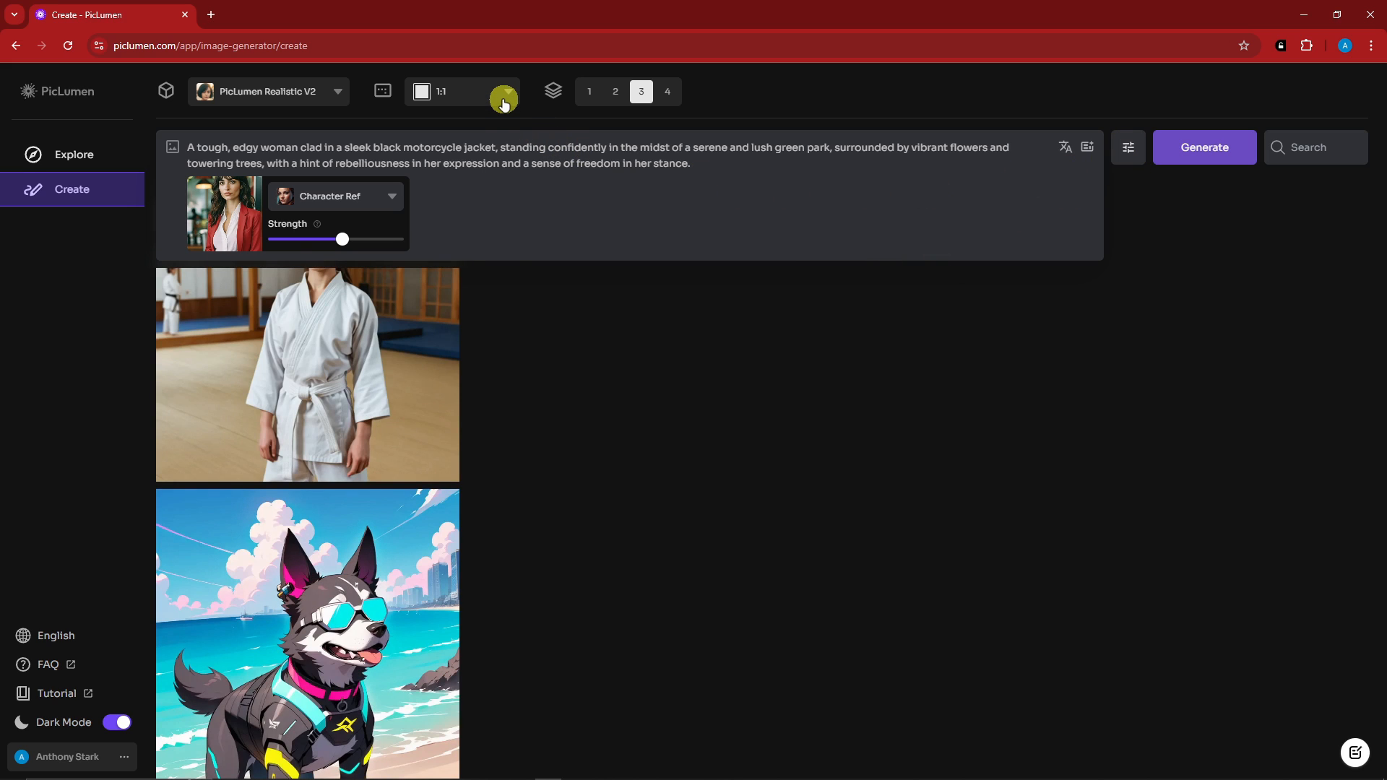
click(460, 91)
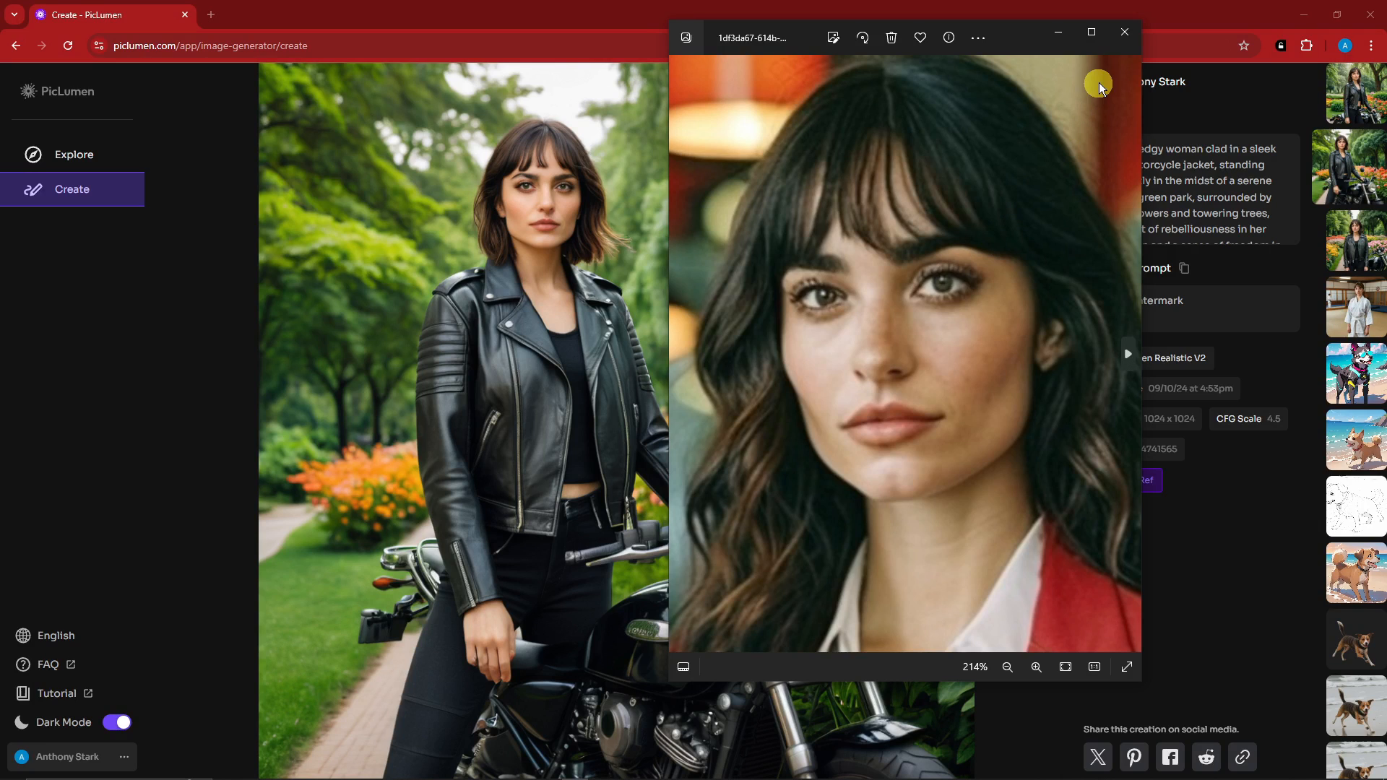
Close the reference photo, leaving the generated leather-jacket woman's details shown.
click(1124, 33)
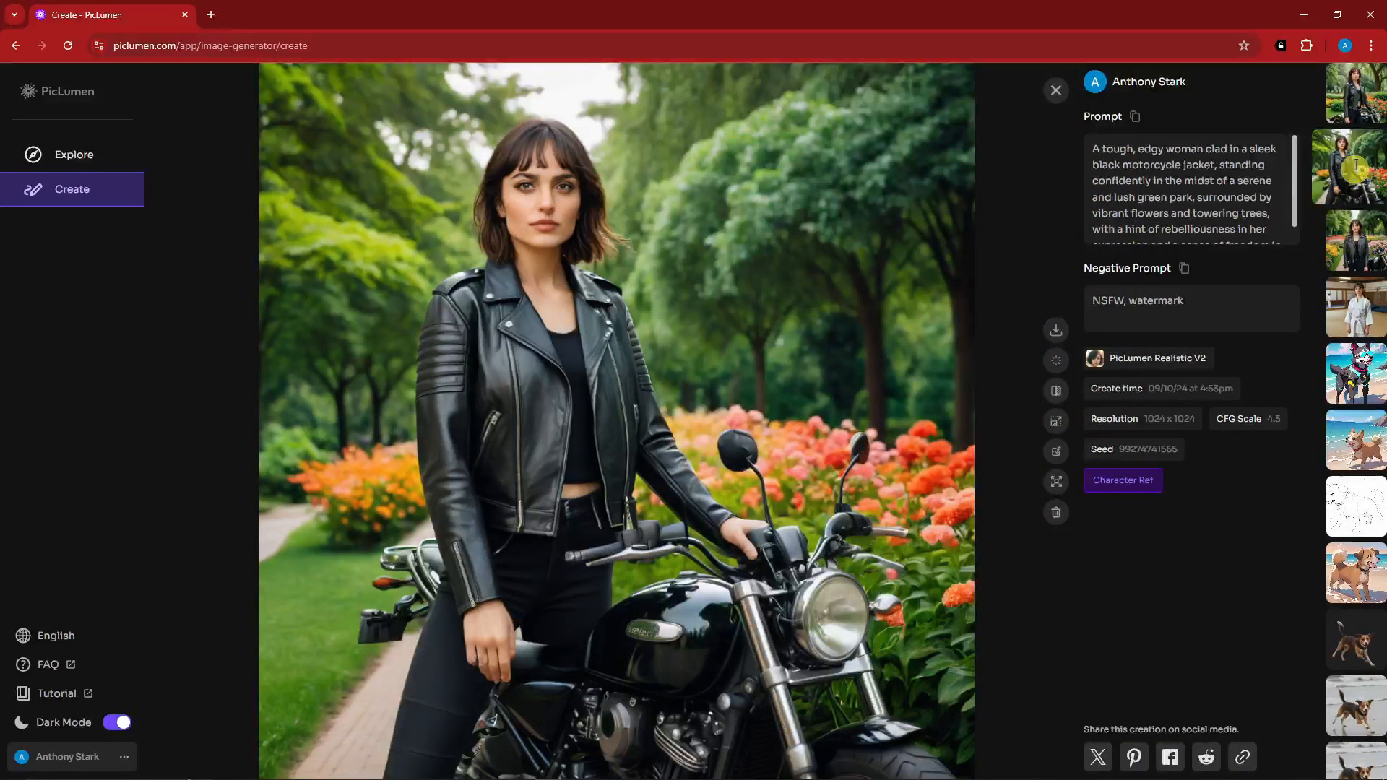
Select the front-facing woman result, copy its prompt and download it as a PNG.
click(1362, 93)
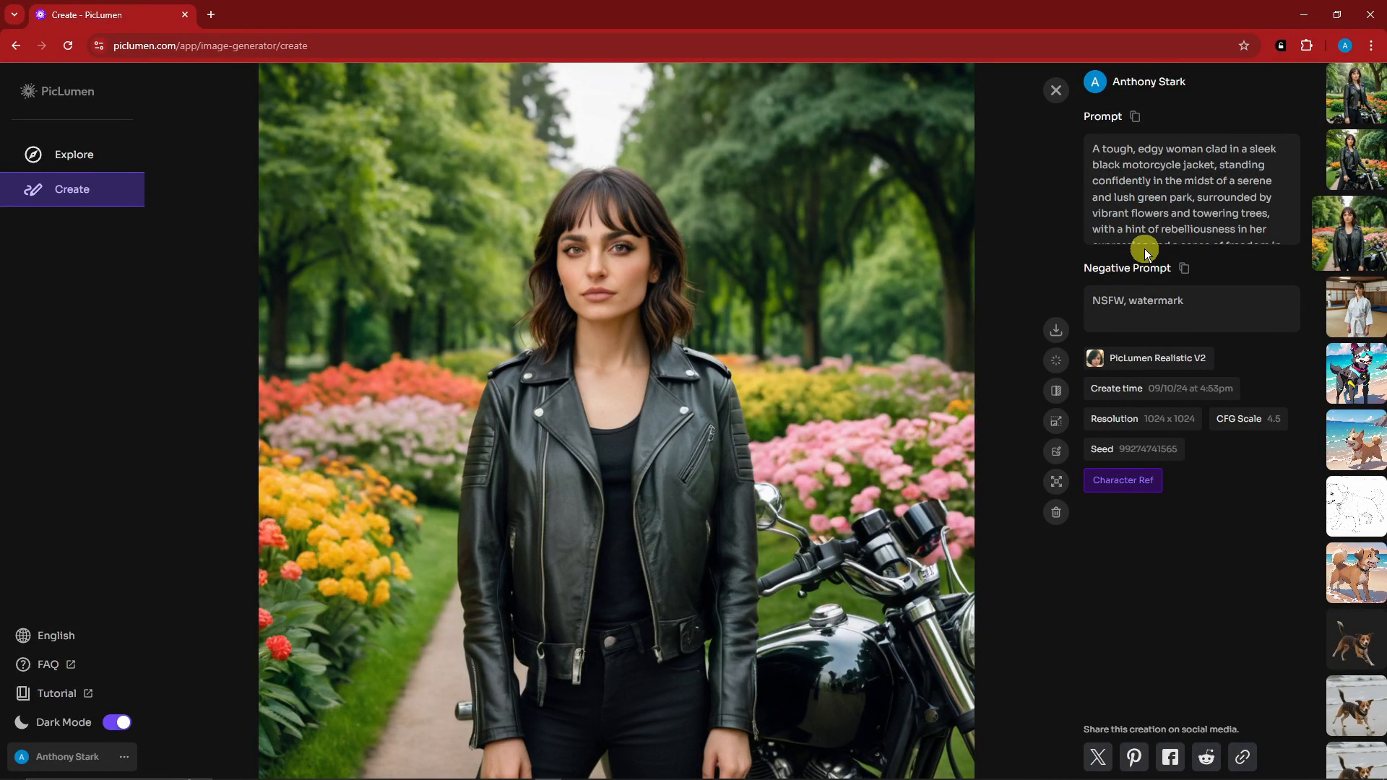
mouse_move(1147, 124)
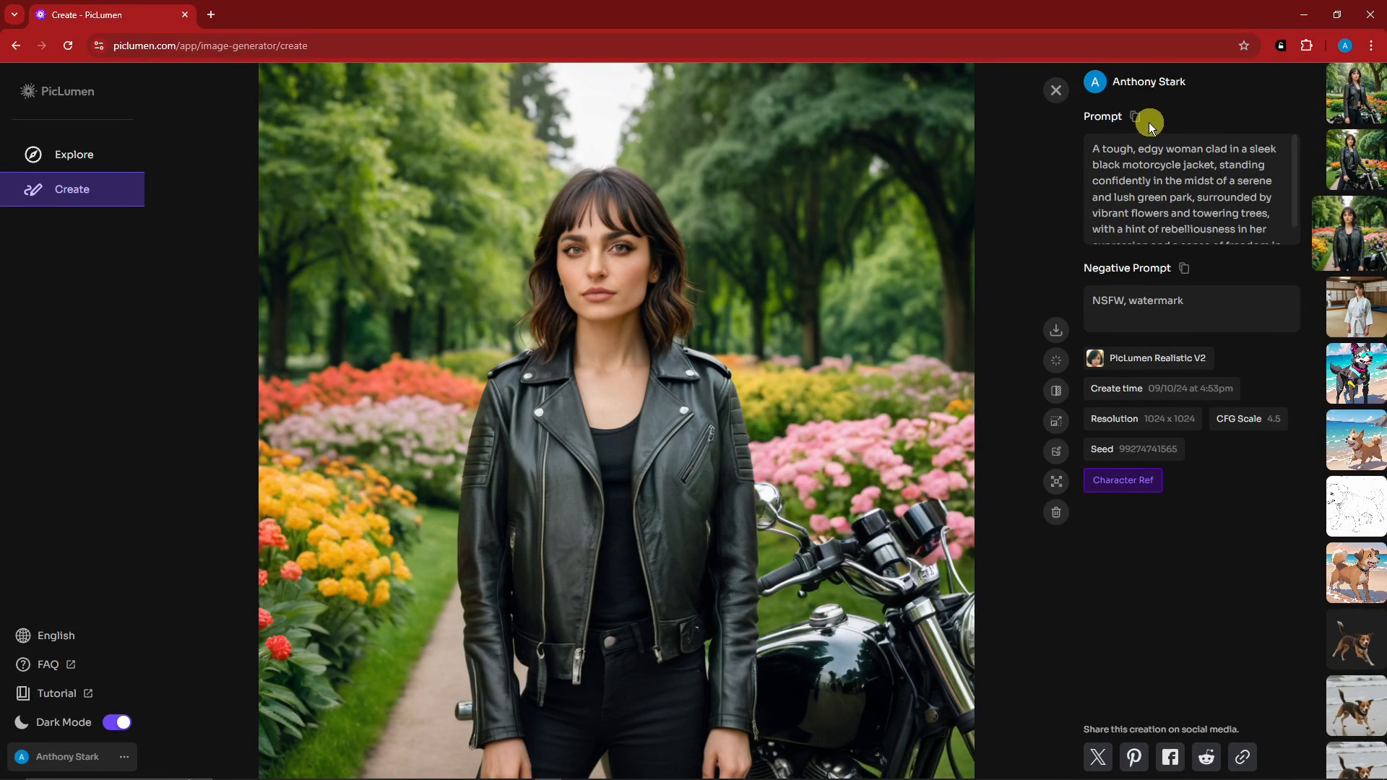
click(1135, 115)
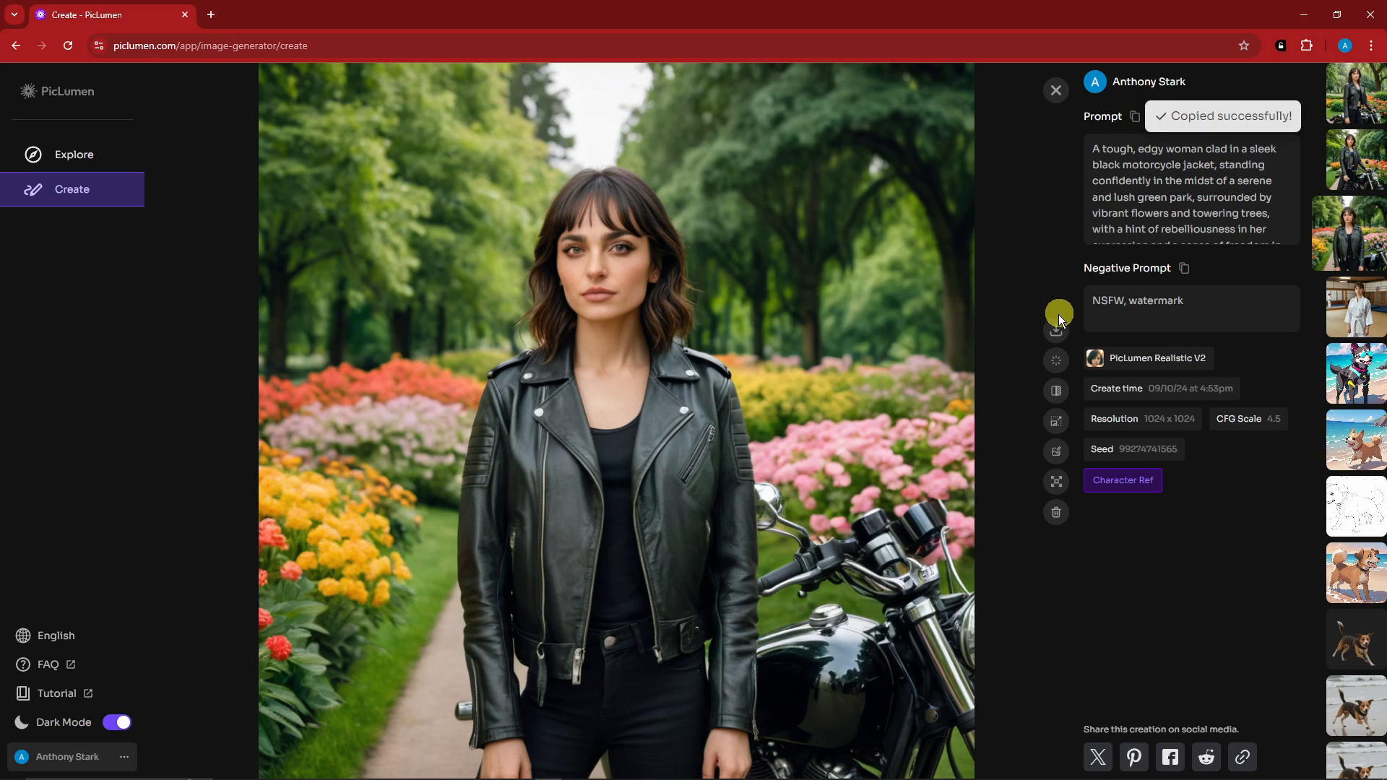
click(1055, 332)
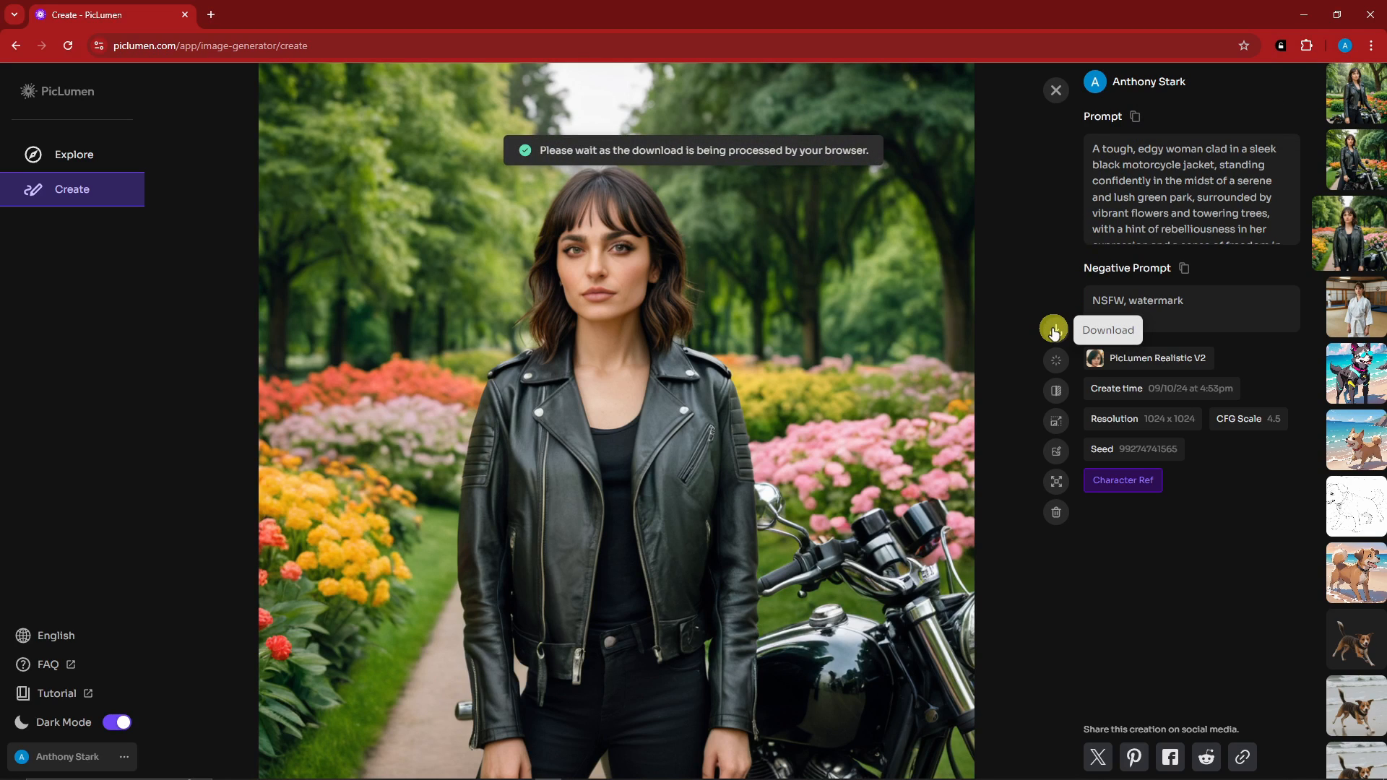
click(1054, 329)
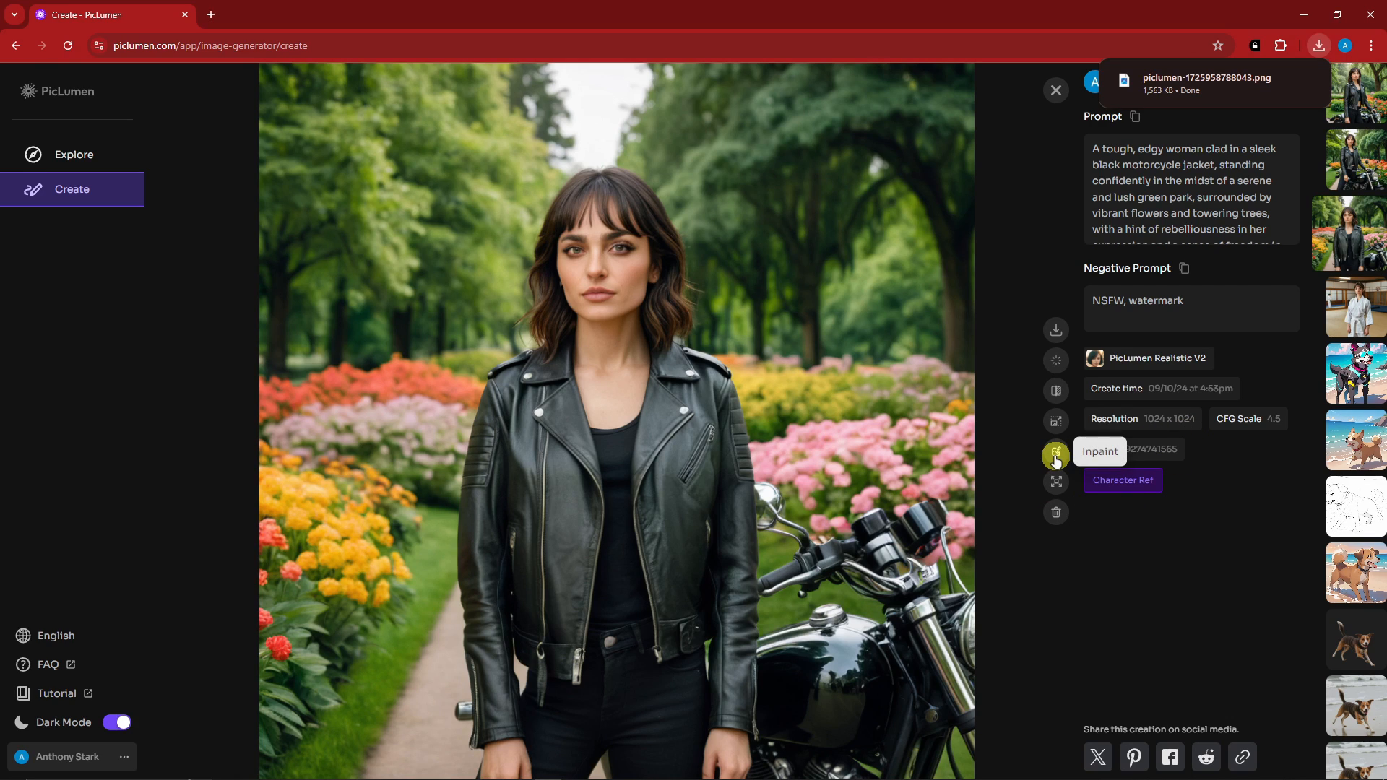
Start Inpaint on the image, set the brush to 25px and paint a mask over all of her hair.
click(1054, 452)
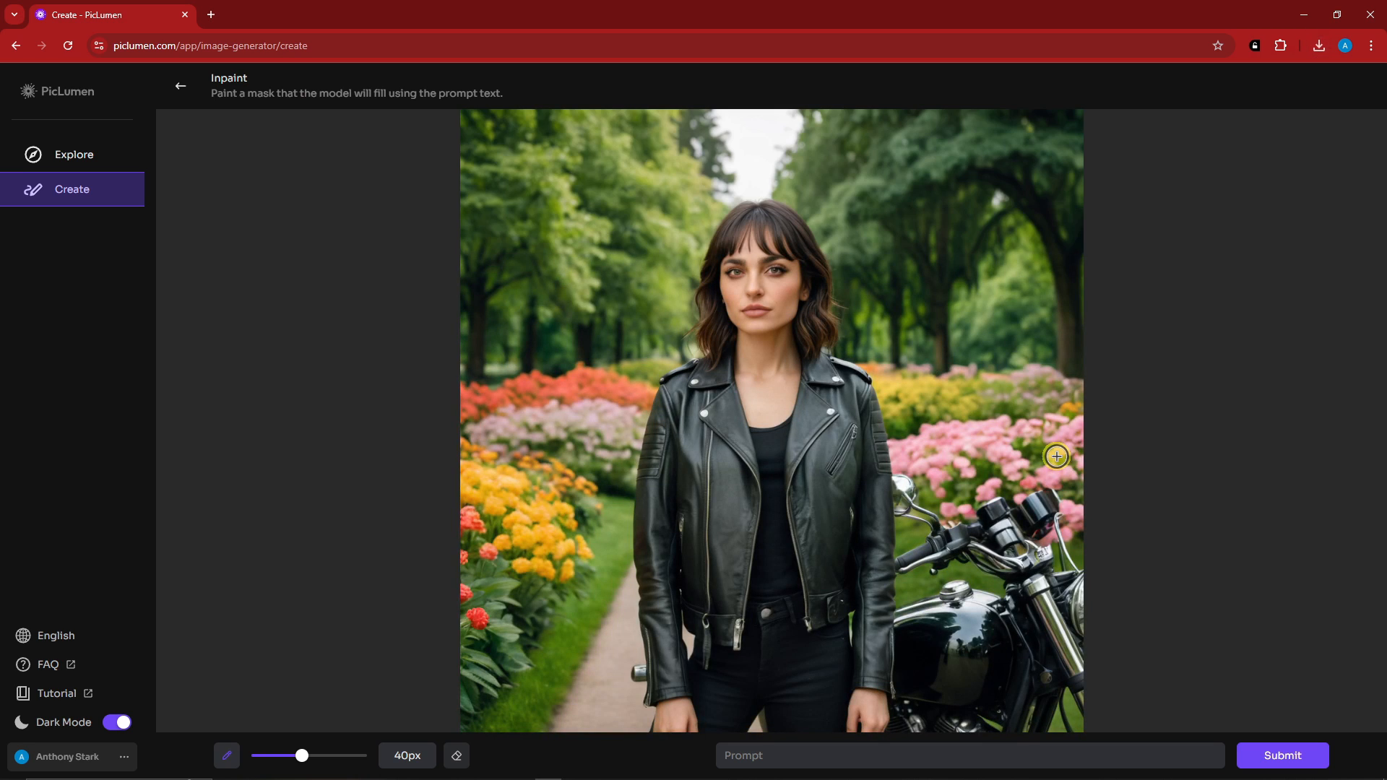
drag(300, 756, 295, 756)
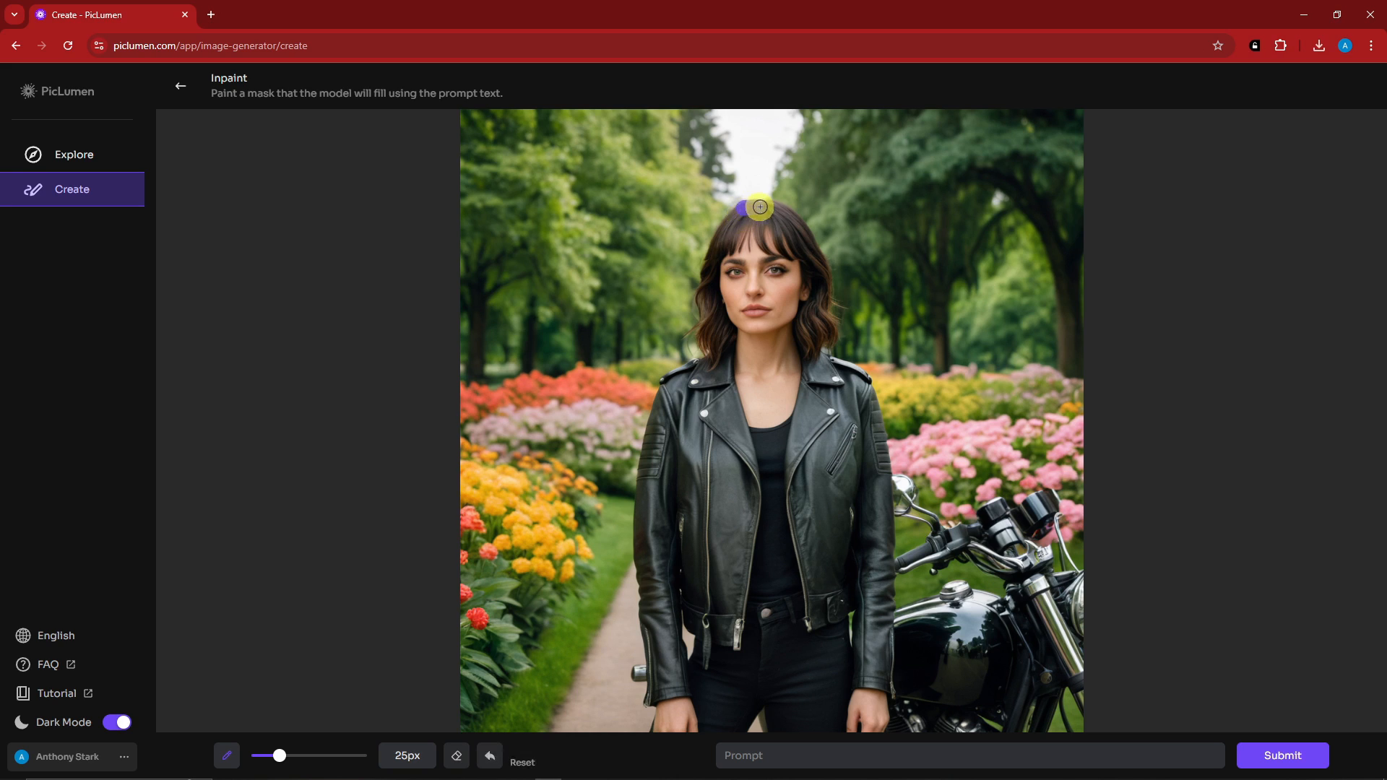
drag(759, 206, 813, 349)
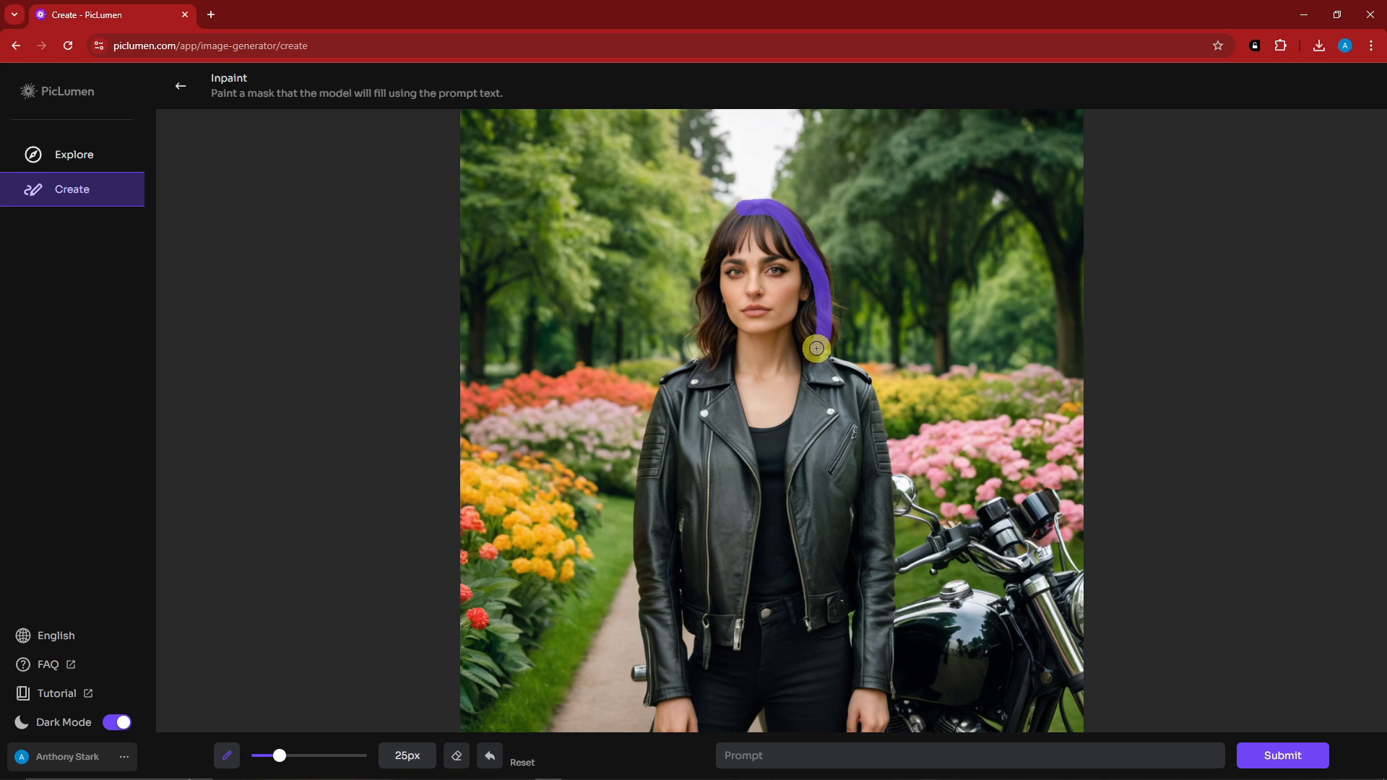
drag(815, 348, 809, 345)
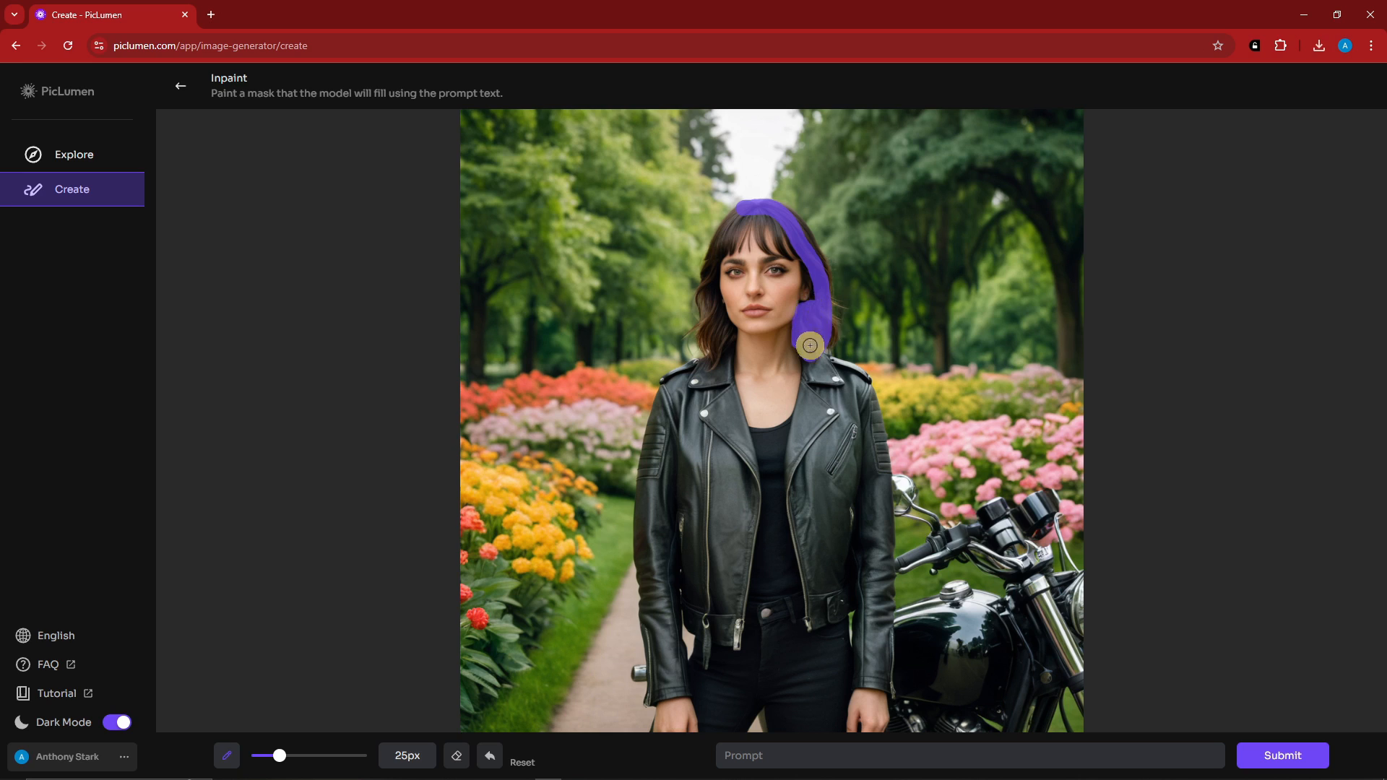
drag(809, 345, 774, 214)
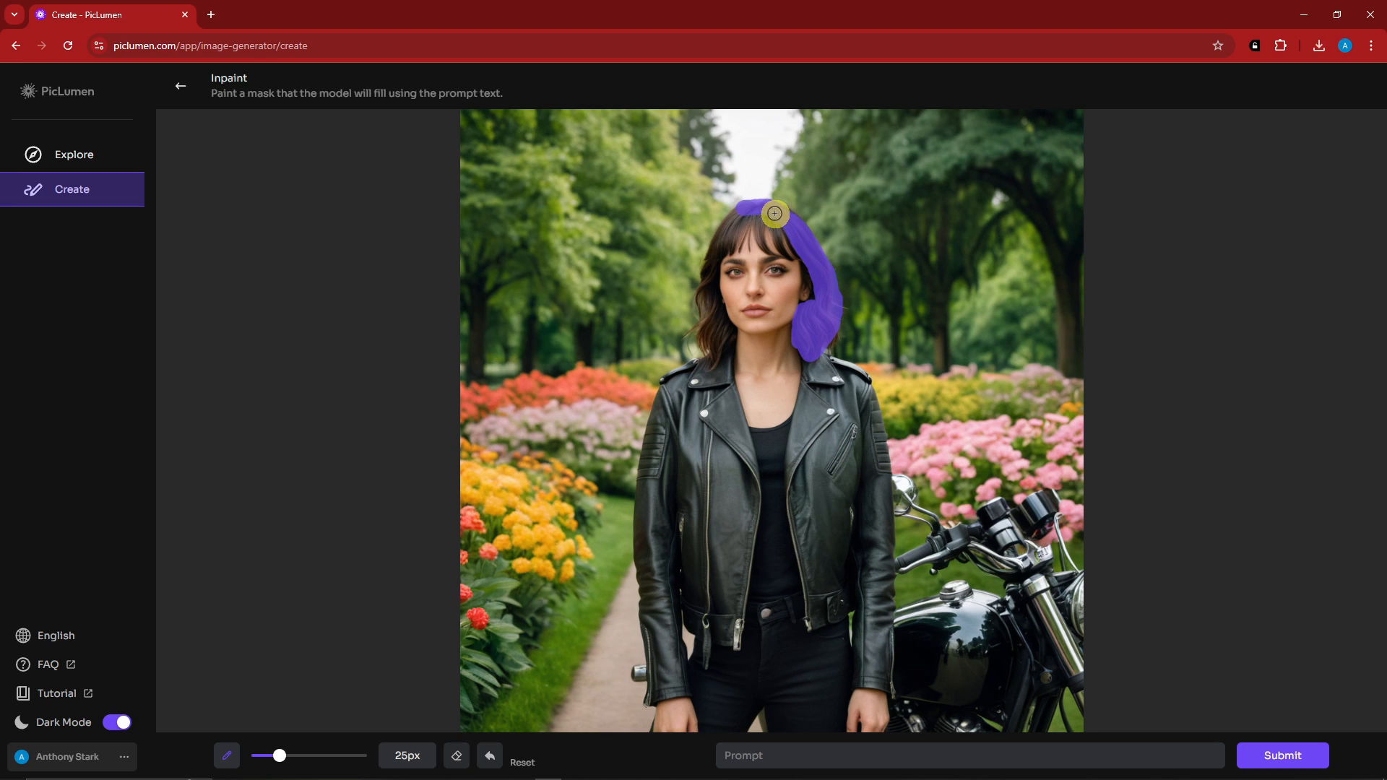
drag(774, 214, 707, 305)
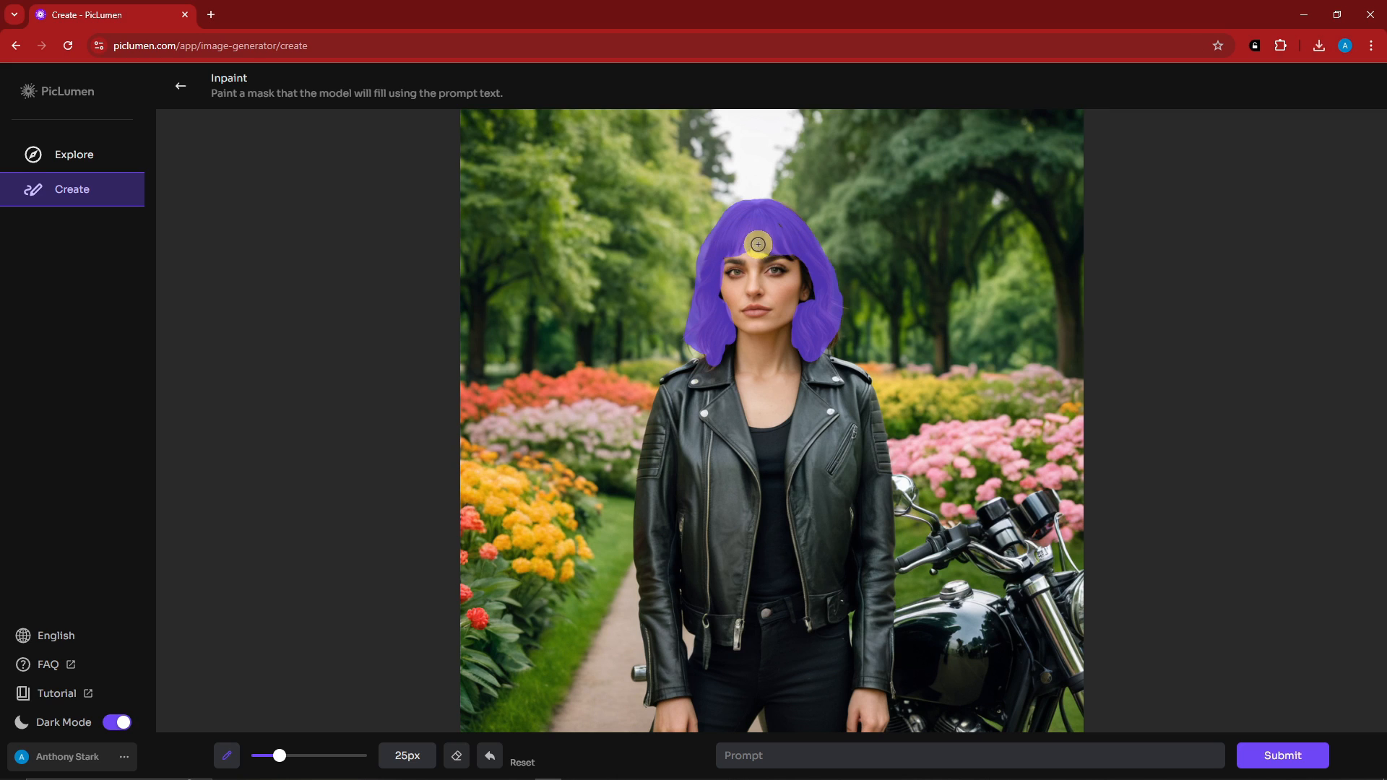
drag(755, 245, 816, 352)
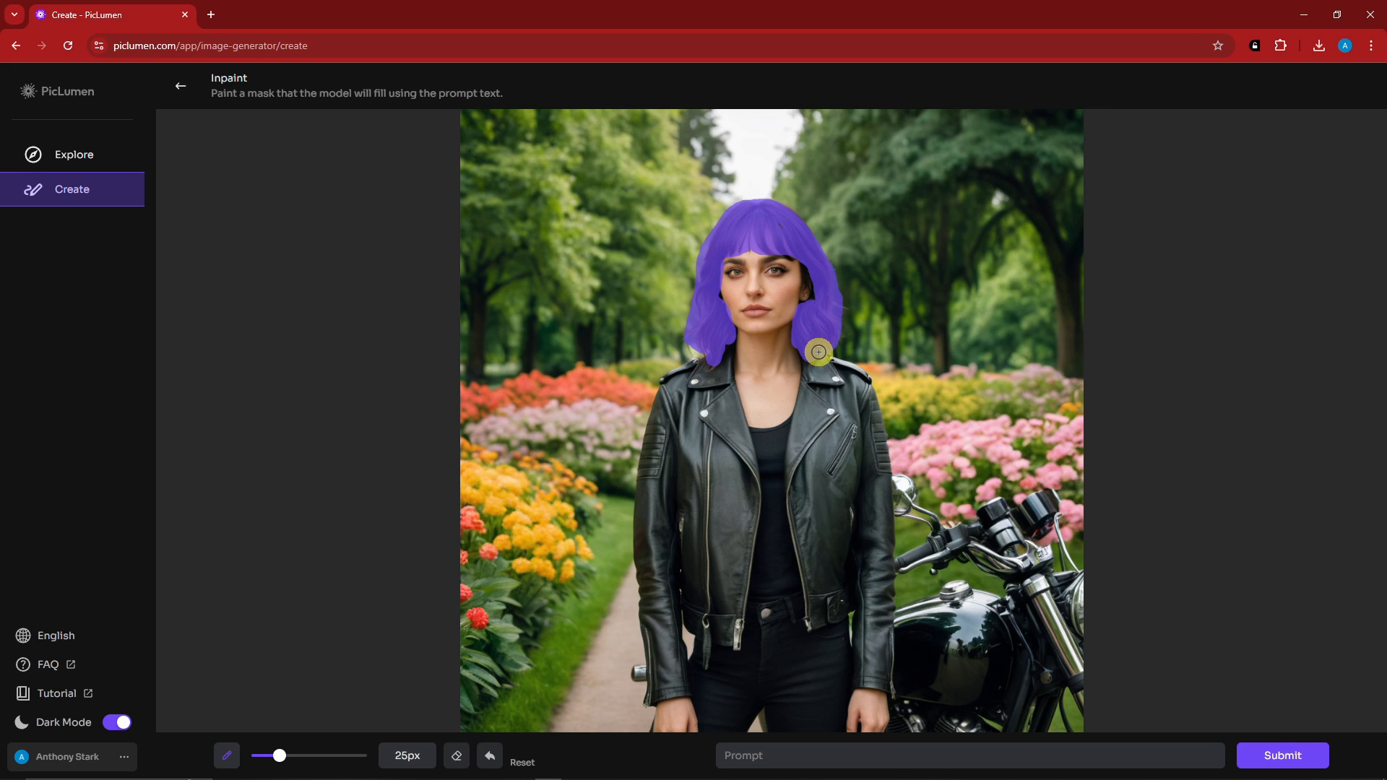
mouse_move(832, 381)
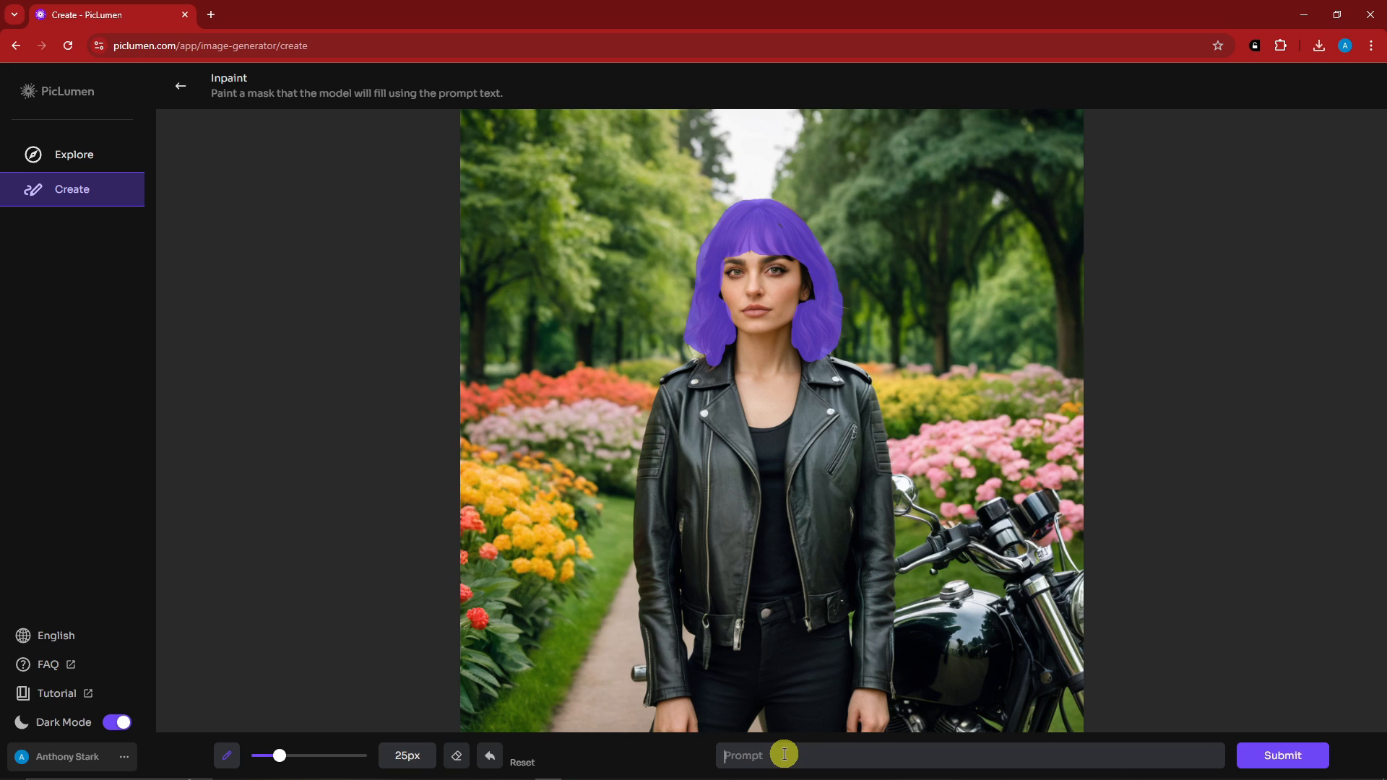
Inpaint the mask with prompt 'Red hair' and compare the red-haired result with the original.
text(Red ha)
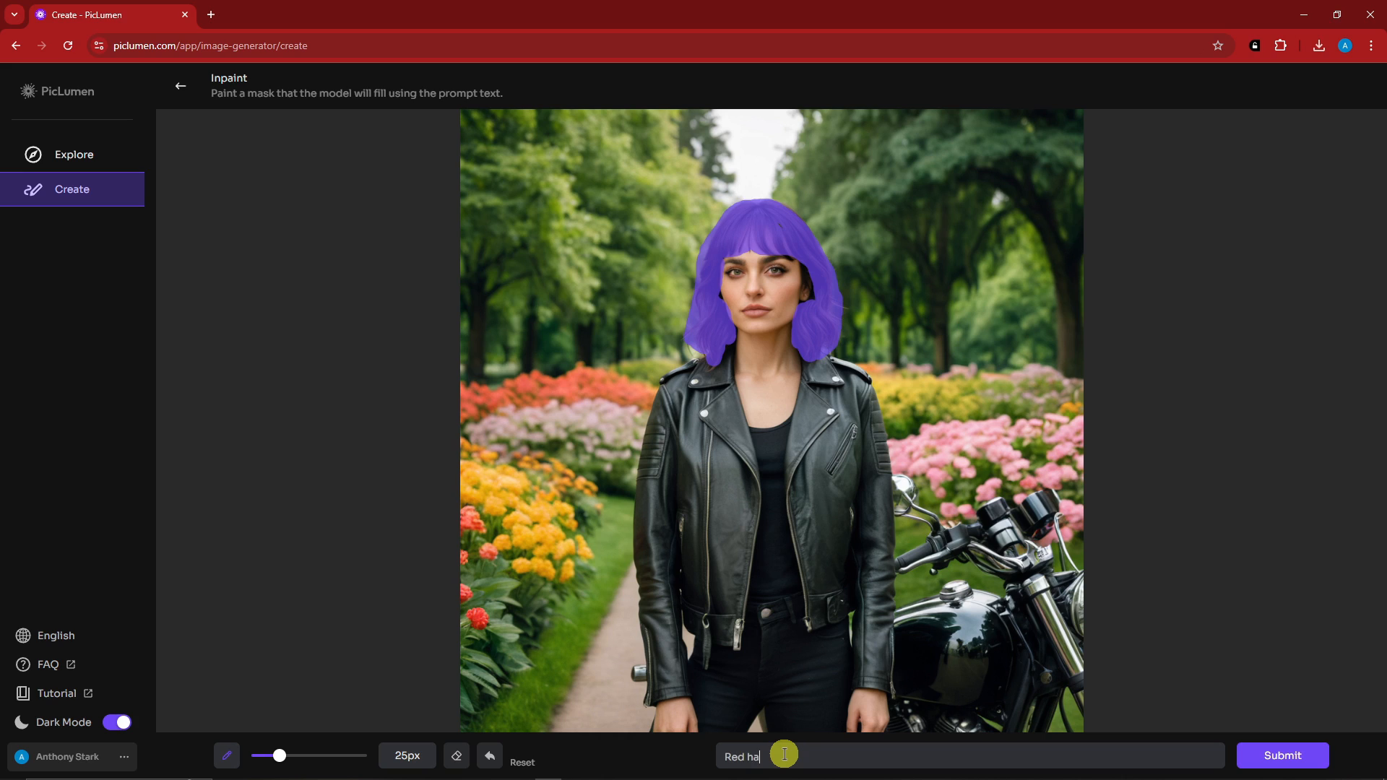
text(ir)
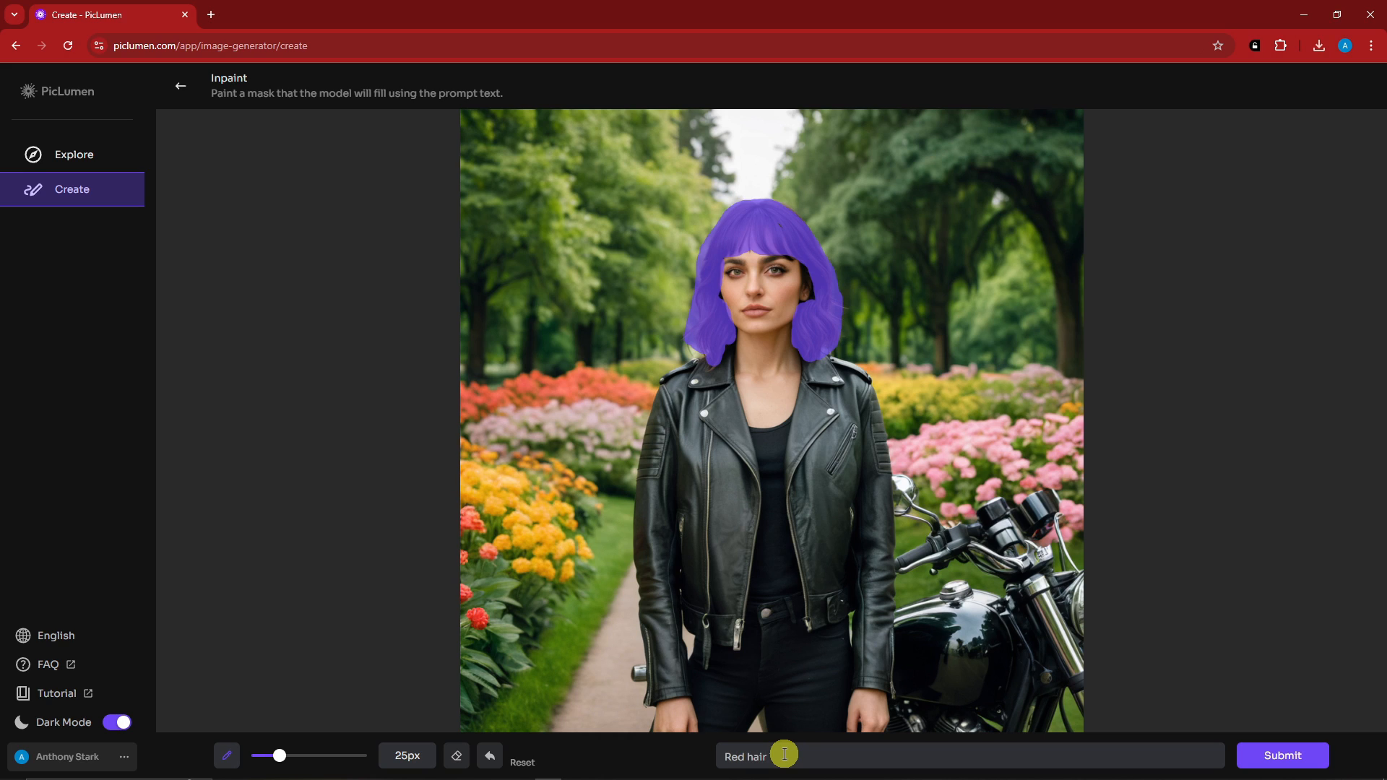
click(1281, 756)
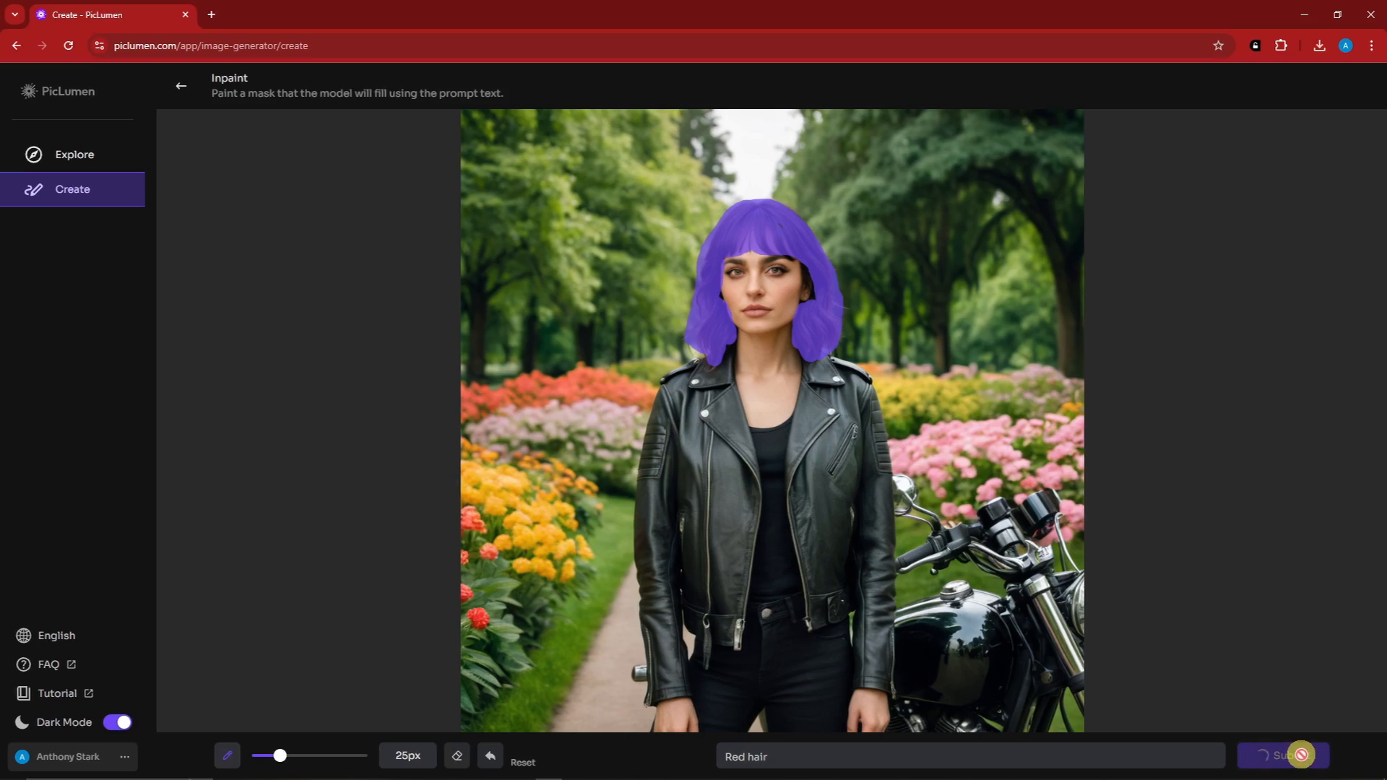
click(1283, 756)
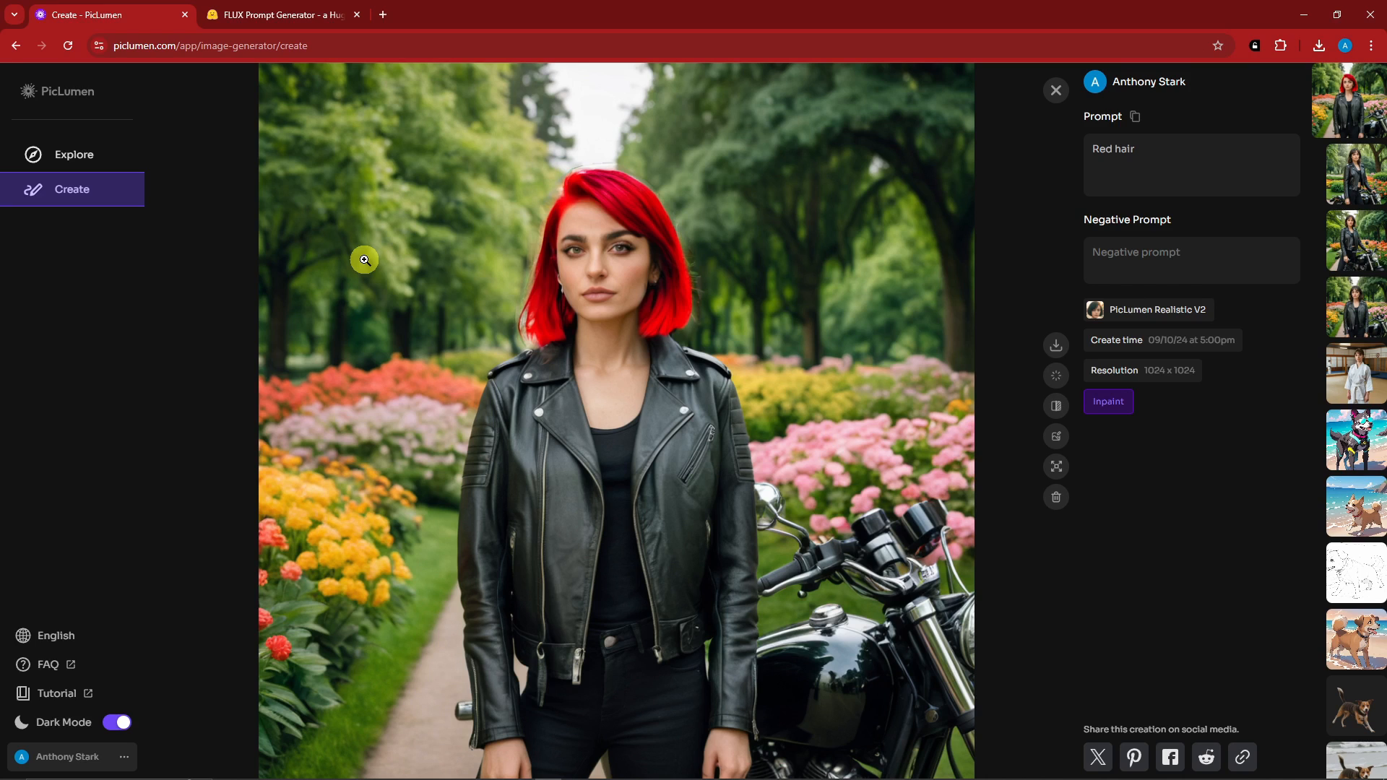
click(1355, 160)
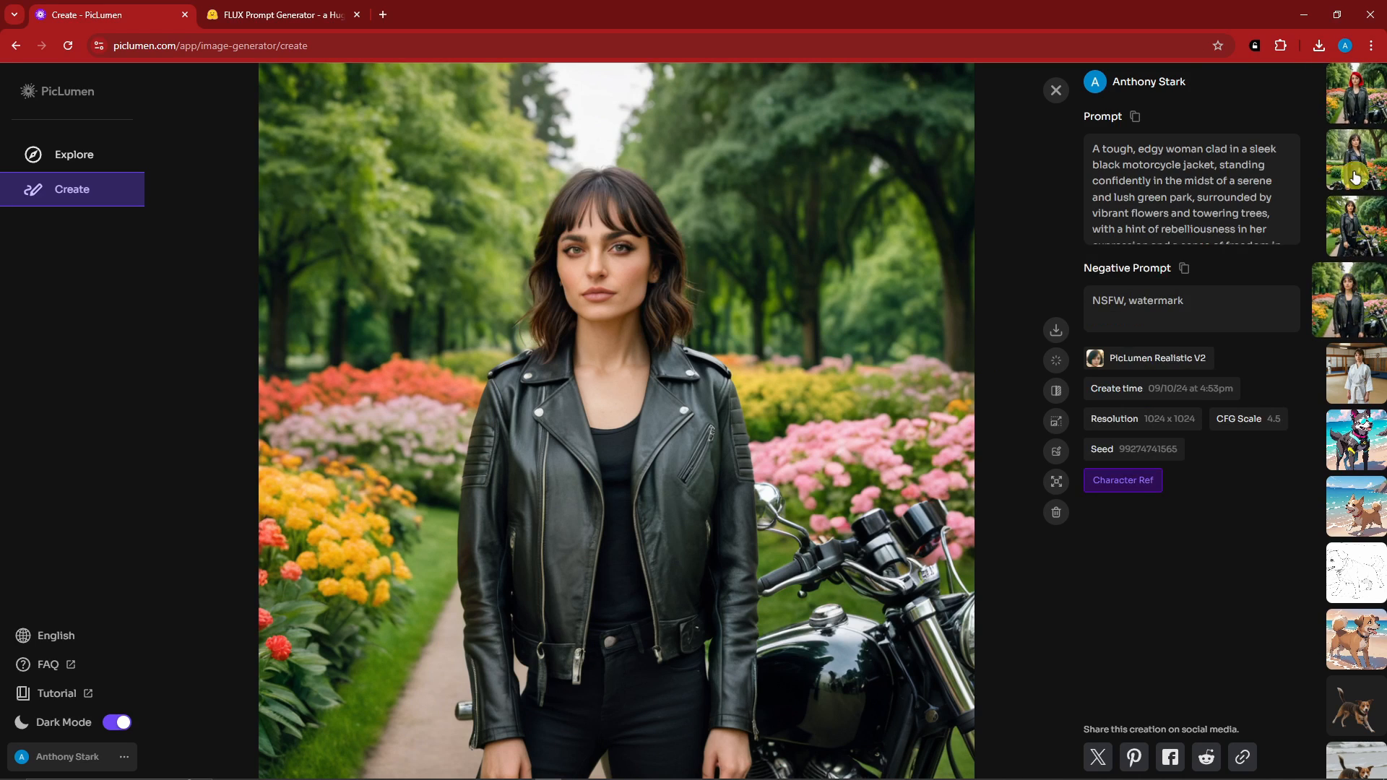
click(1354, 100)
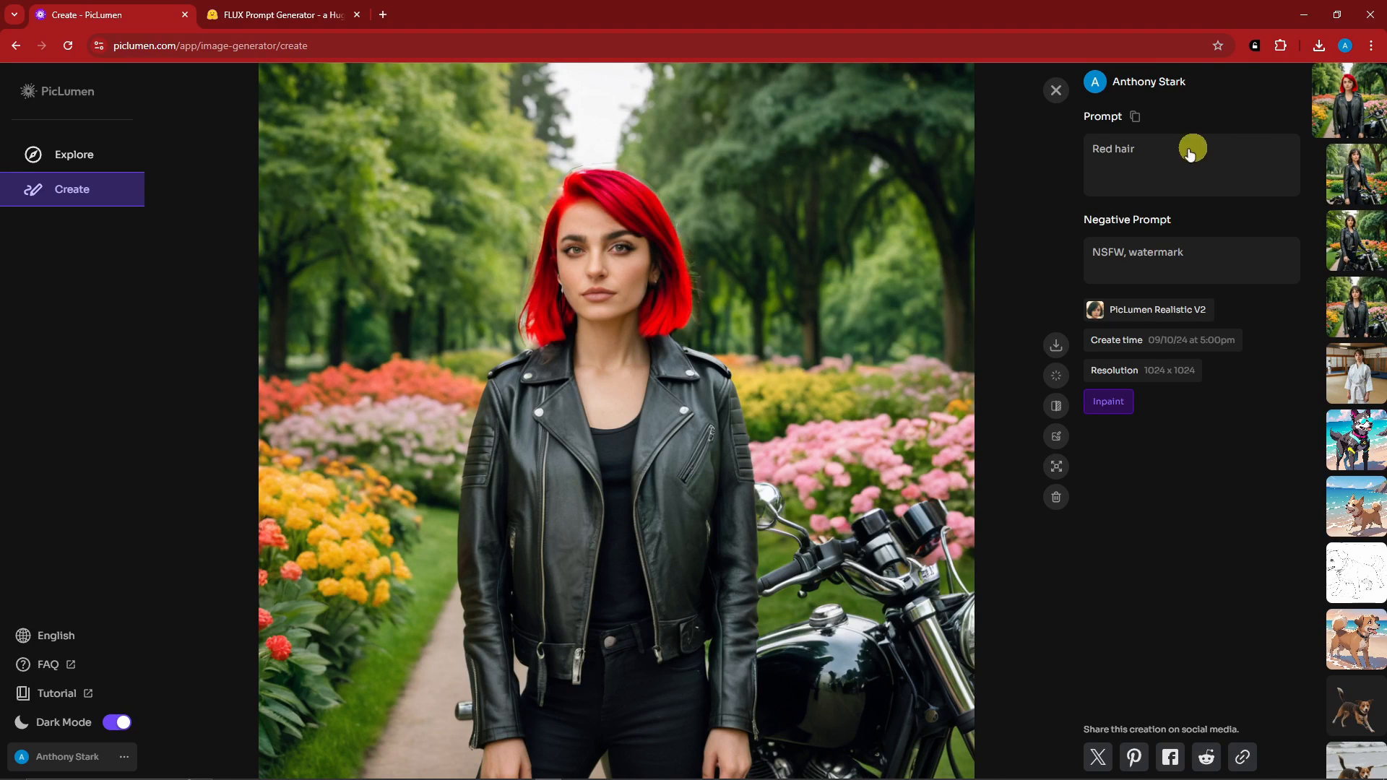
click(1055, 89)
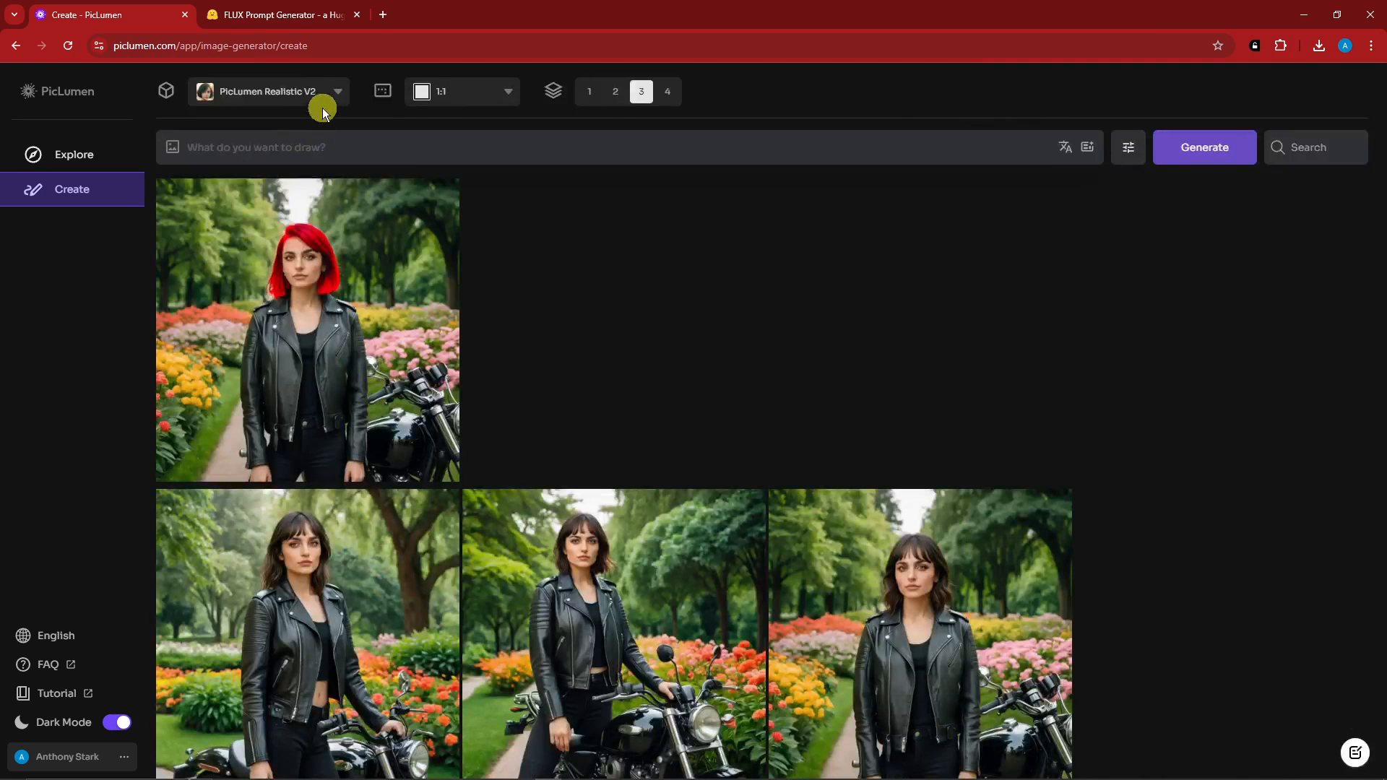
Select FLUX.1-schnell as PicLumen's model and focus the 'What do you want to draw?' box.
click(268, 91)
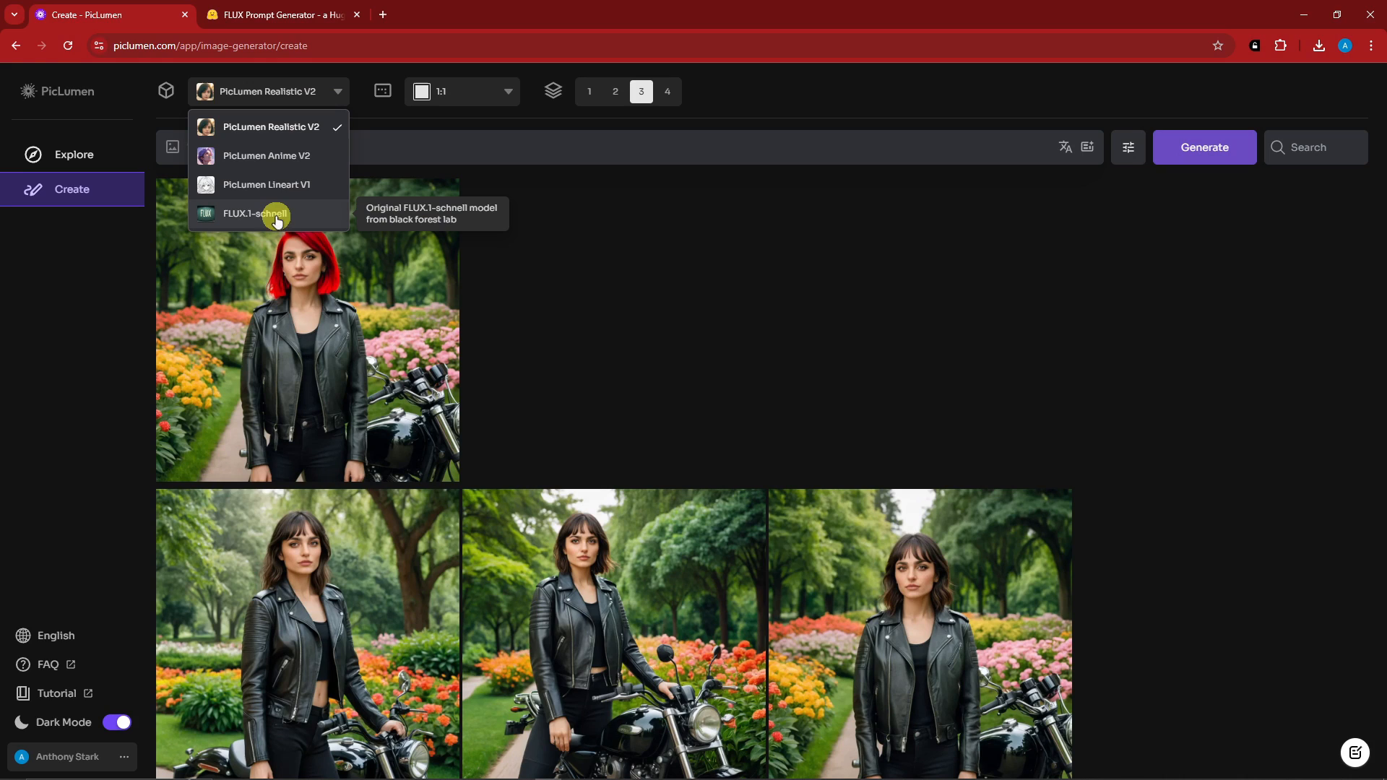
click(254, 214)
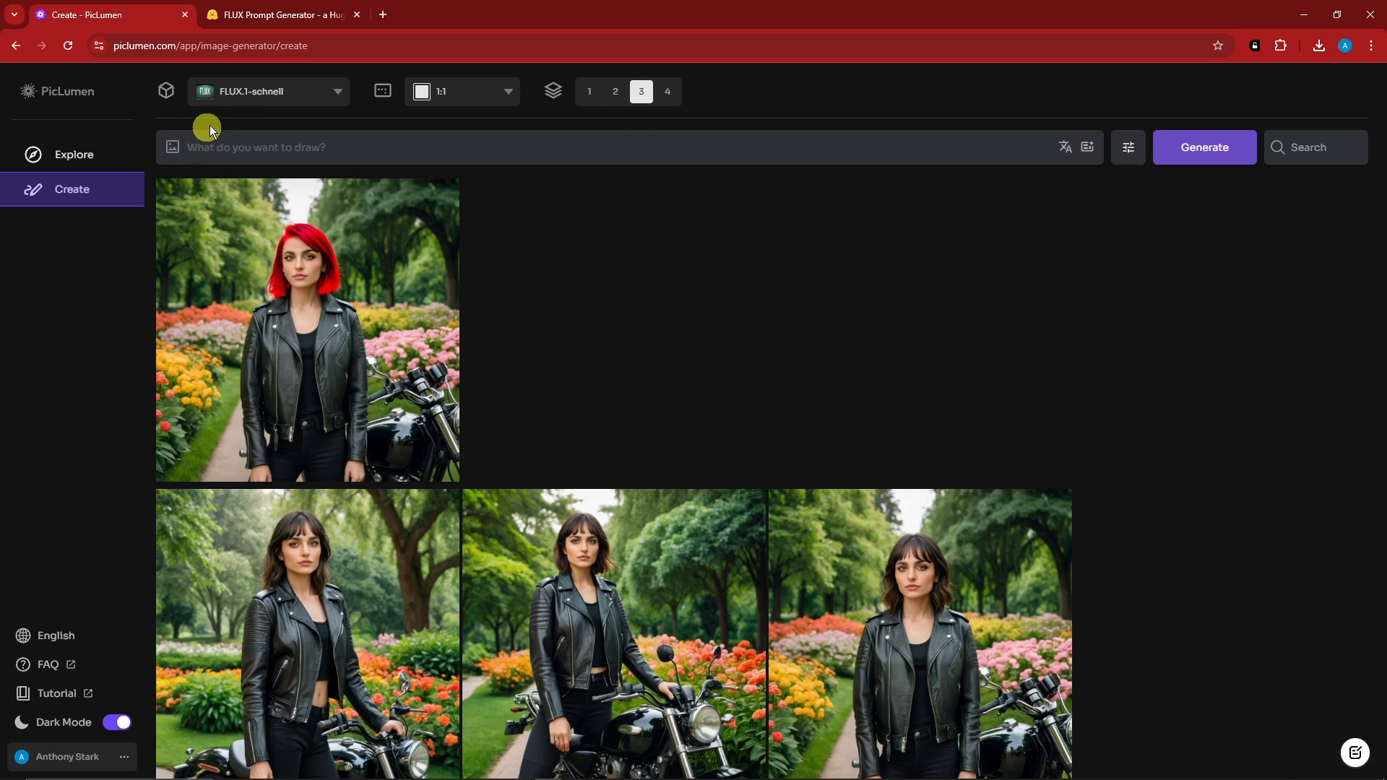
click(268, 91)
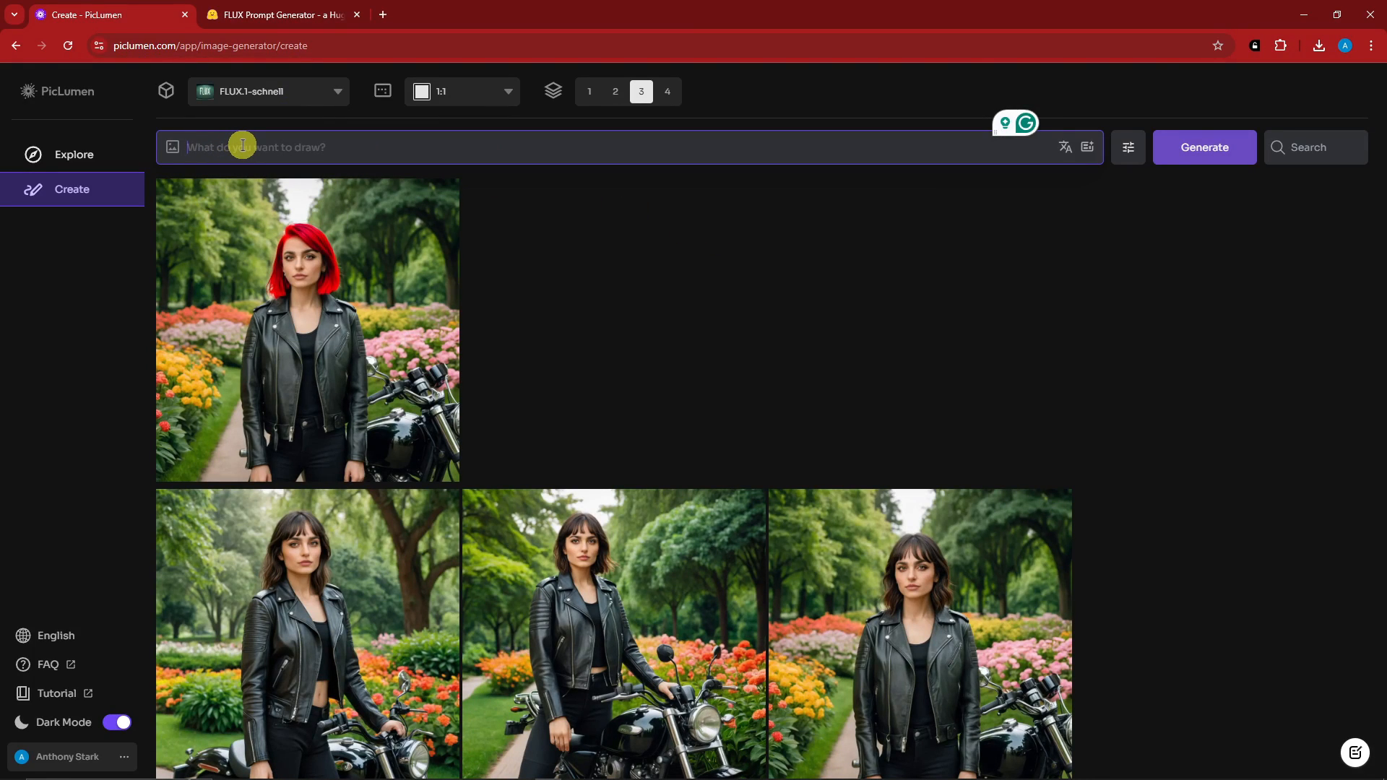
click(281, 15)
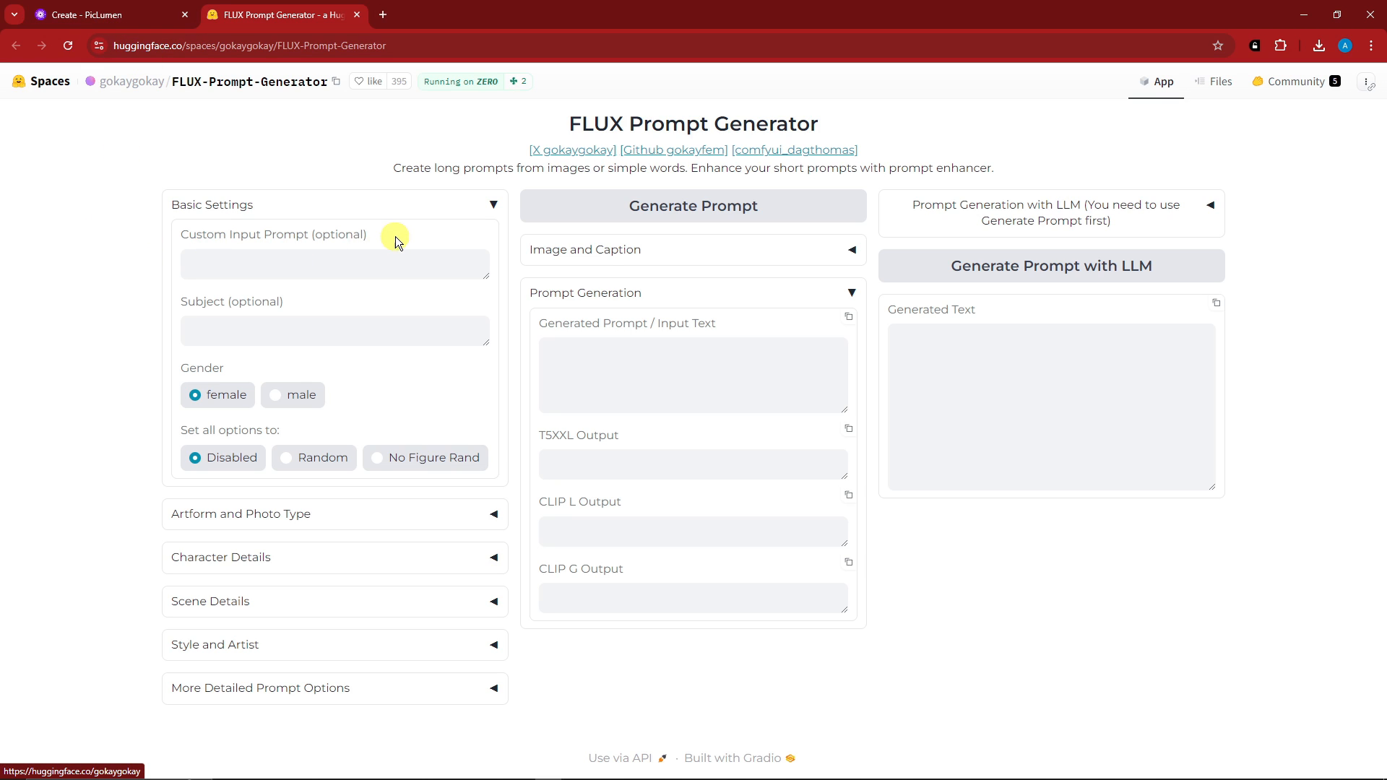
mouse_move(275, 236)
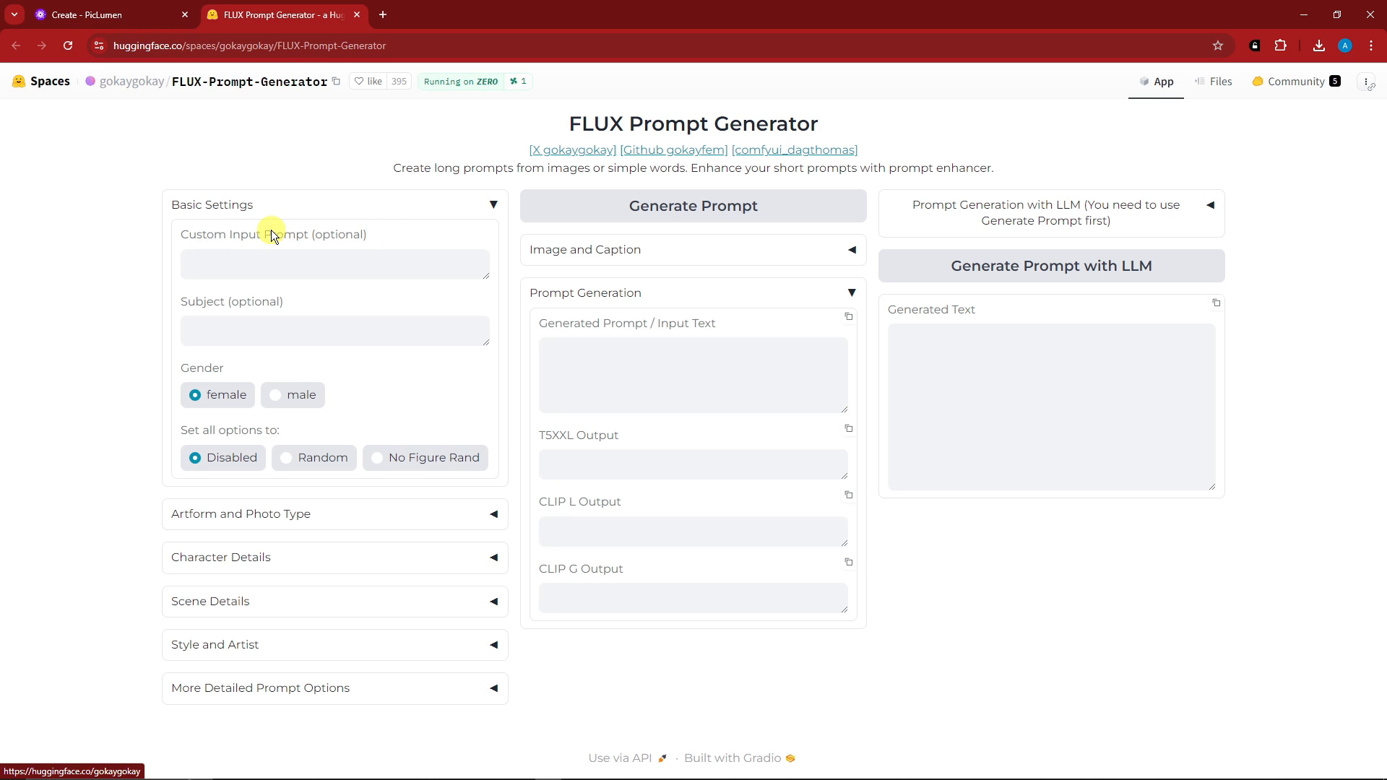
Enter 'A woman in a pirate ship' as the custom input prompt.
text(A woman)
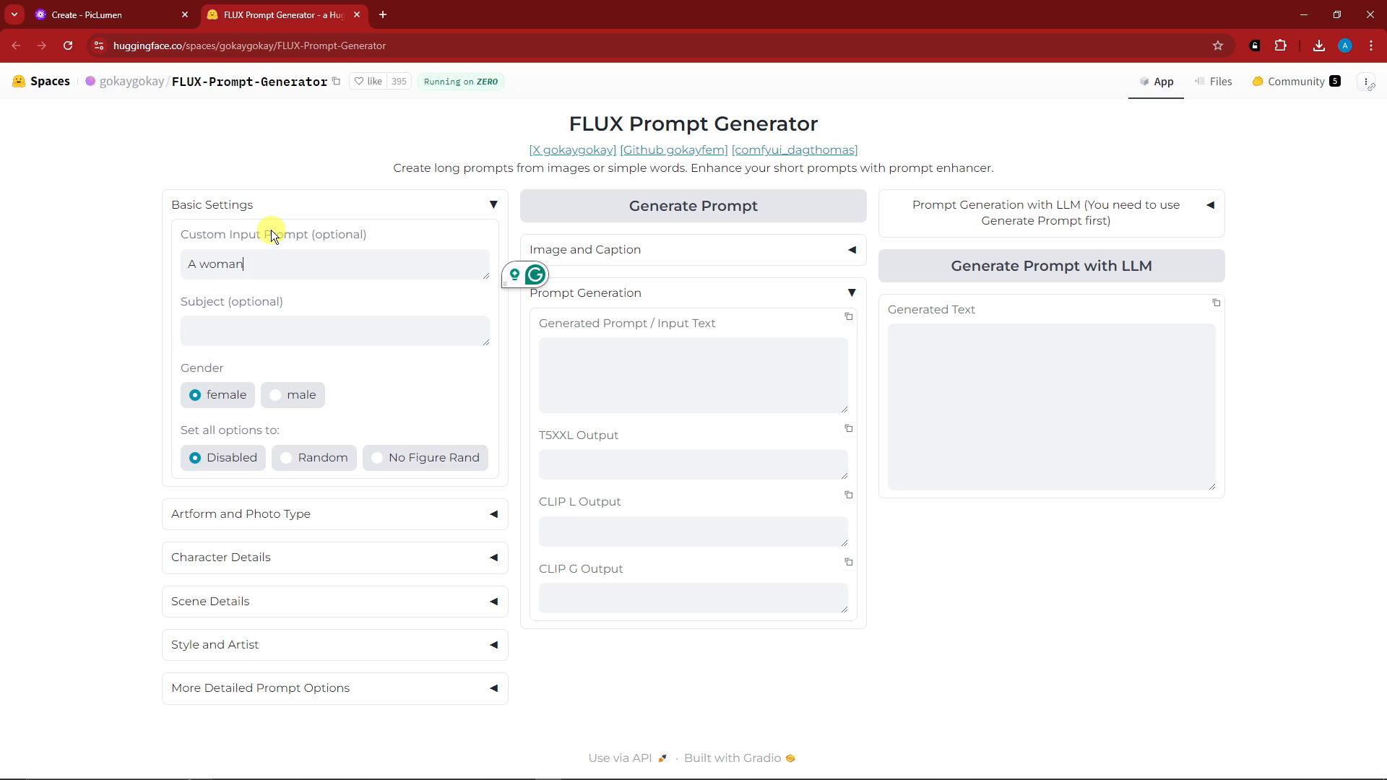
text(in a pirate s)
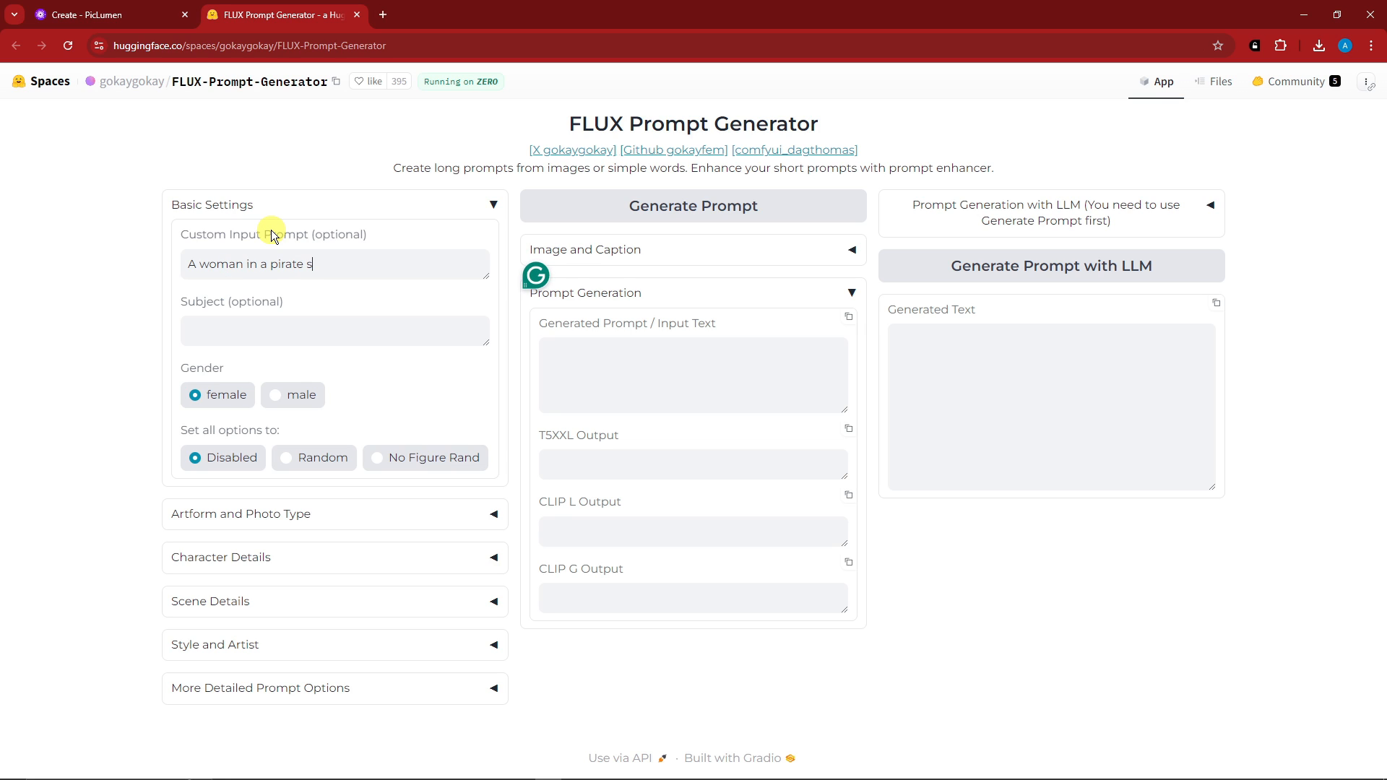
text(hip)
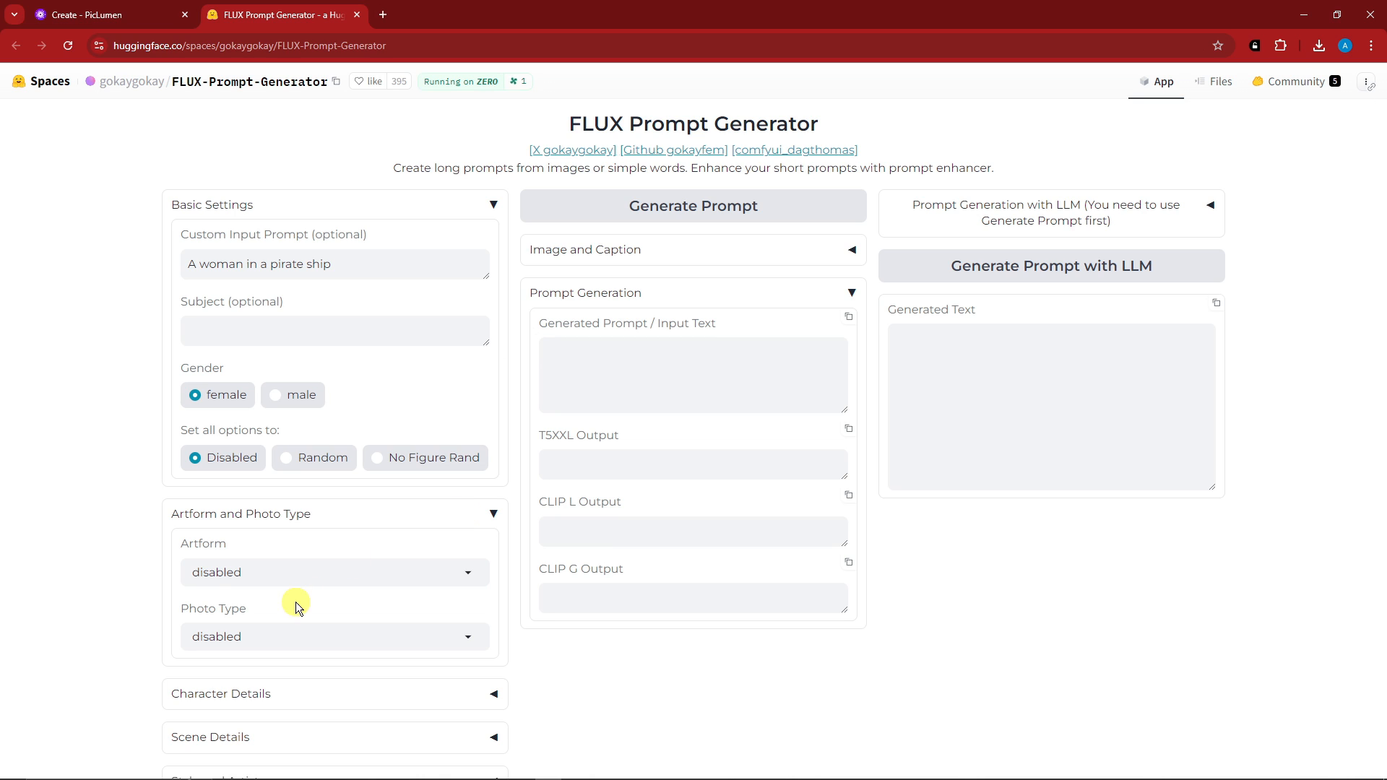
Set Artform to photography and choose the front view photo type.
click(333, 636)
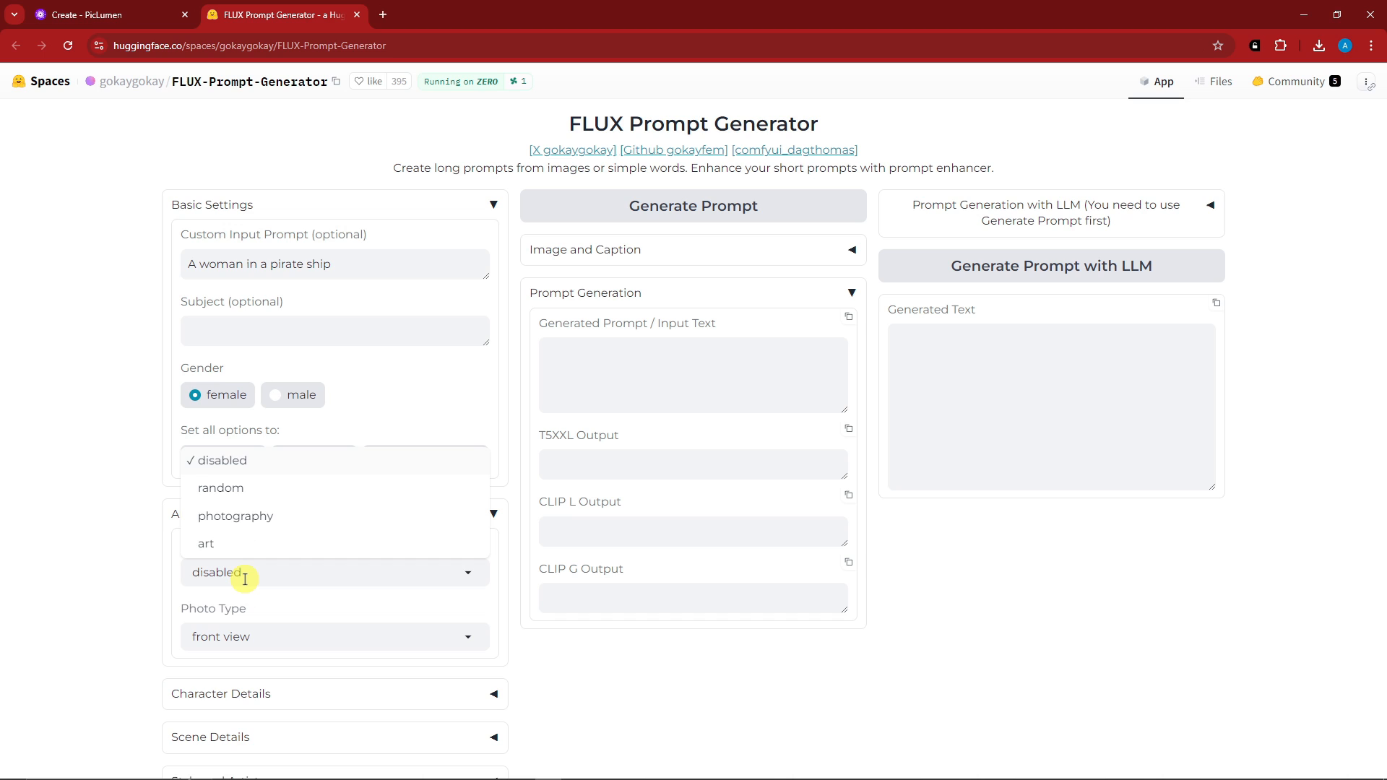
click(223, 460)
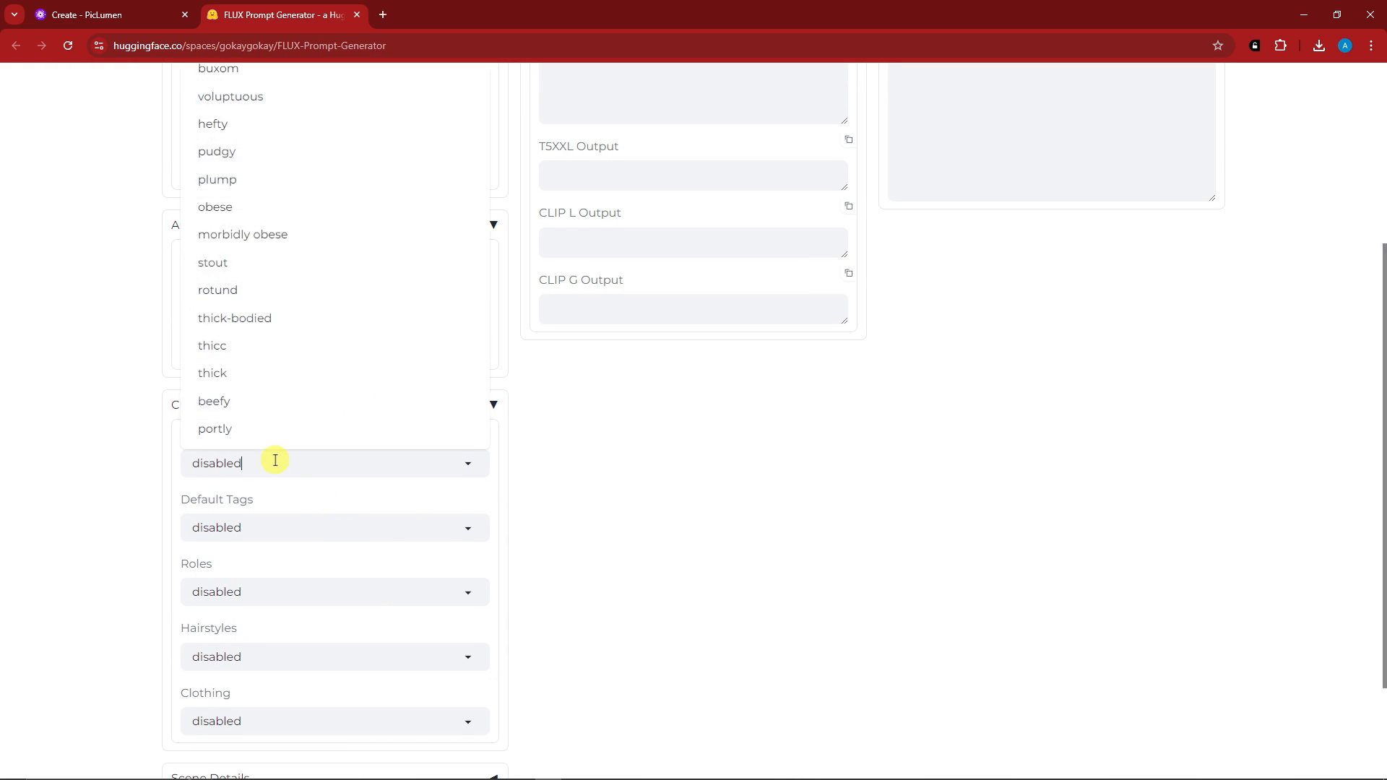
mouse_move(124, 420)
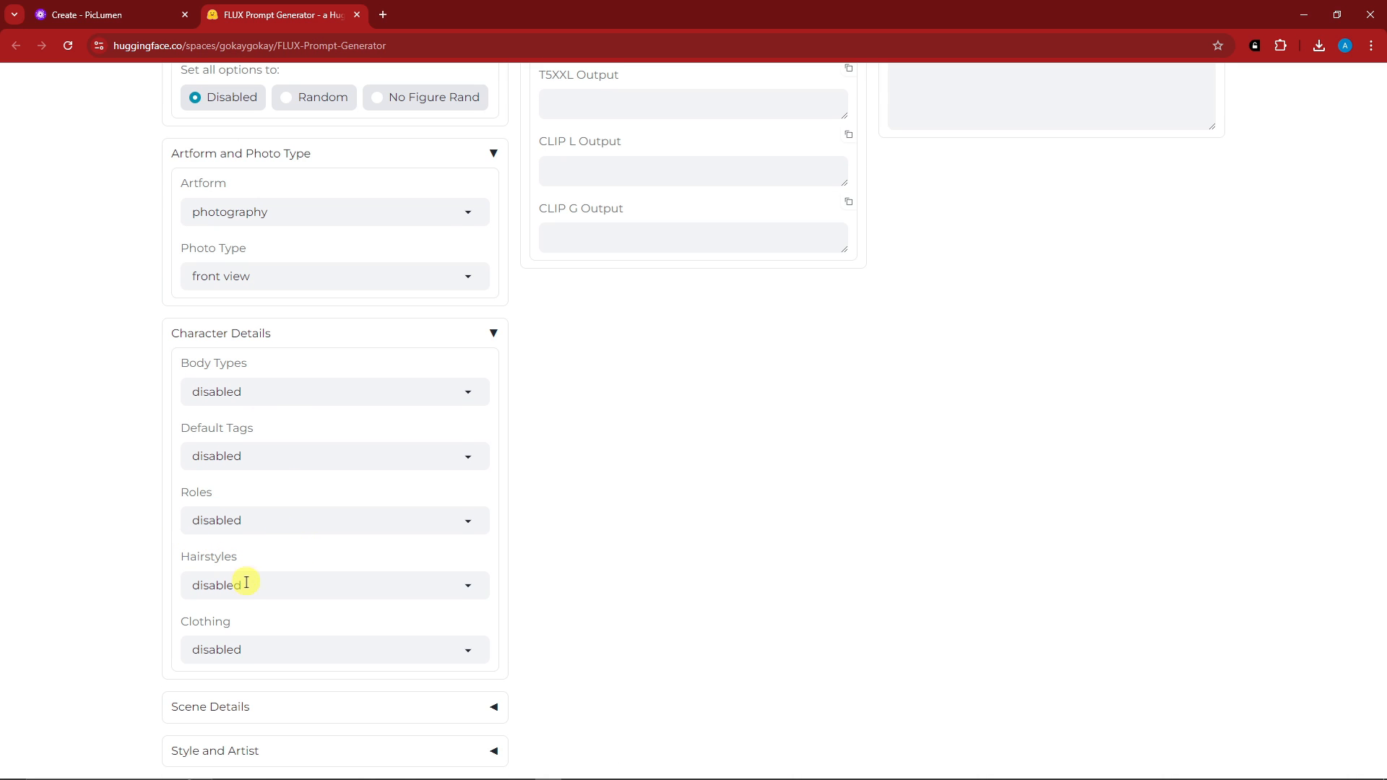
click(333, 583)
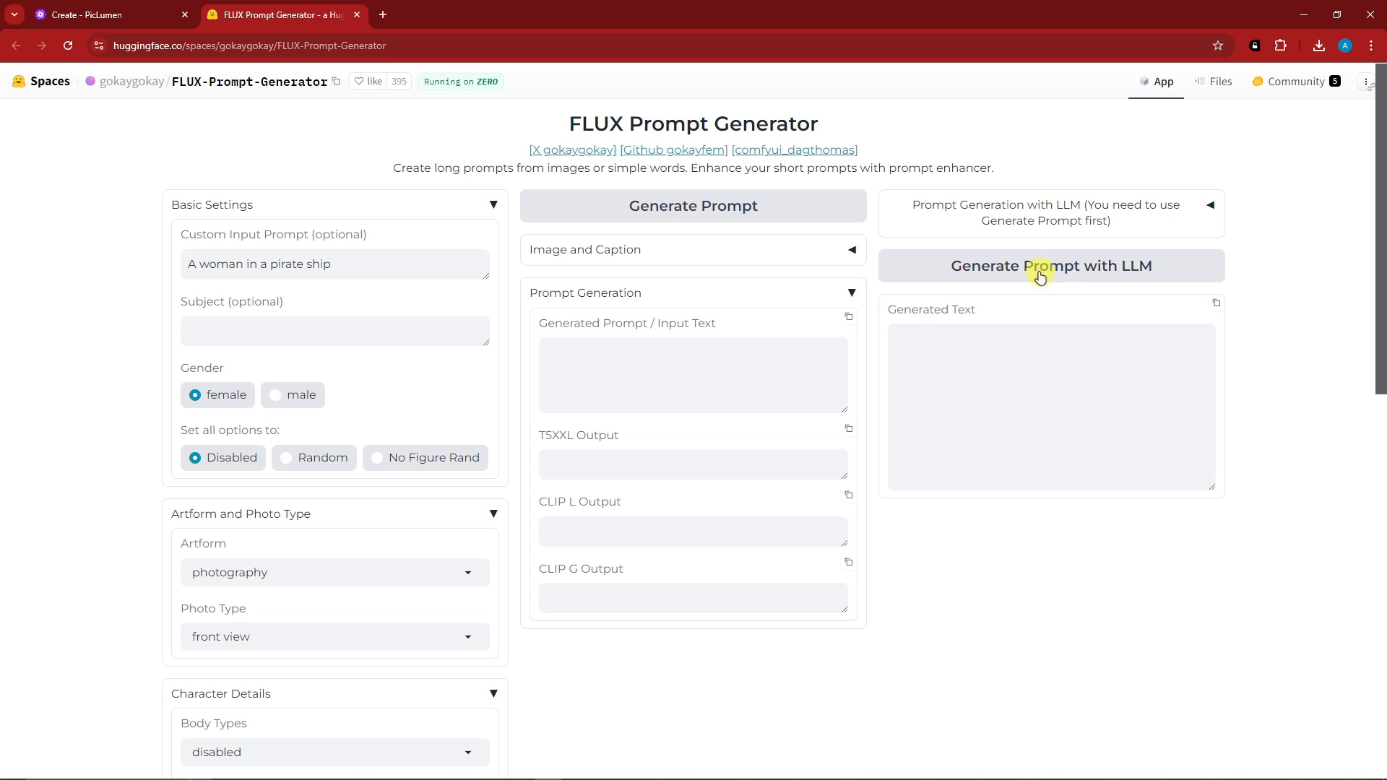
Generate the pirate-ship prompt with LLM enhancement and select the generated text.
click(1050, 266)
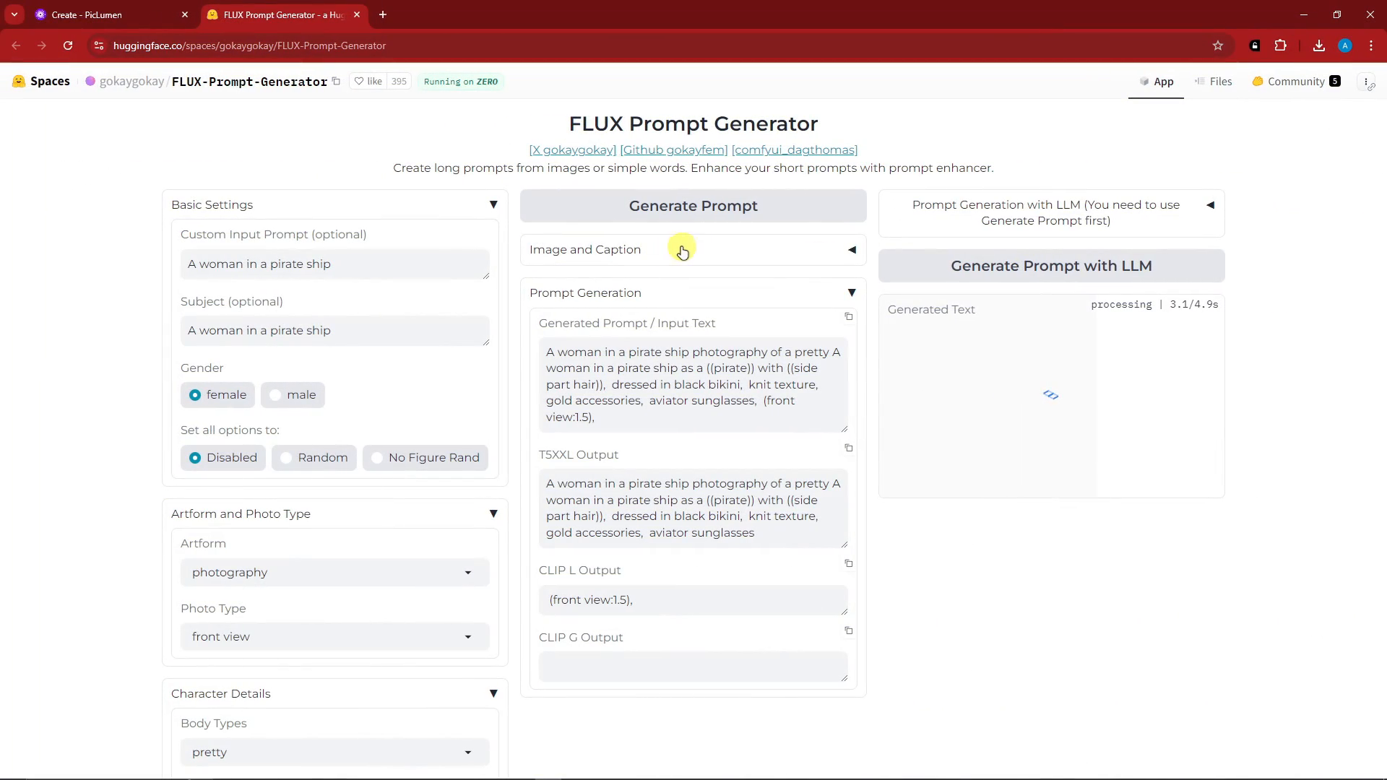
mouse_move(697, 259)
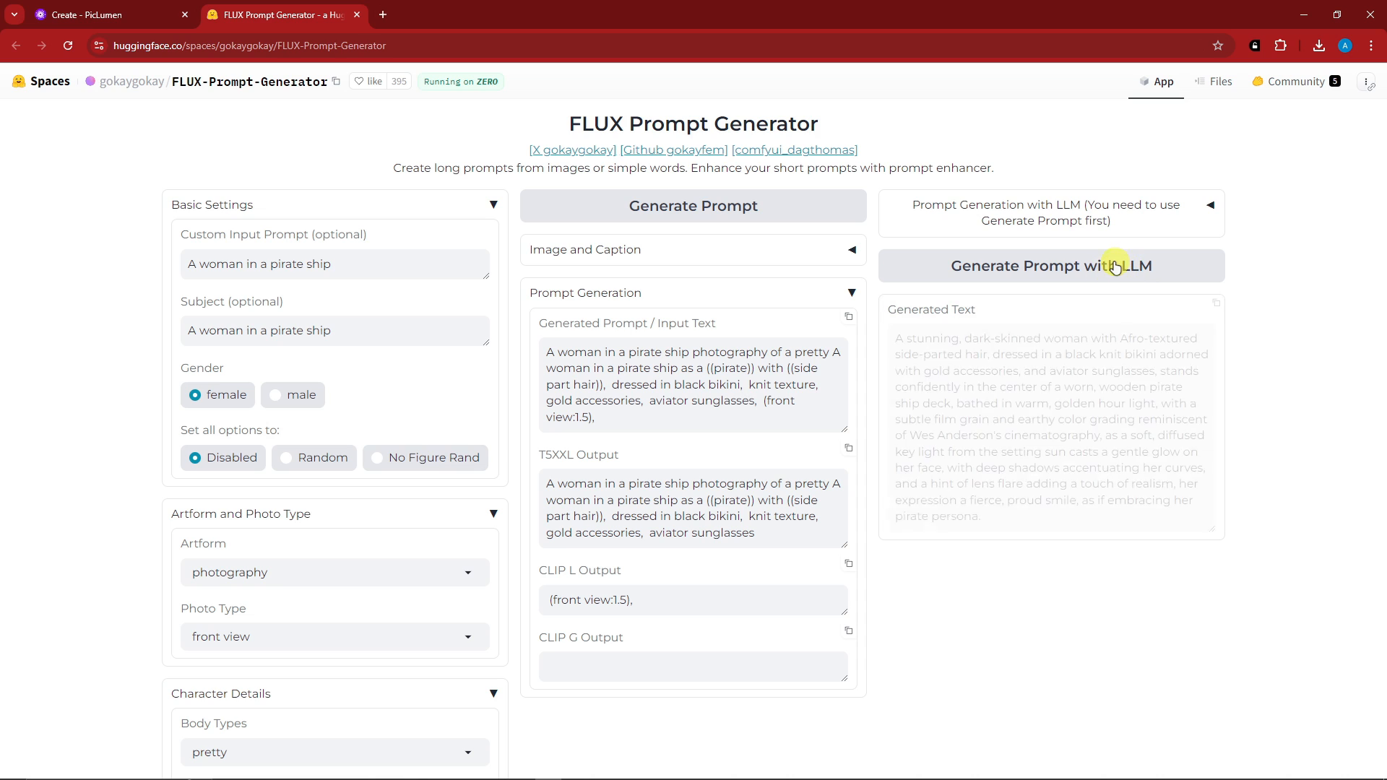
click(1051, 266)
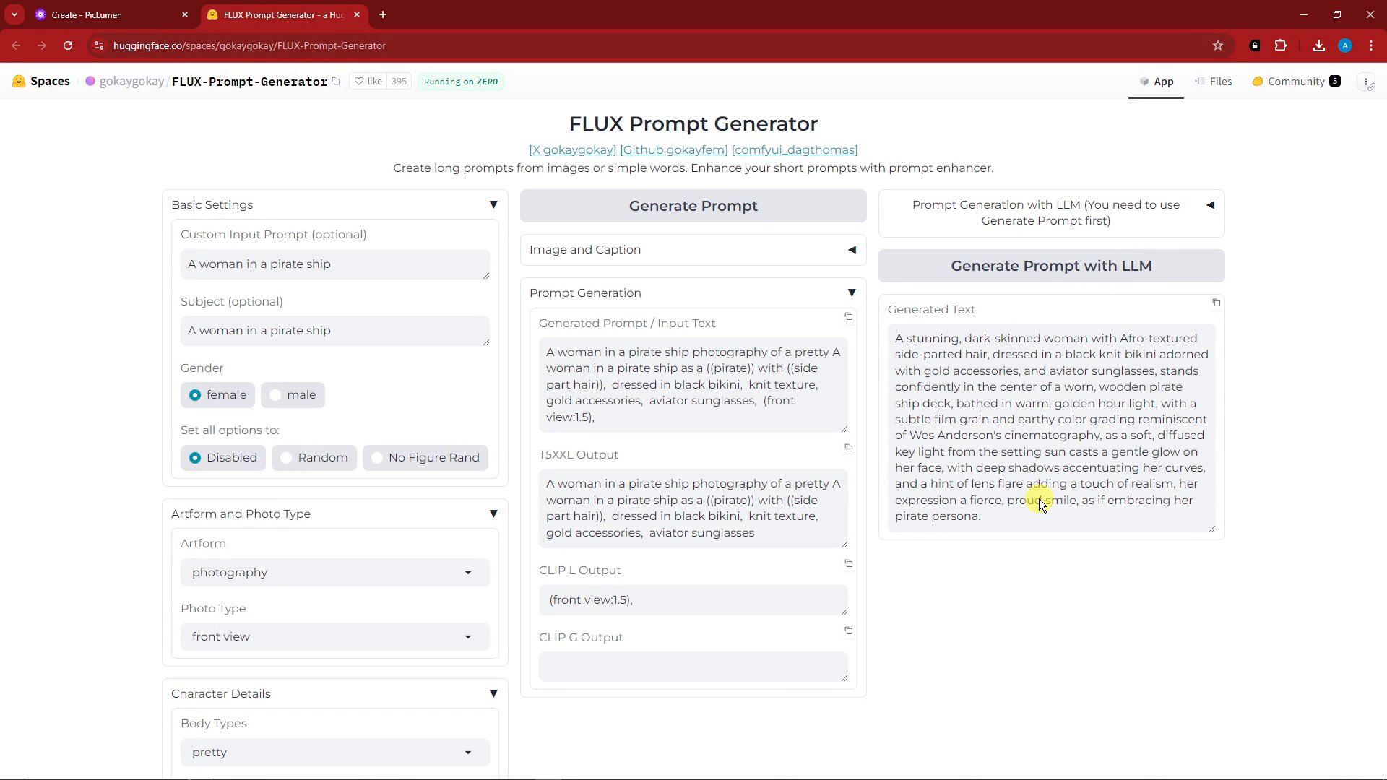
mouse_move(999, 318)
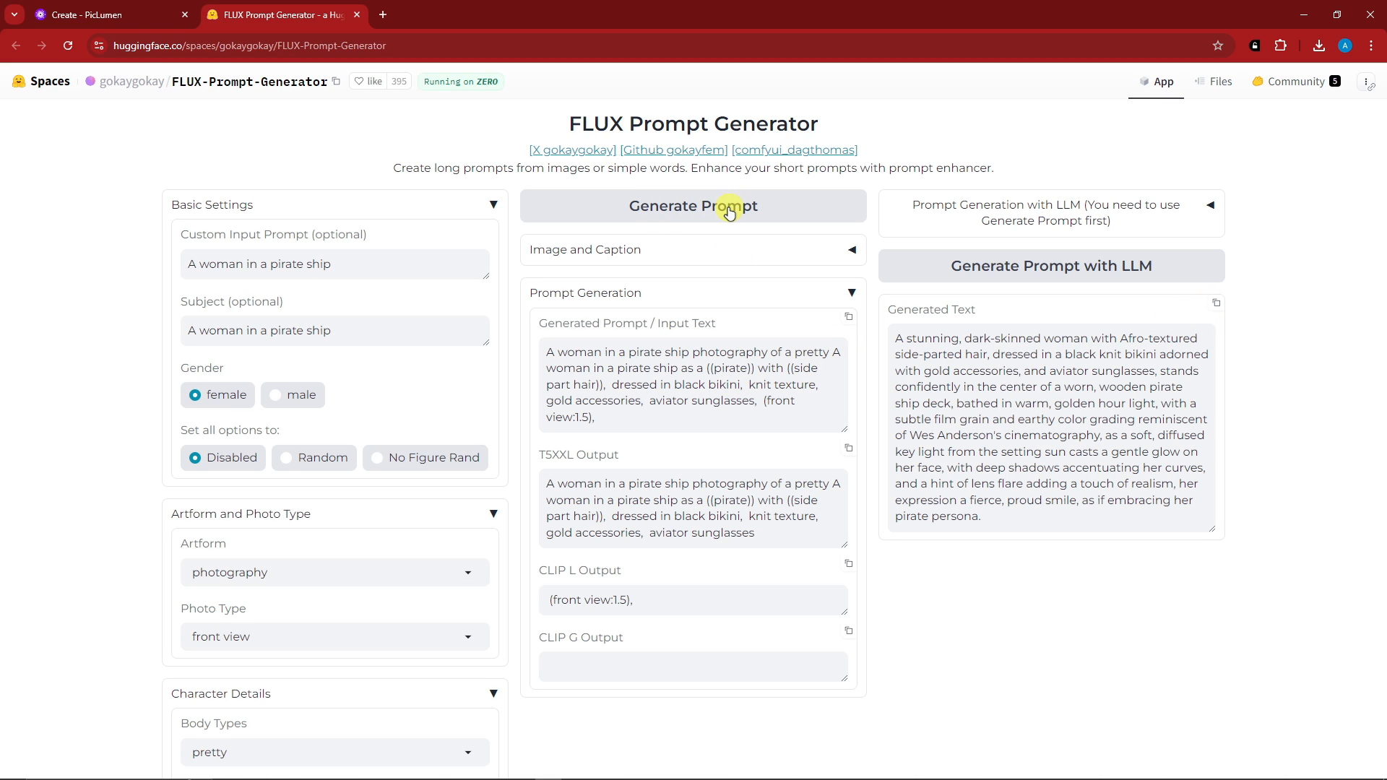
drag(895, 338, 951, 387)
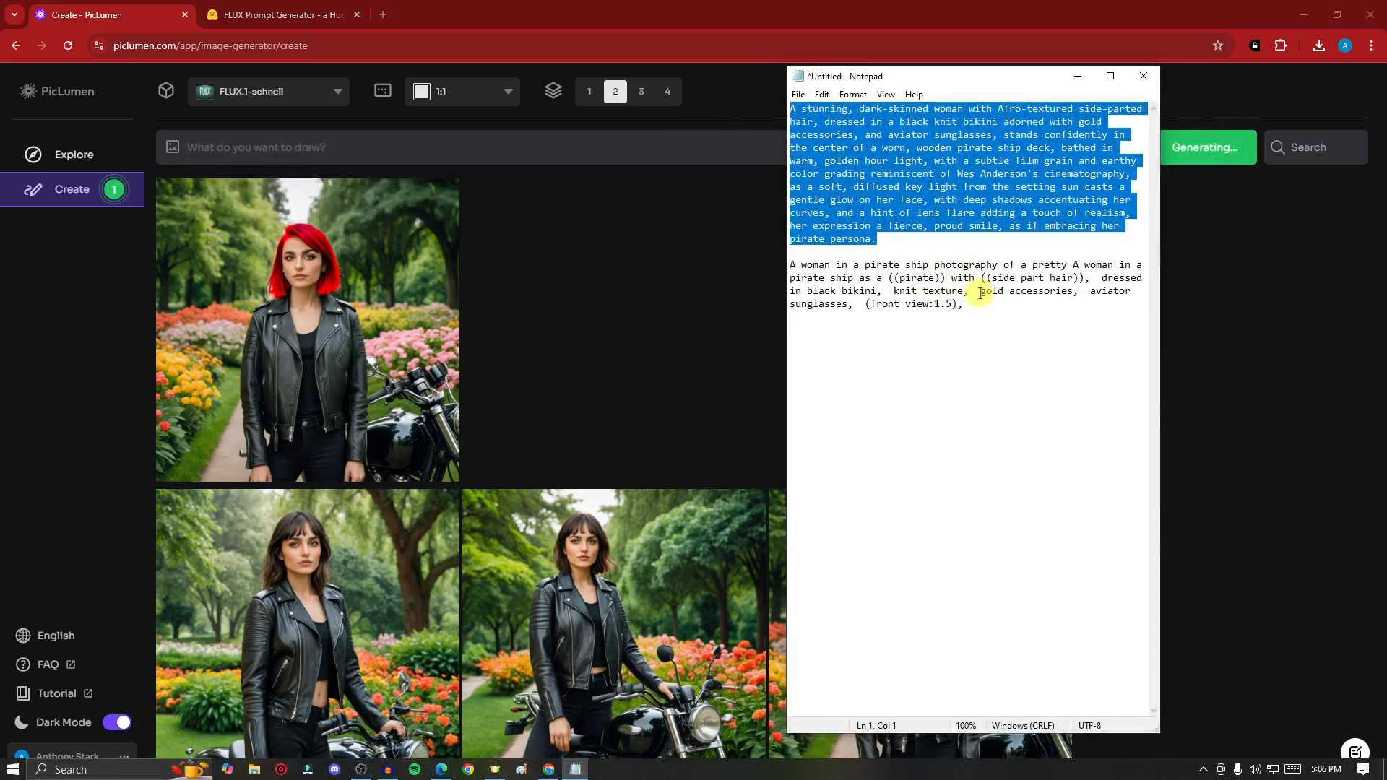
Generate FLUX.1-schnell pirate-ship images from both prompts and view the pirate-hat woman result.
click(941, 303)
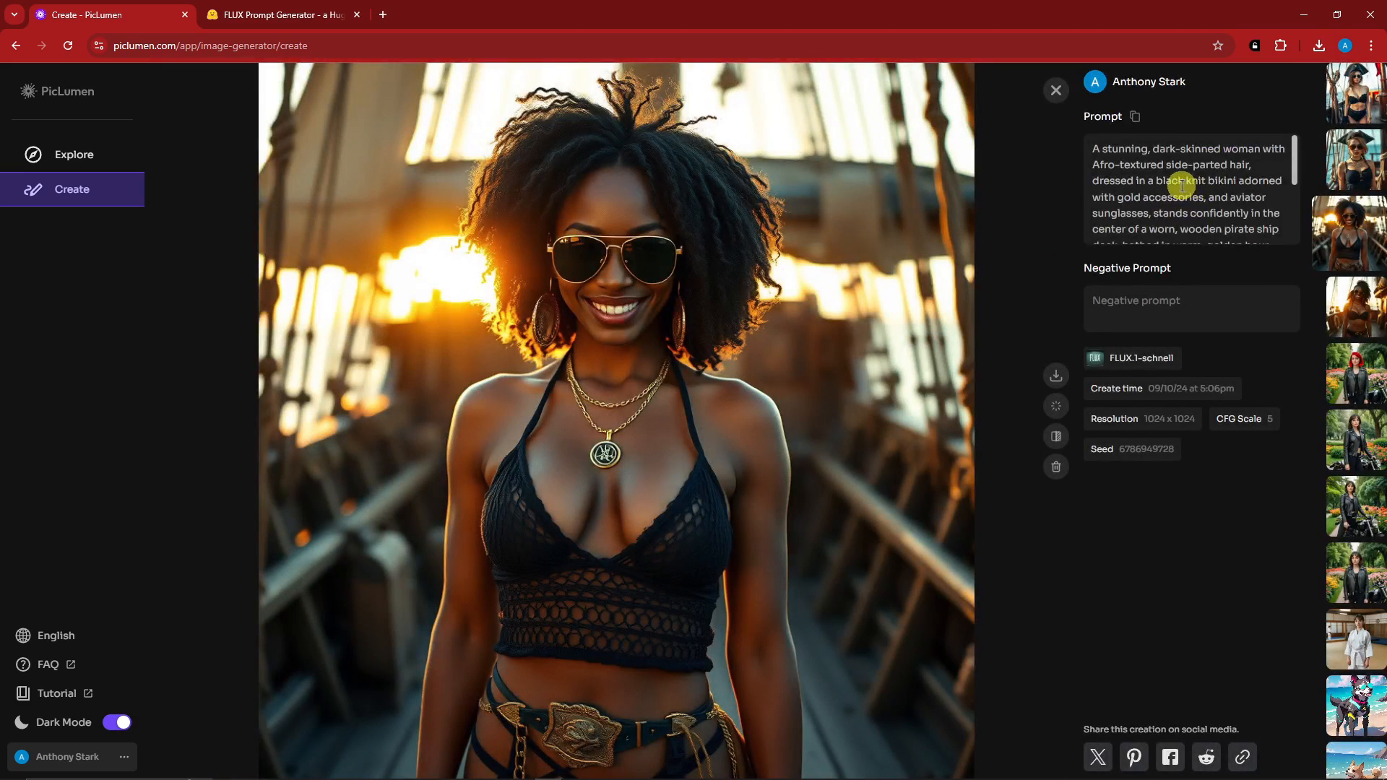
scroll(down, 3)
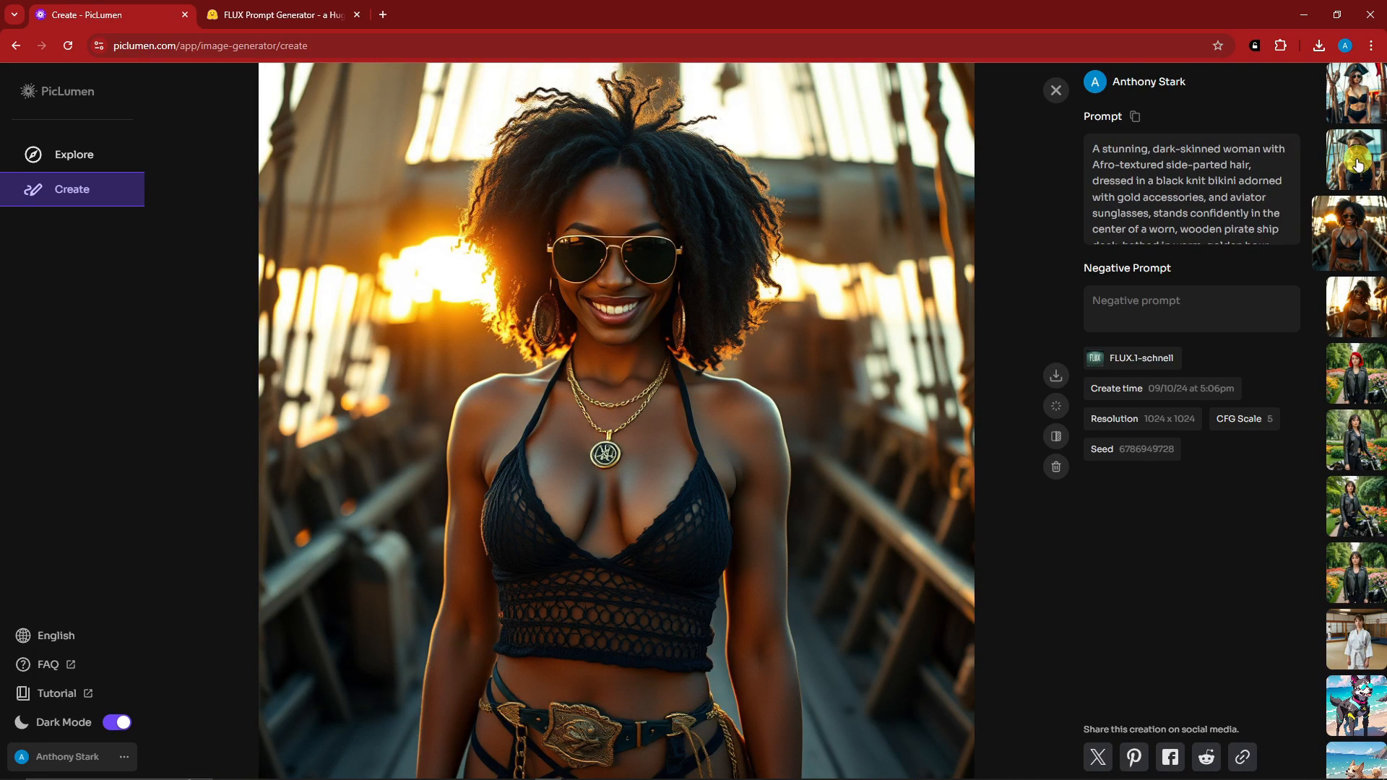
click(1358, 159)
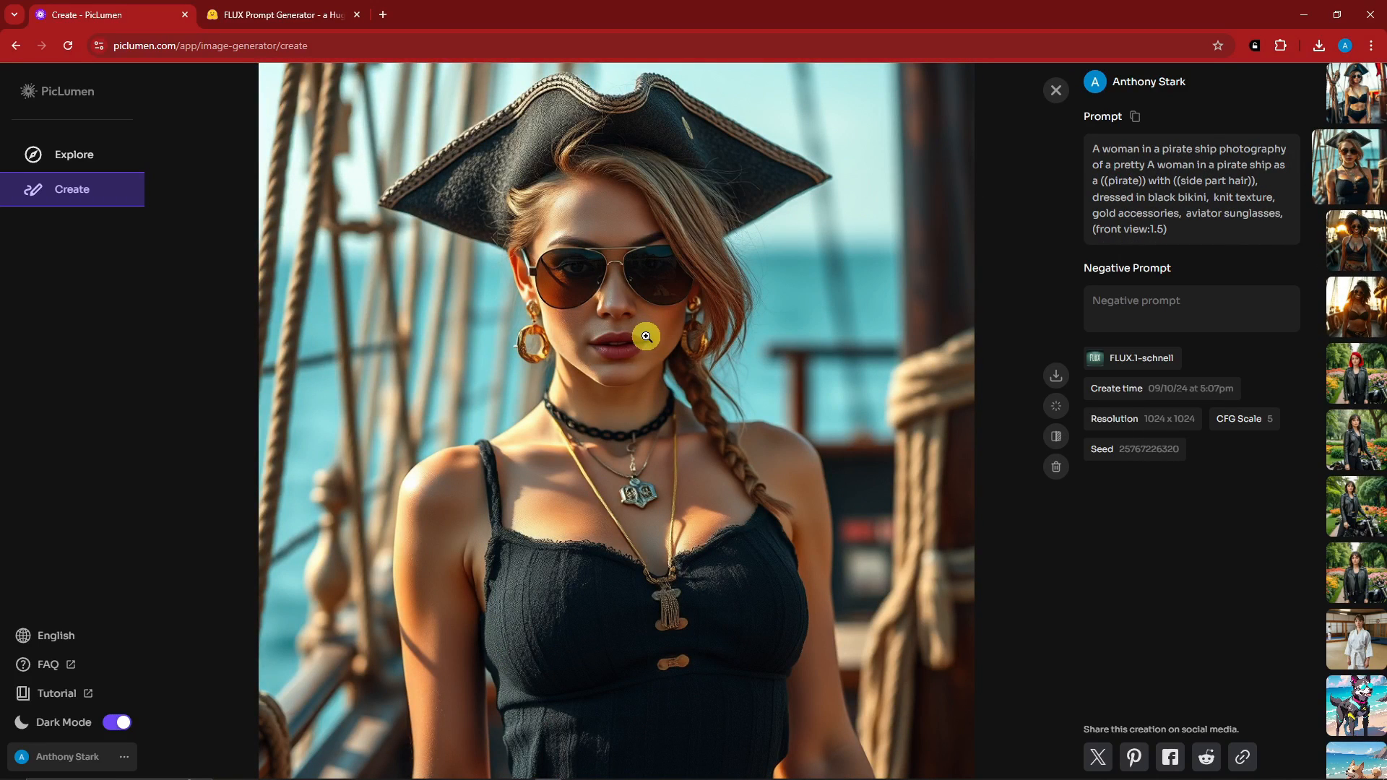
mouse_move(1357, 247)
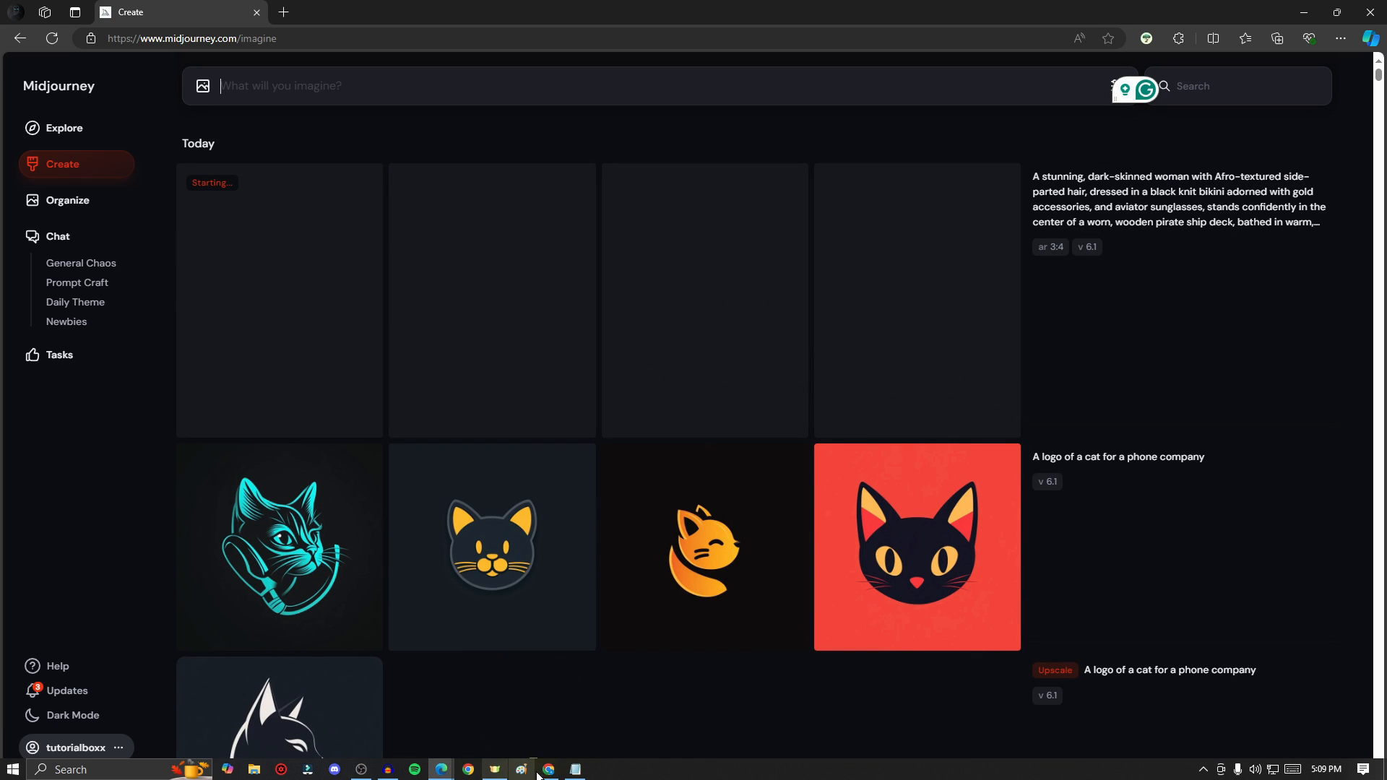
Submit the dark-skinned pirate-ship woman prompt in Midjourney's imagine bar.
click(520, 768)
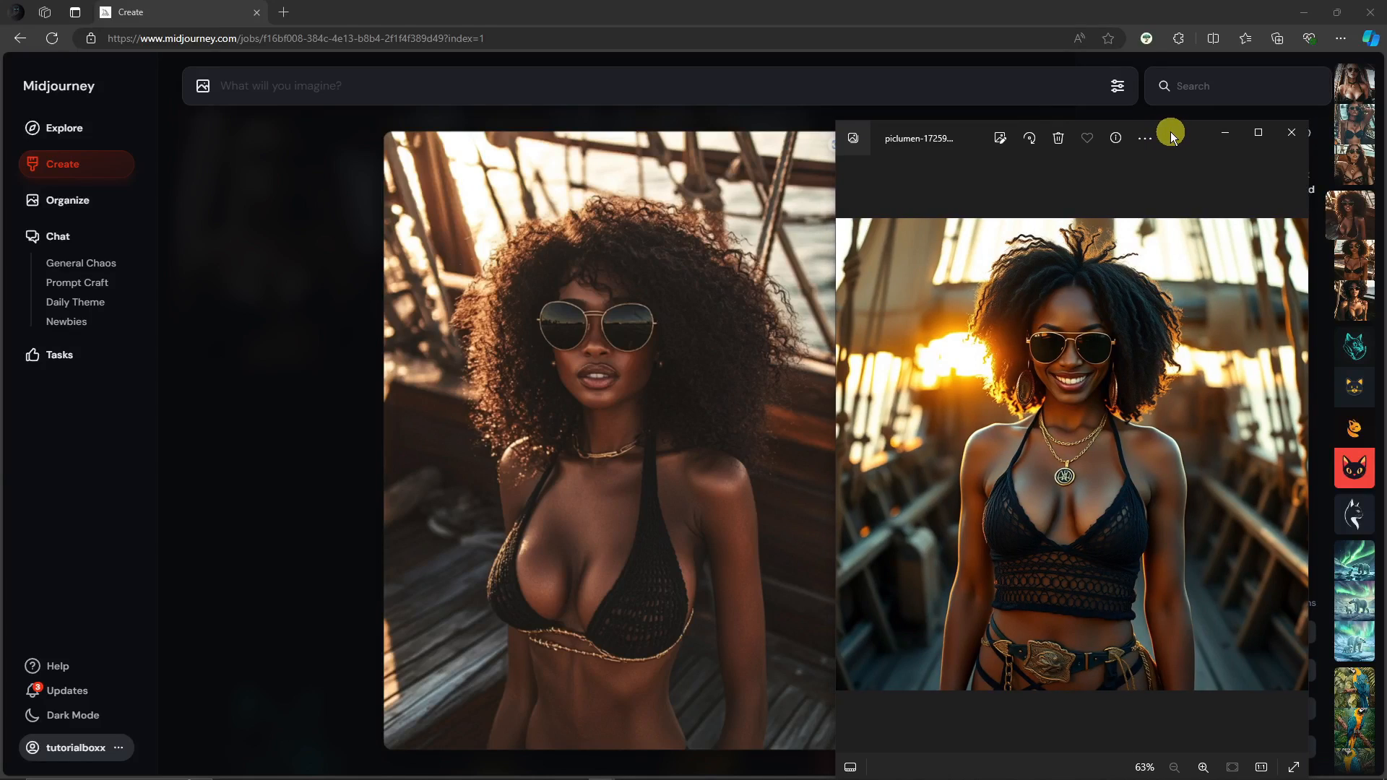
mouse_move(1160, 412)
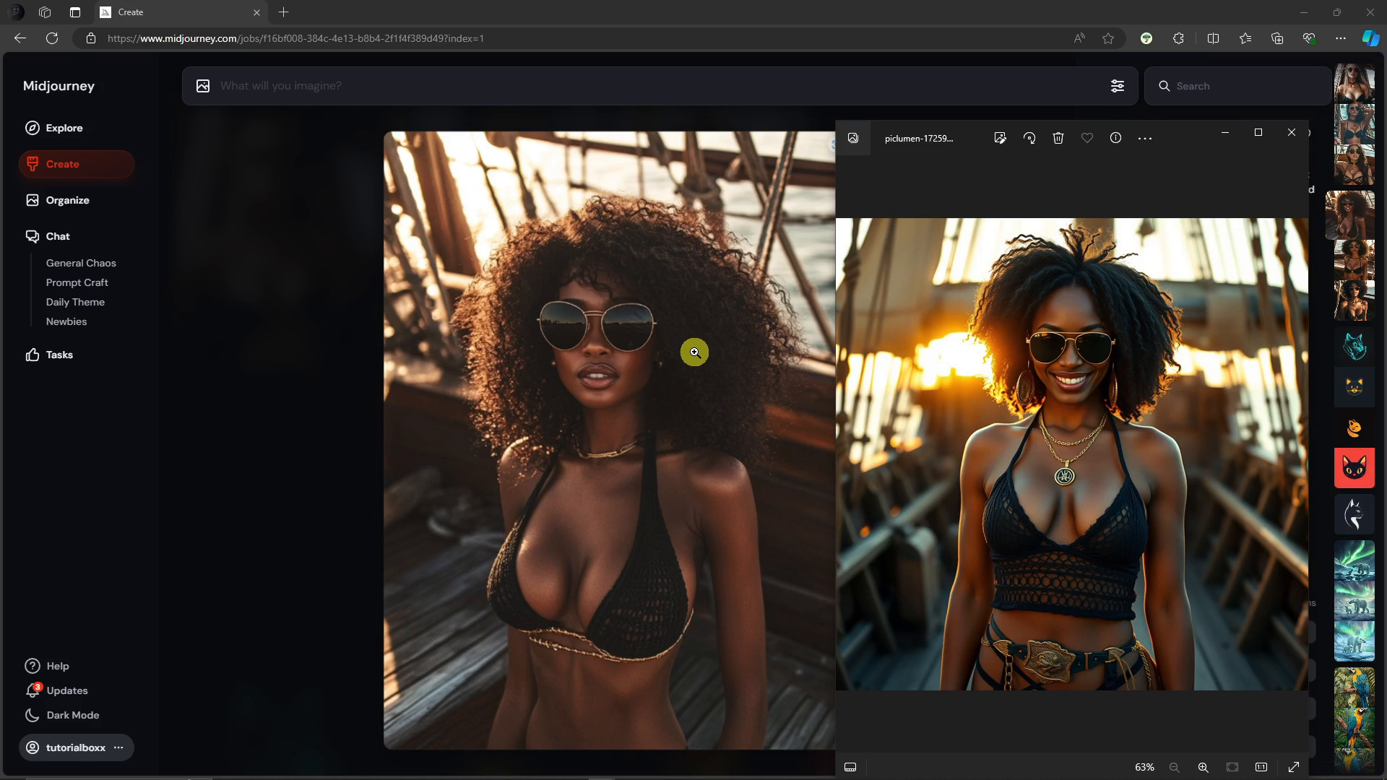
mouse_move(707, 356)
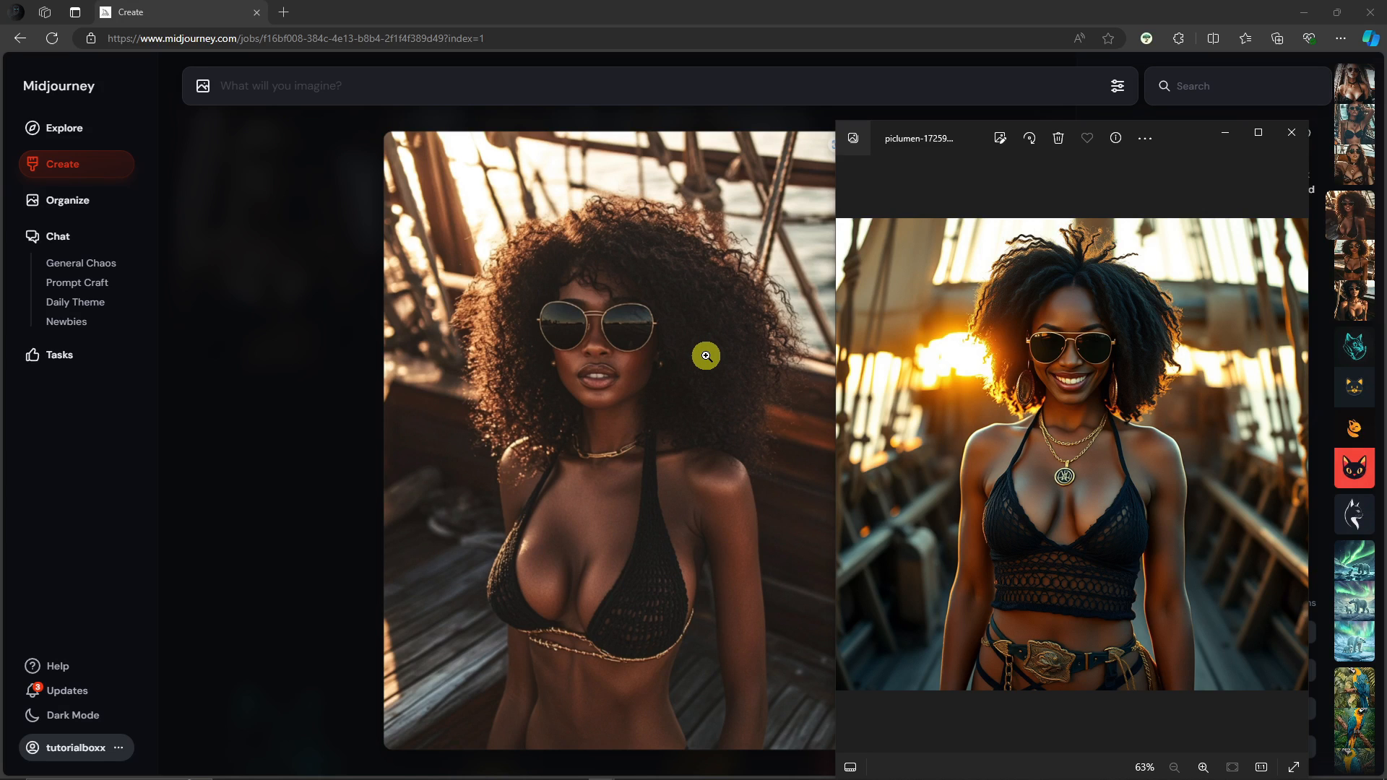
View a Midjourney pirate result beside the PicLumen image, then return to the gallery.
click(1301, 139)
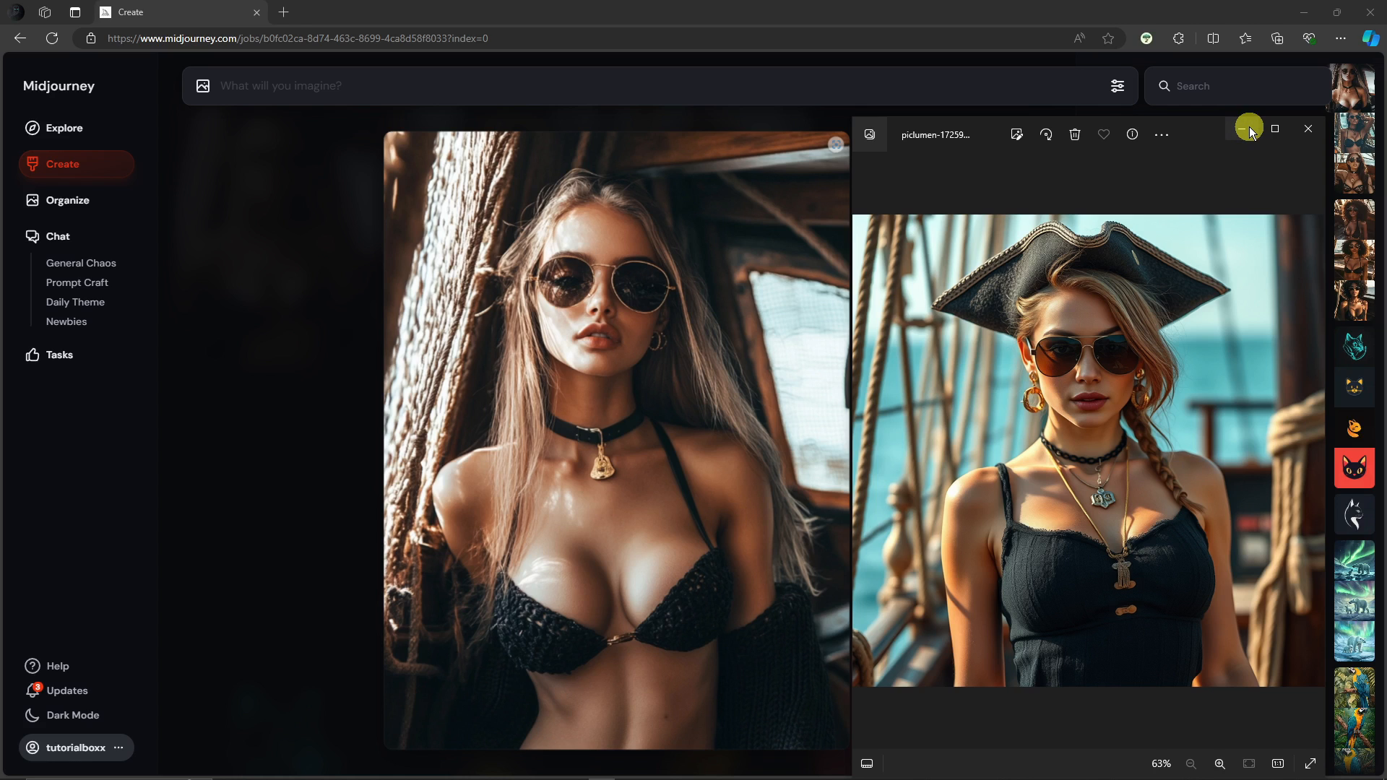
click(1249, 127)
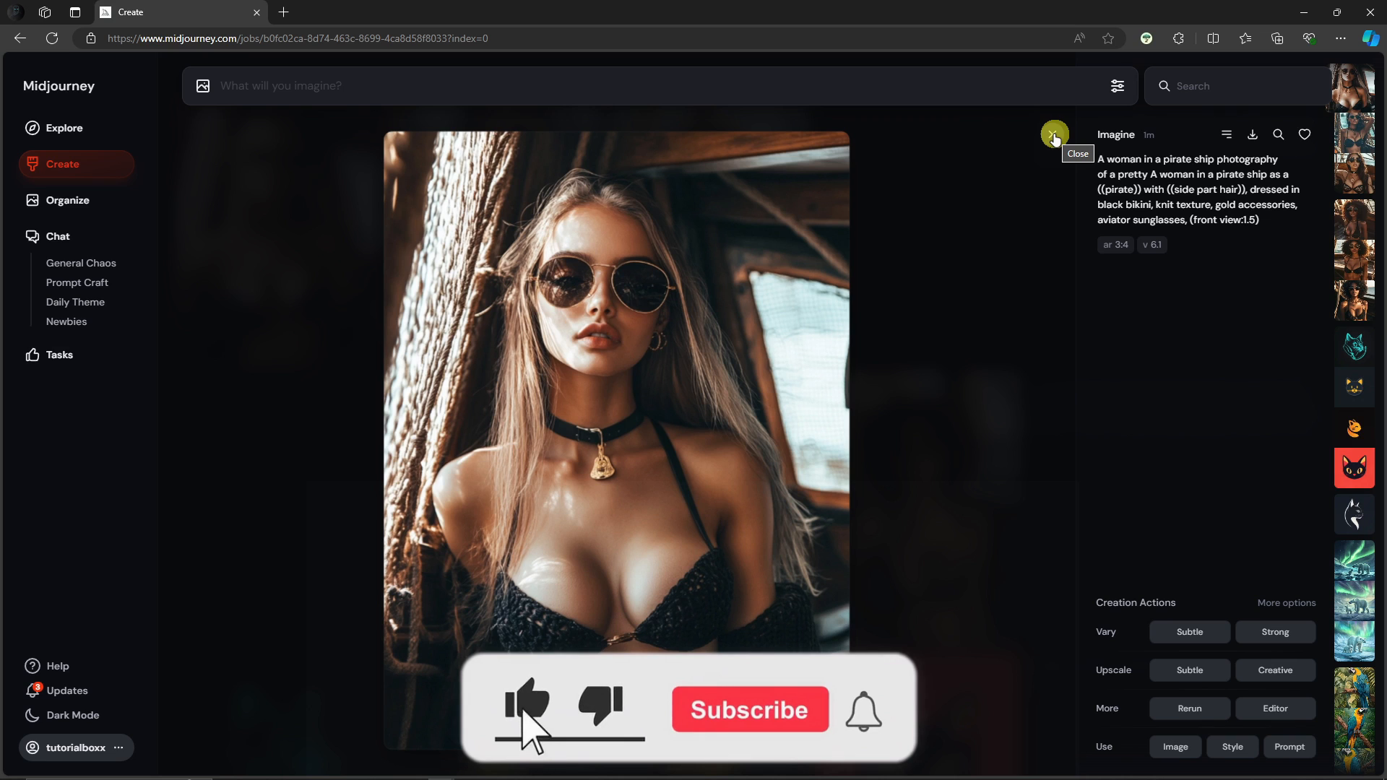
click(1053, 134)
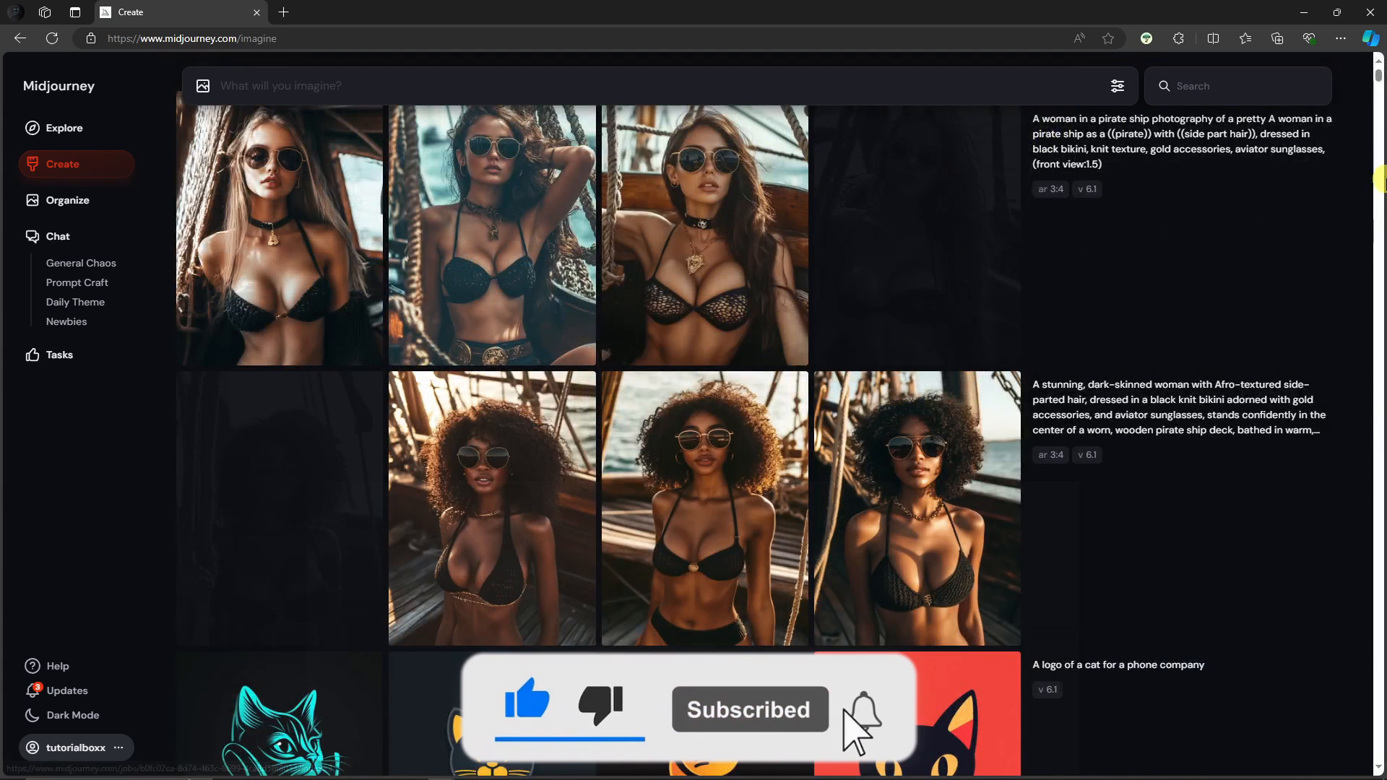